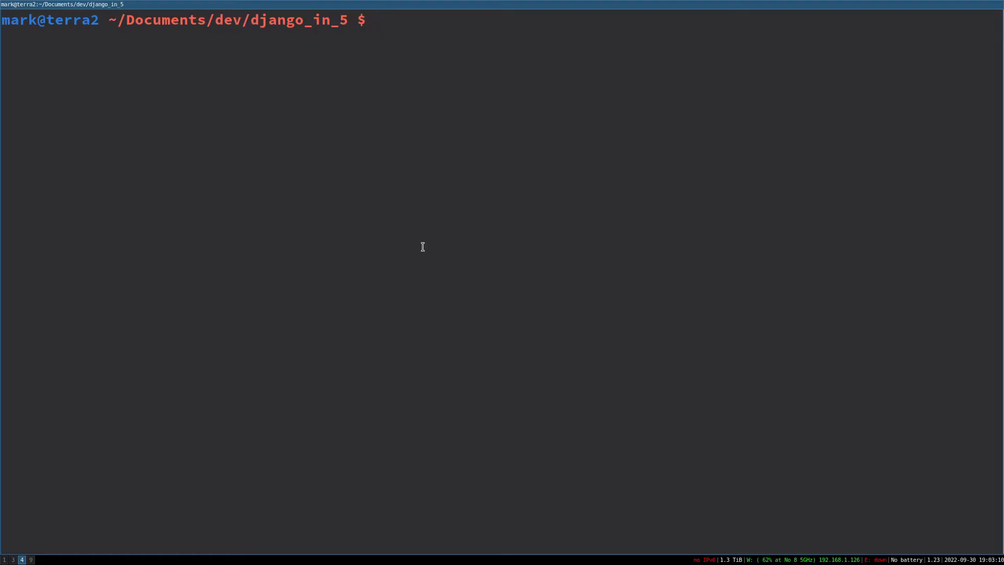
# Step: Create a Python virtual environment named venv and activate it
pyautogui.write('python -m venv venv')
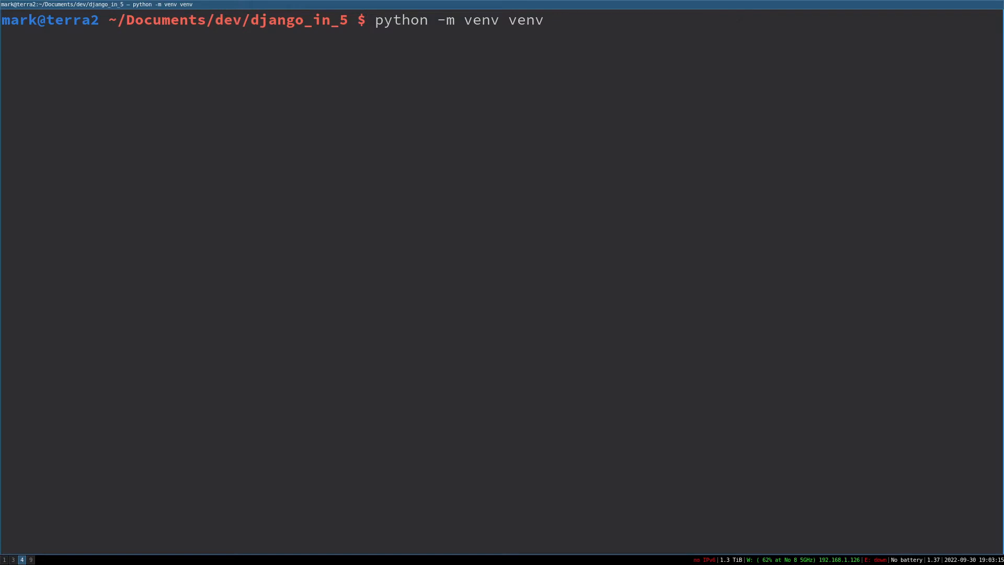
pyautogui.write('source v')
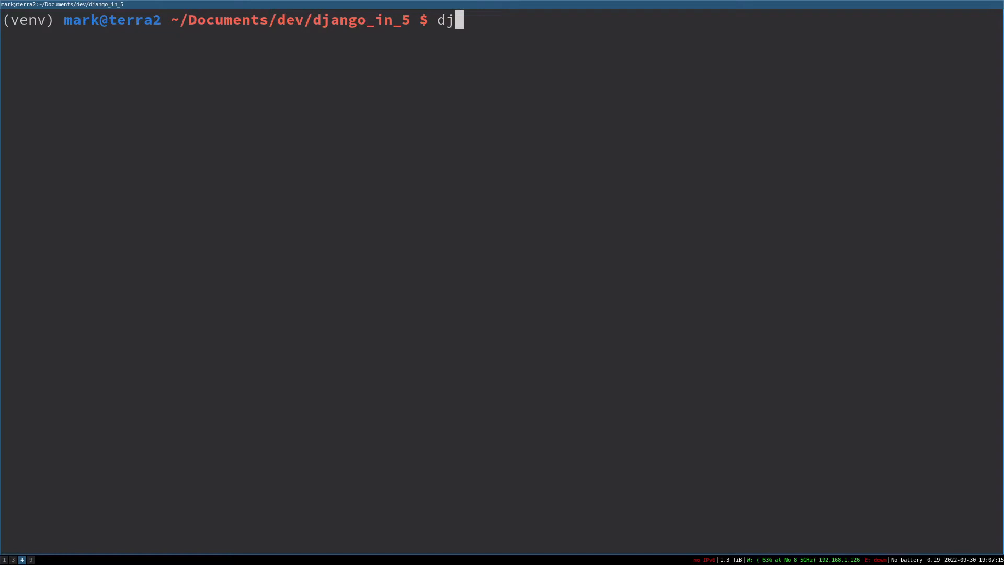
# Step: Start a Django project named mywebsite with django-admin and list the directory
pyautogui.write('ango-admi')
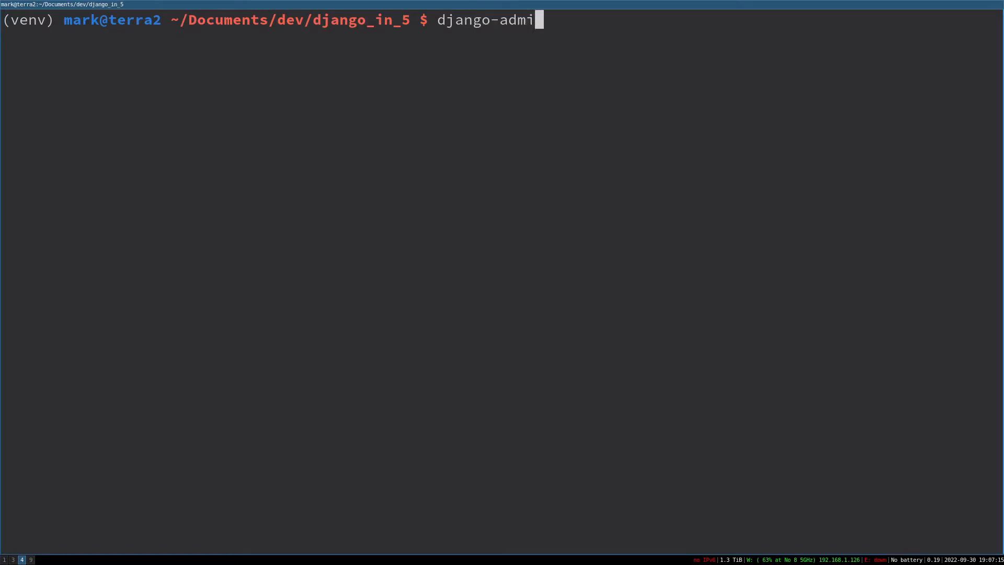
pyautogui.write('n startp')
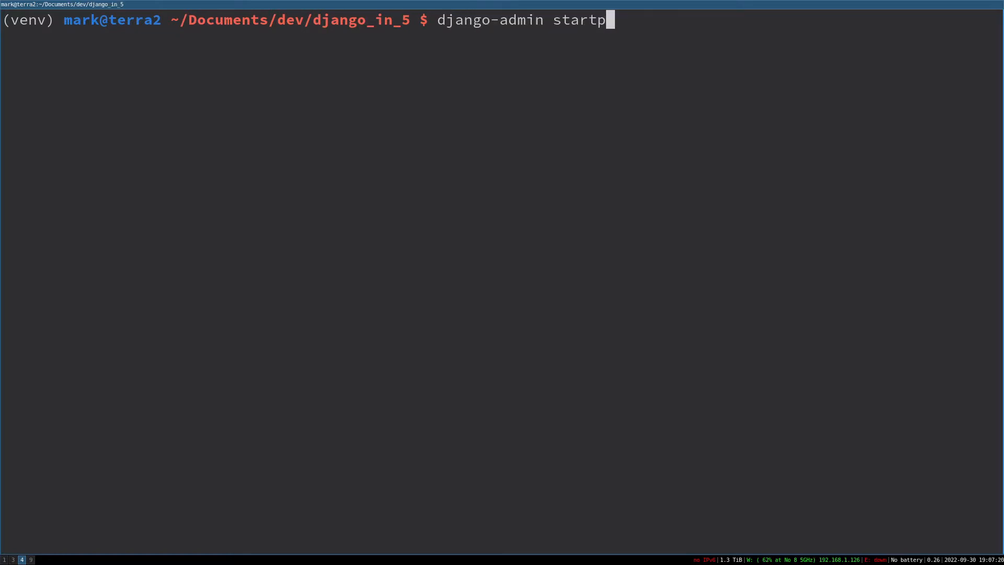
pyautogui.write('roject mywebsite')
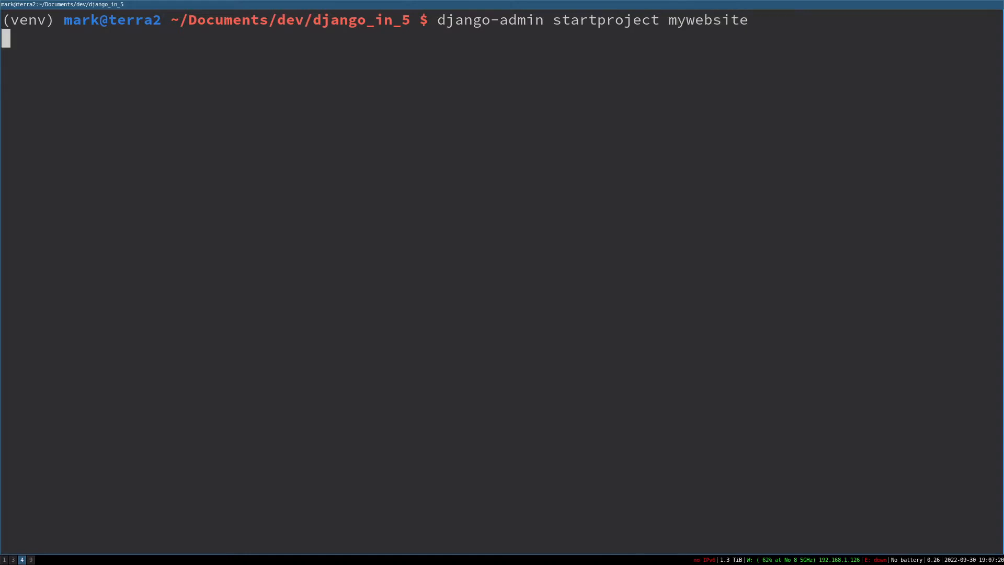
pyautogui.write('ls')
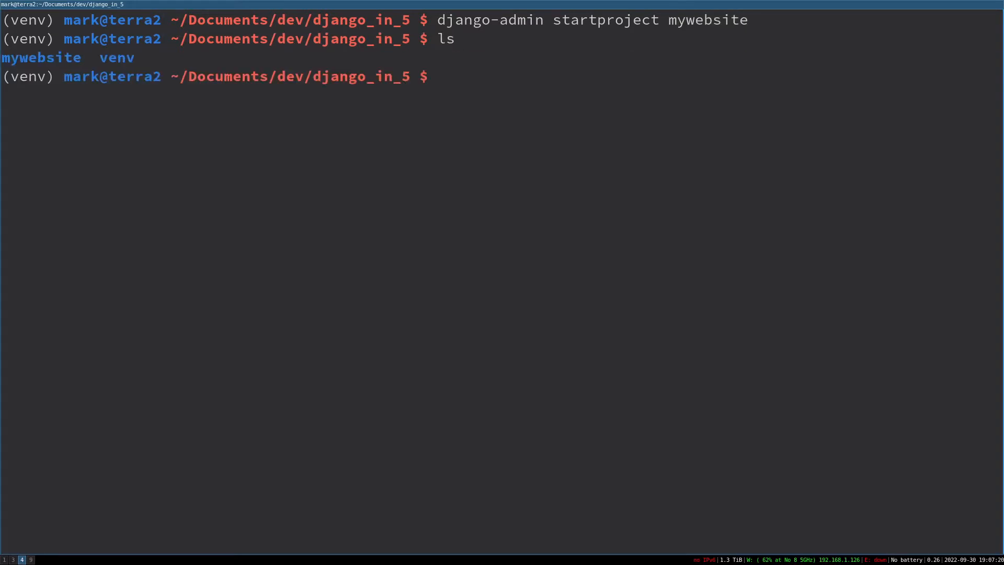
# Step: List the mywebsite project tree showing manage.py, asgi.py, settings.py and urls.py
pyautogui.write('tree mywebsite/')
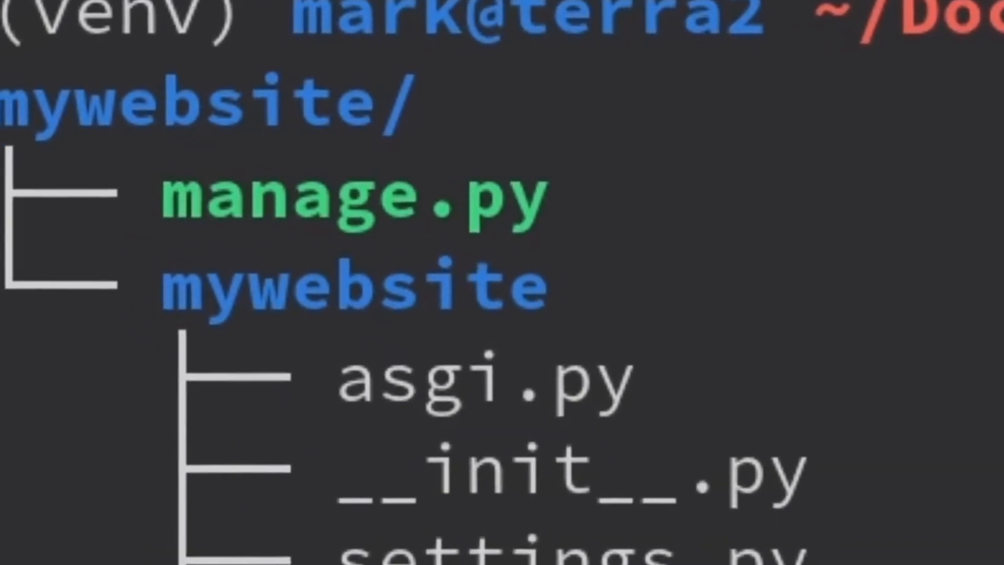
pyautogui.scroll(-3)
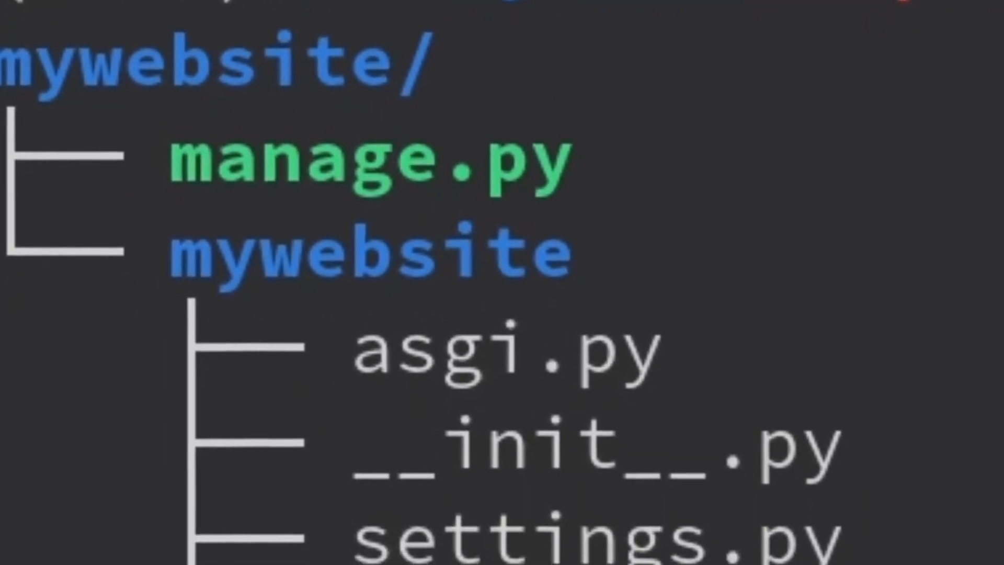
pyautogui.scroll(-3)
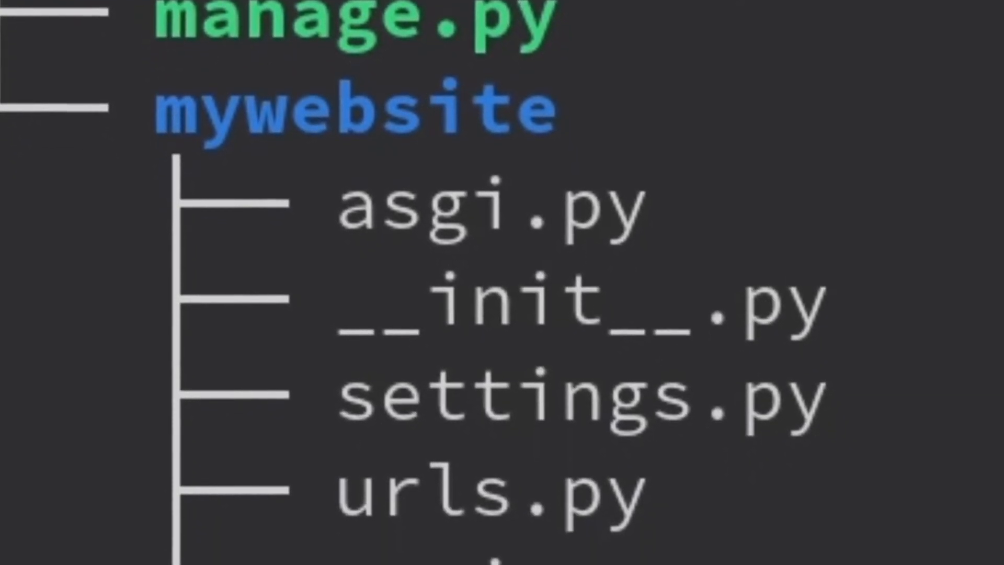
pyautogui.scroll(-3)
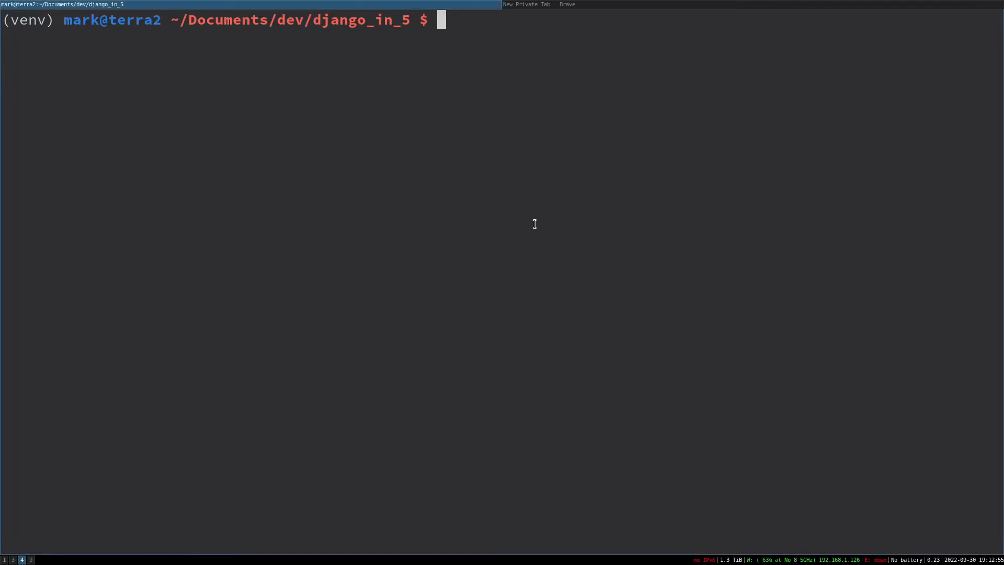
# Step: Move into mywebsite and run the development server at 127.0.0.1:8000
pyautogui.write('cd')
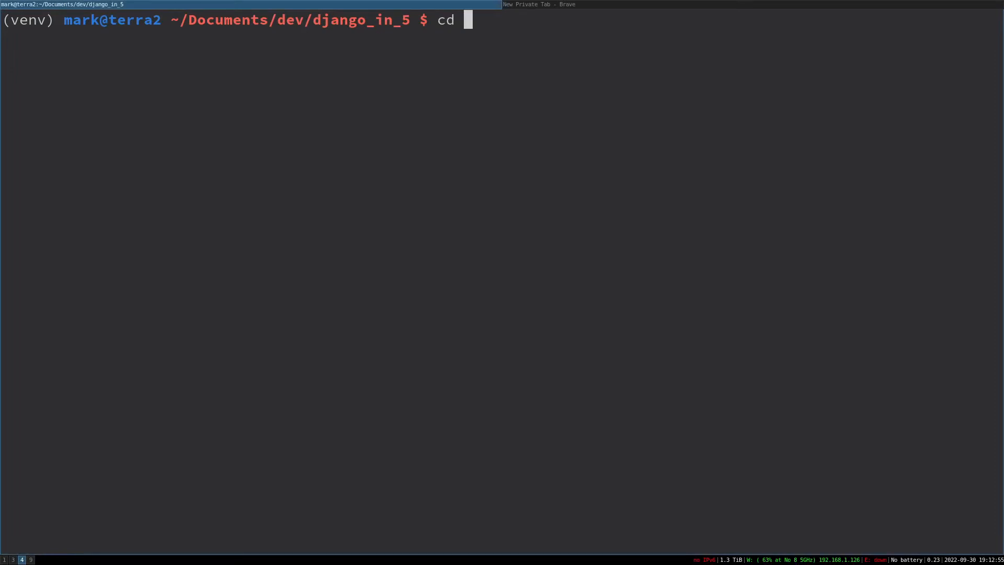
pyautogui.write('mywebsite/')
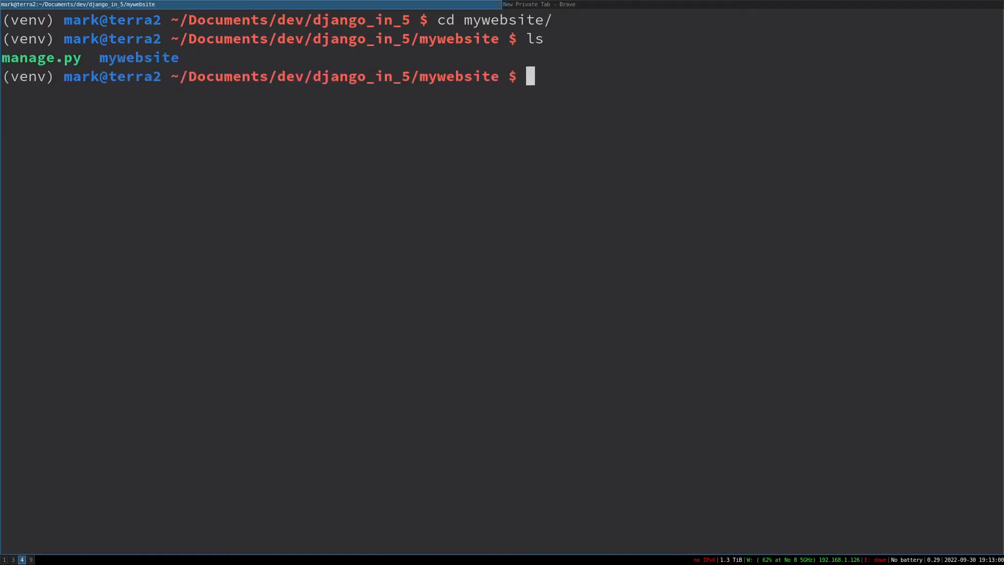
pyautogui.write('python manage.py runserver')
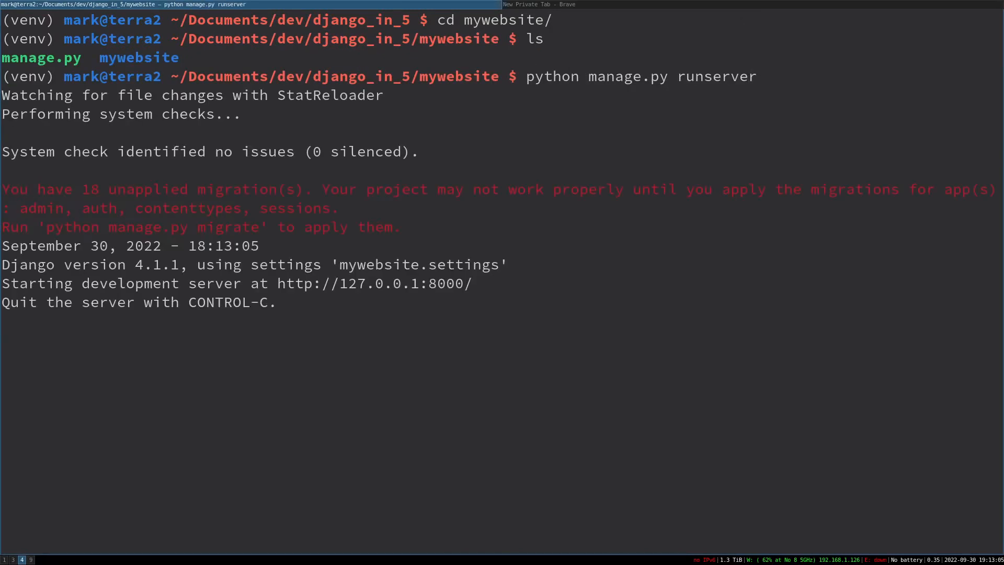
pyautogui.moveTo(363, 283)
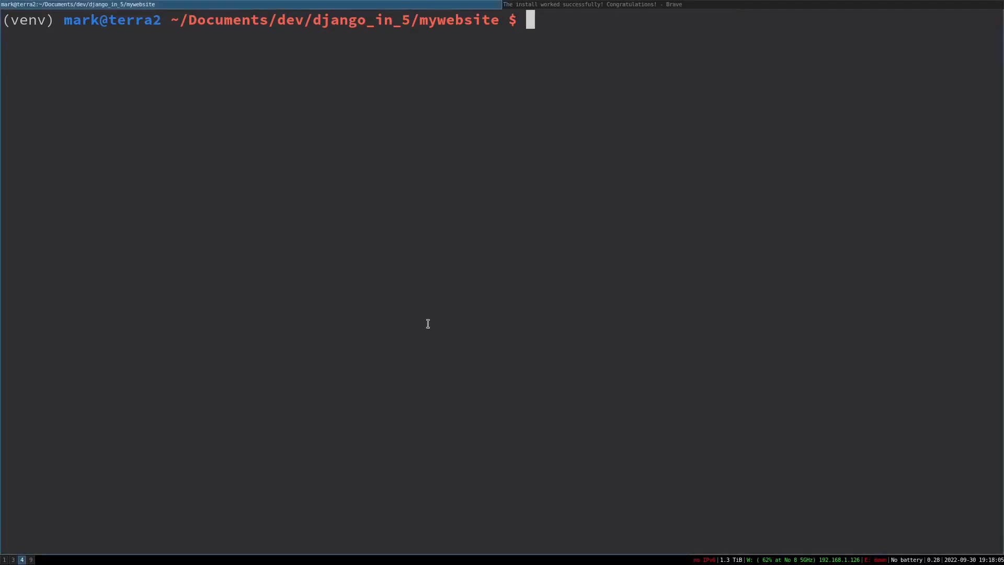
# Step: Create a new app named blog with manage.py startapp and list its contents
pyautogui.write('python manage.py')
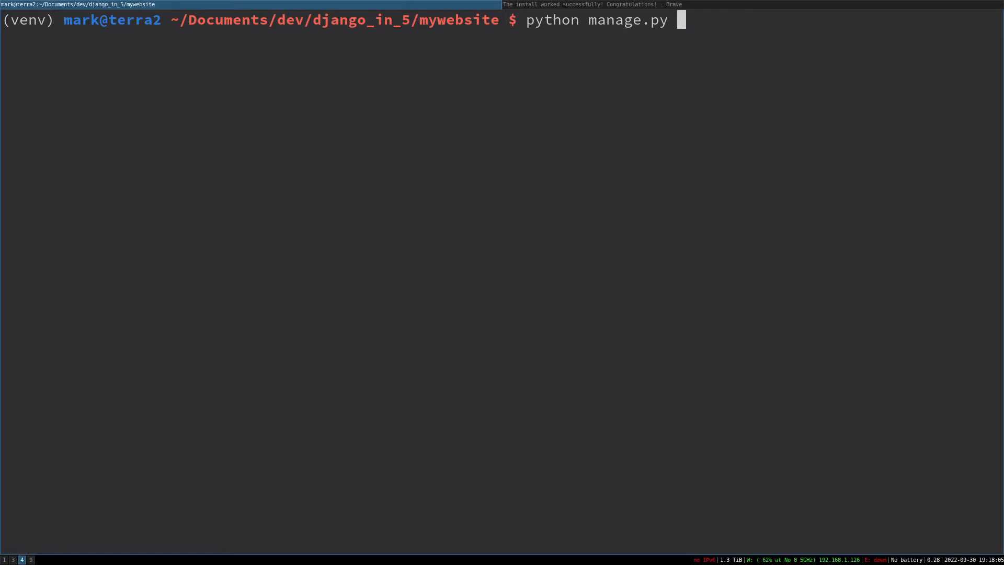
pyautogui.write('startapp blog')
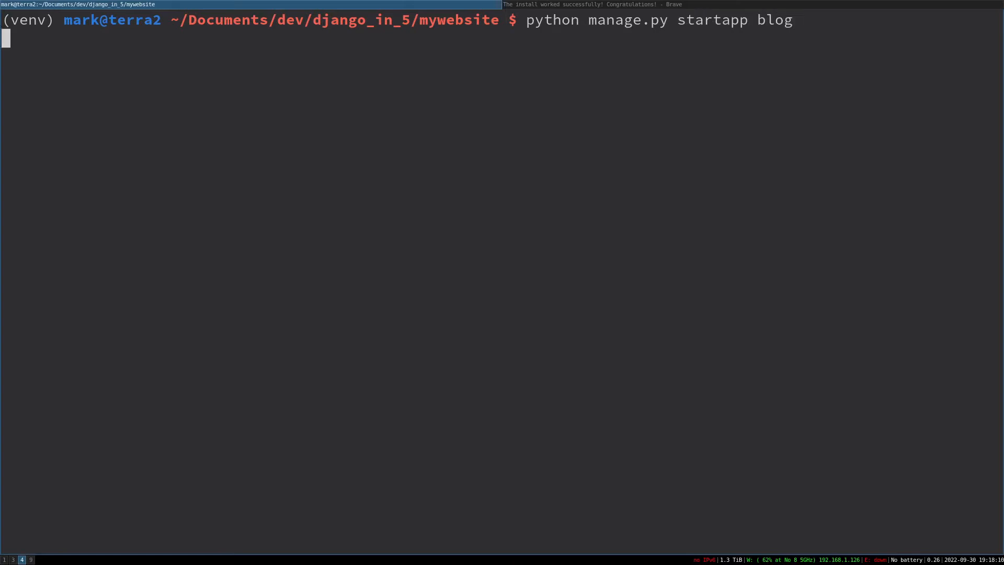
pyautogui.write('ls blog/')
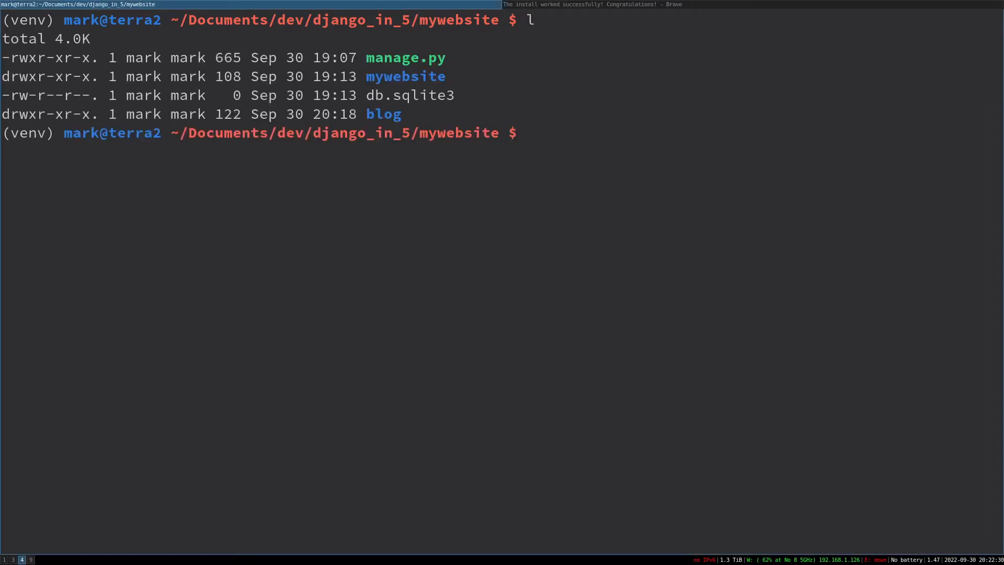
# Step: Edit blog/views.py in vim and import HttpResponse from django.http
pyautogui.write('vim blog/views.py')
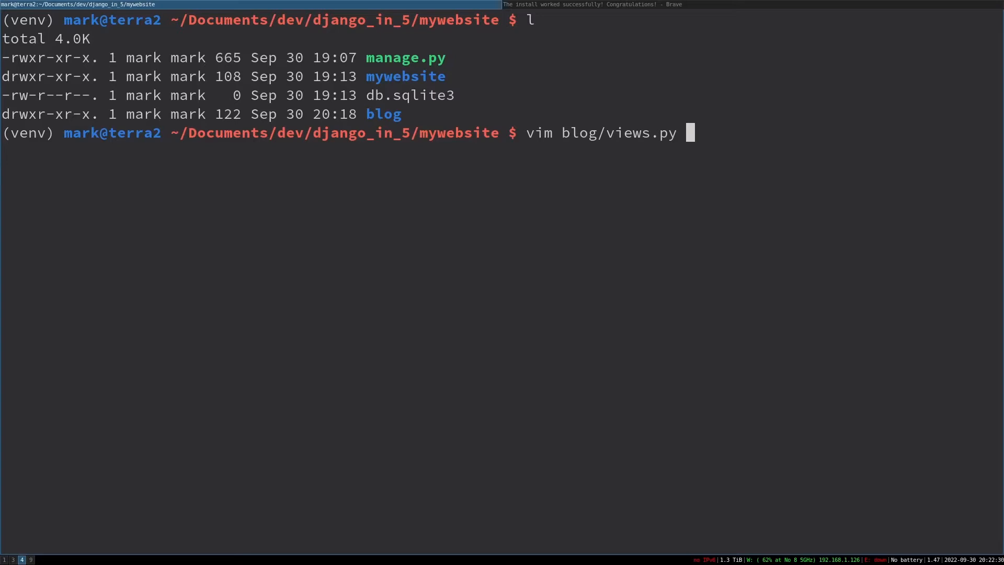
pyautogui.write('from django.http im')
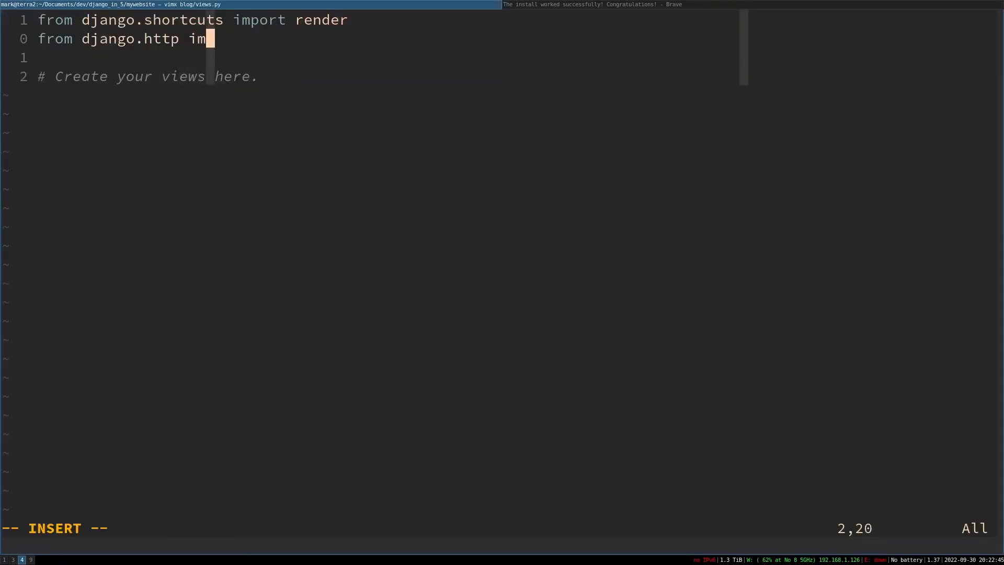
pyautogui.write('port HttpResponse')
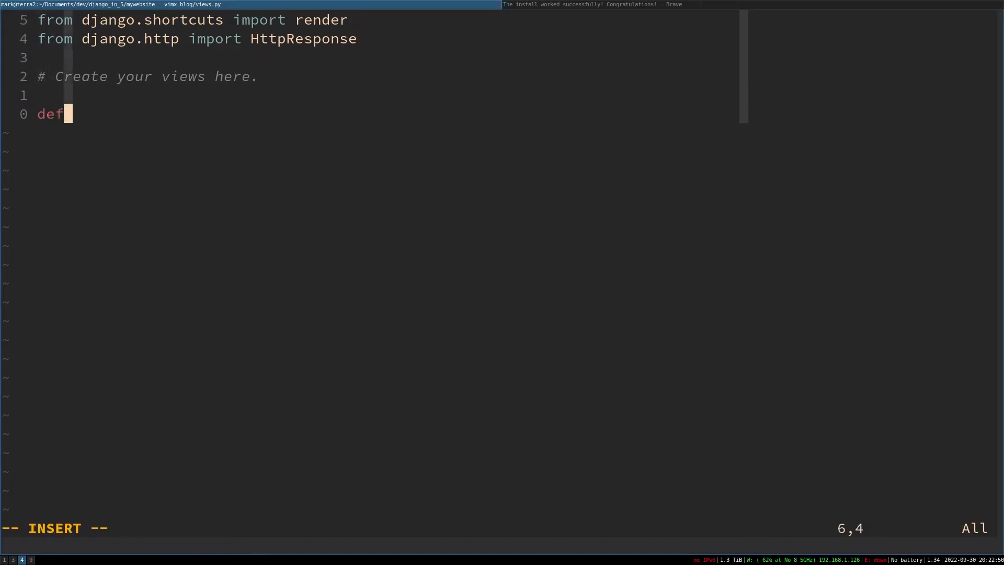
# Step: Define index(request) returning an h1 'You are at the blog index'
pyautogui.write('index(request):')
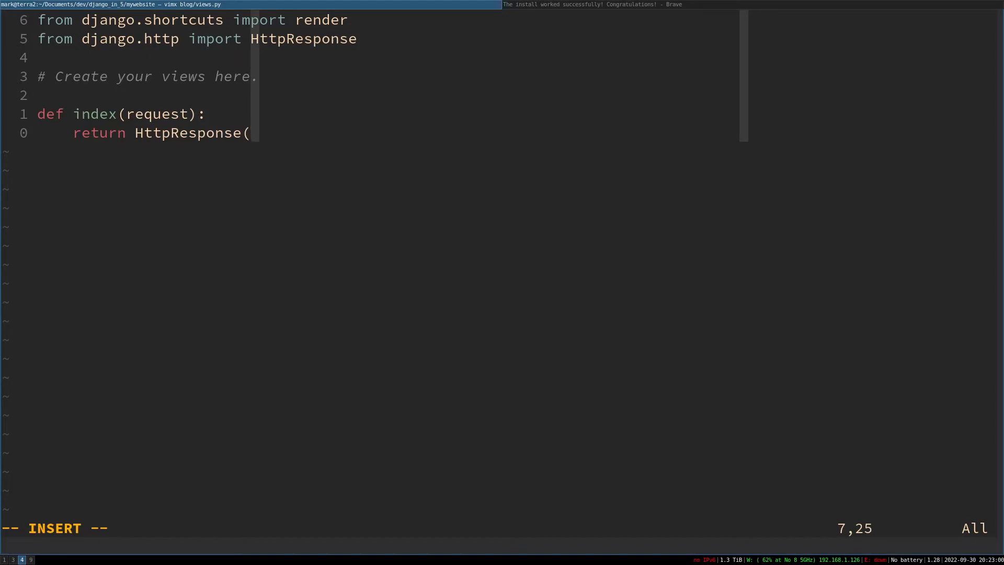
pyautogui.write('"')
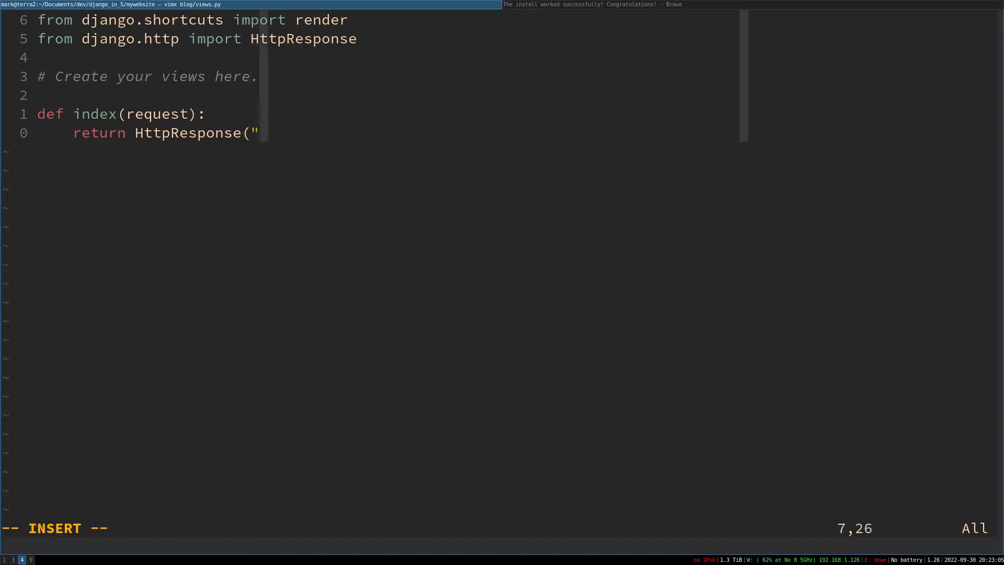
pyautogui.write('<h1> You are at the blog index')
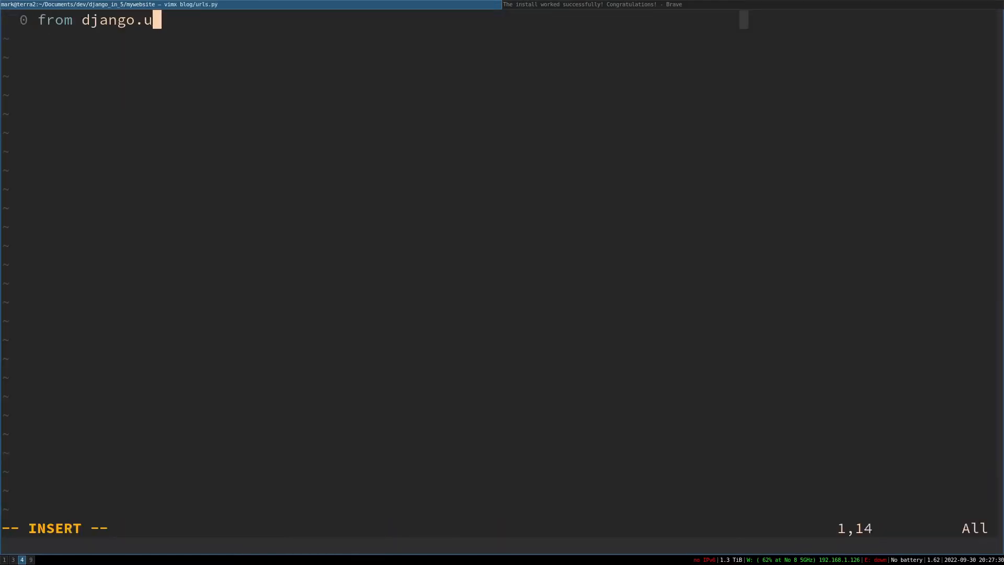
# Step: Import path from django.urls and the app's views in blog/urls.py
pyautogui.write('rls import pa')
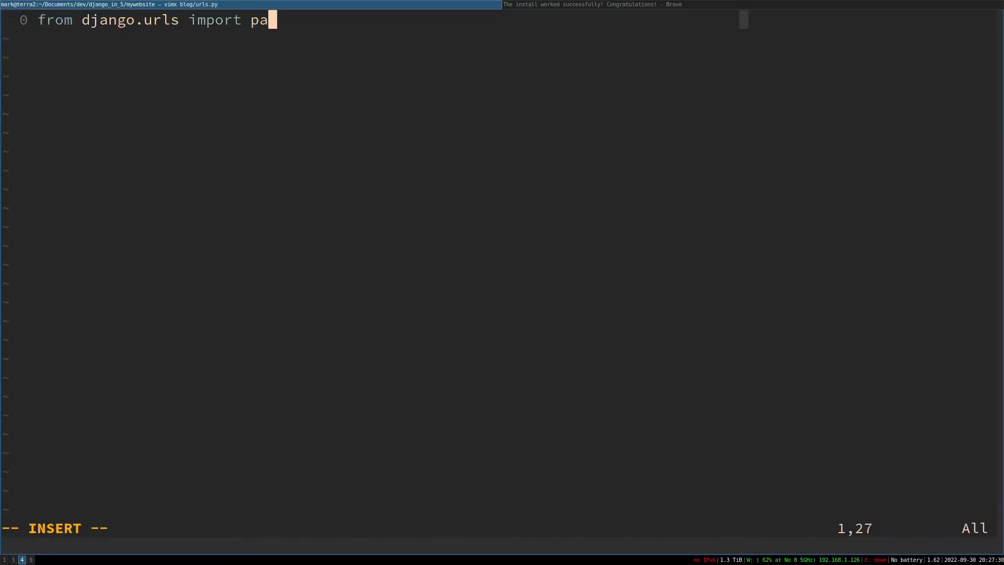
pyautogui.write('th')
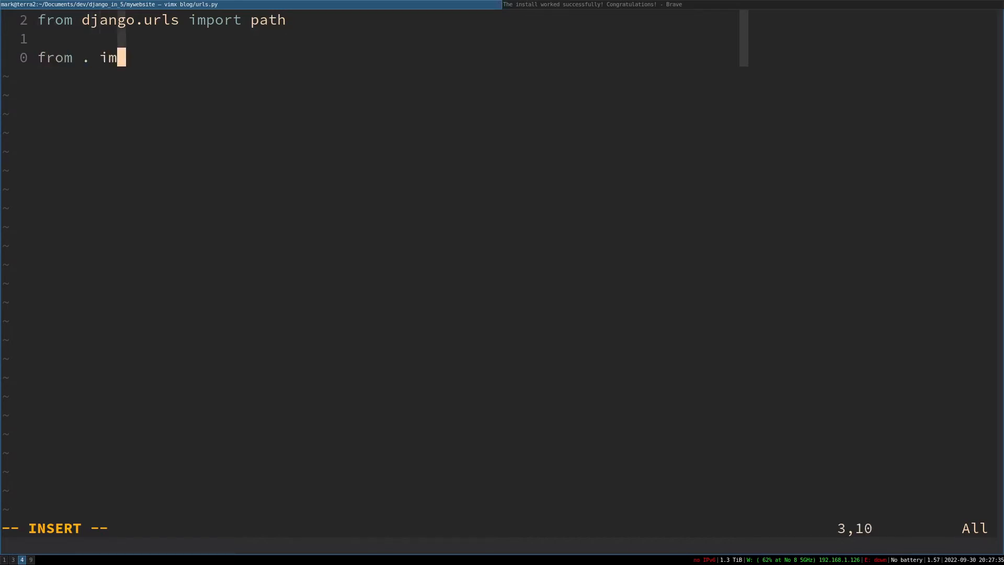
pyautogui.write('port views')
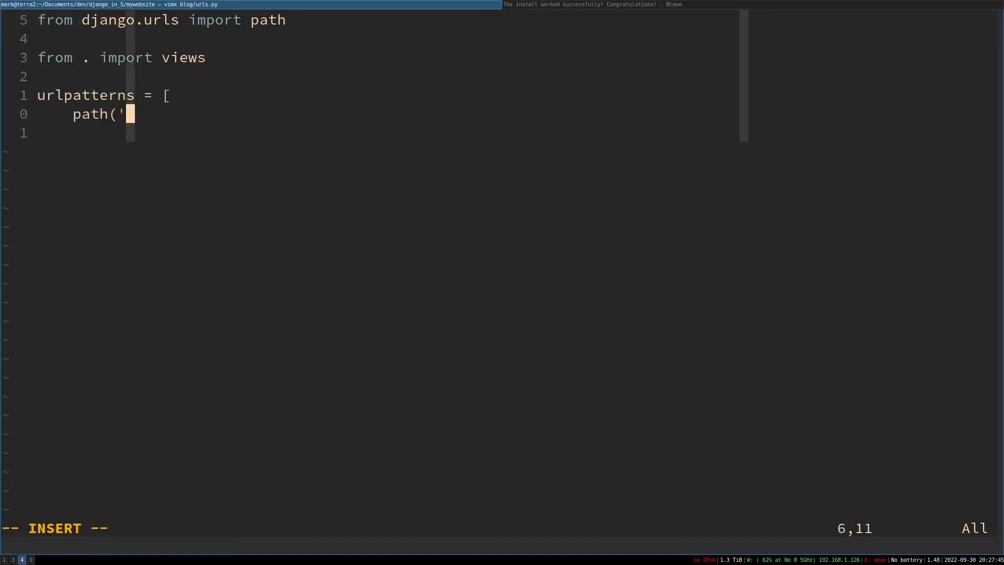
# Step: Map the empty path to views.index named 'index' and save the file
pyautogui.write("', v")
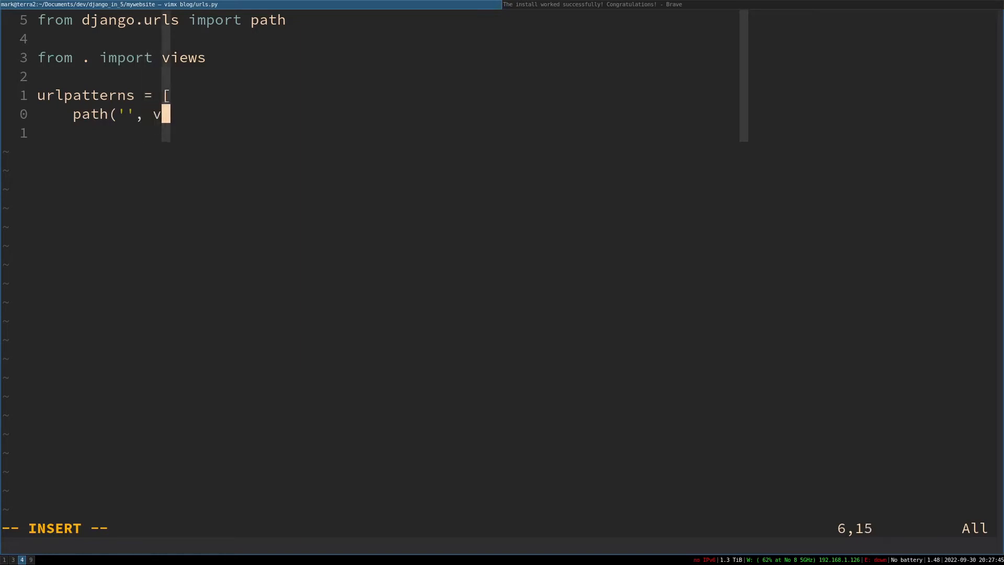
pyautogui.write('iews.index, name=')
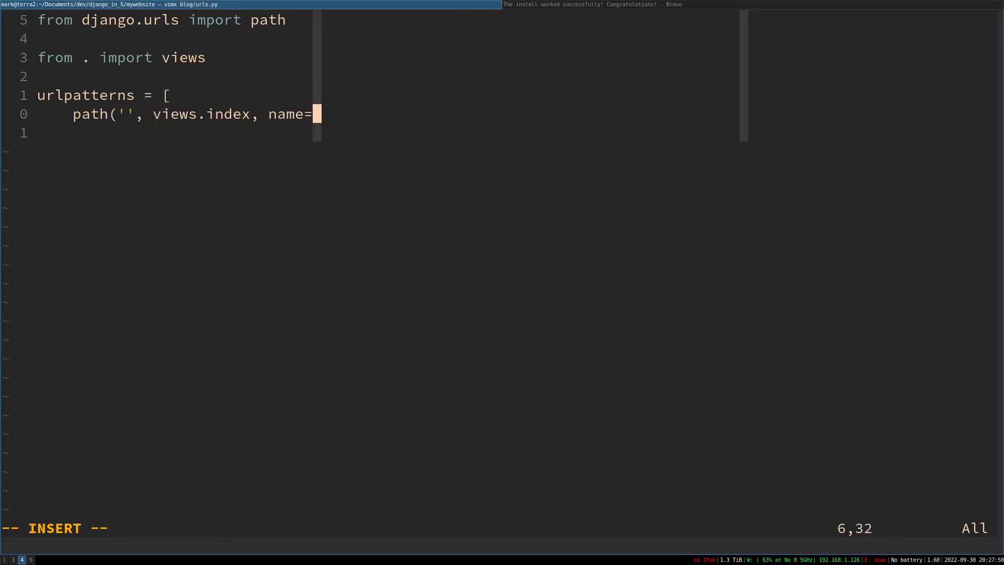
pyautogui.write("'index'),")
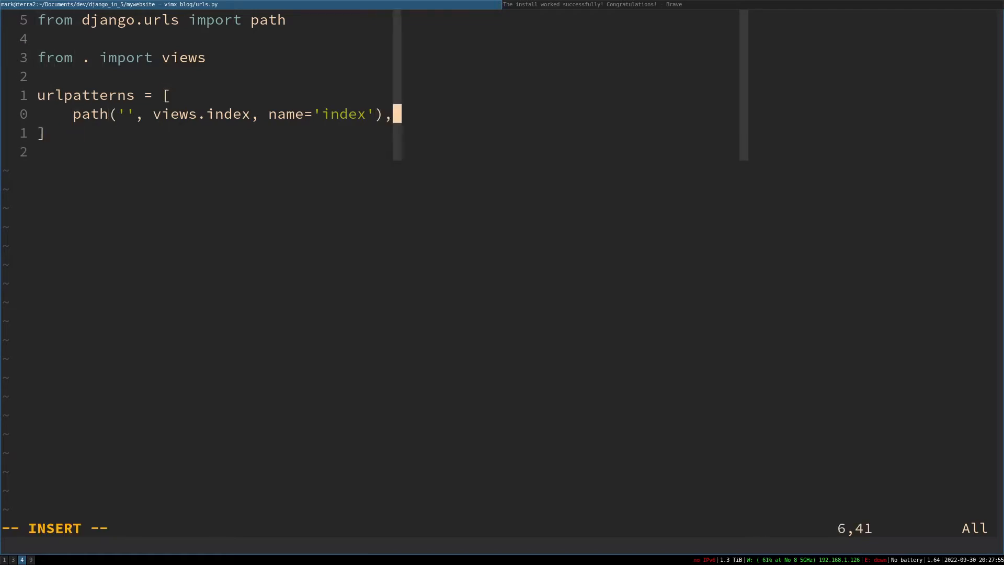
pyautogui.press('Escape')
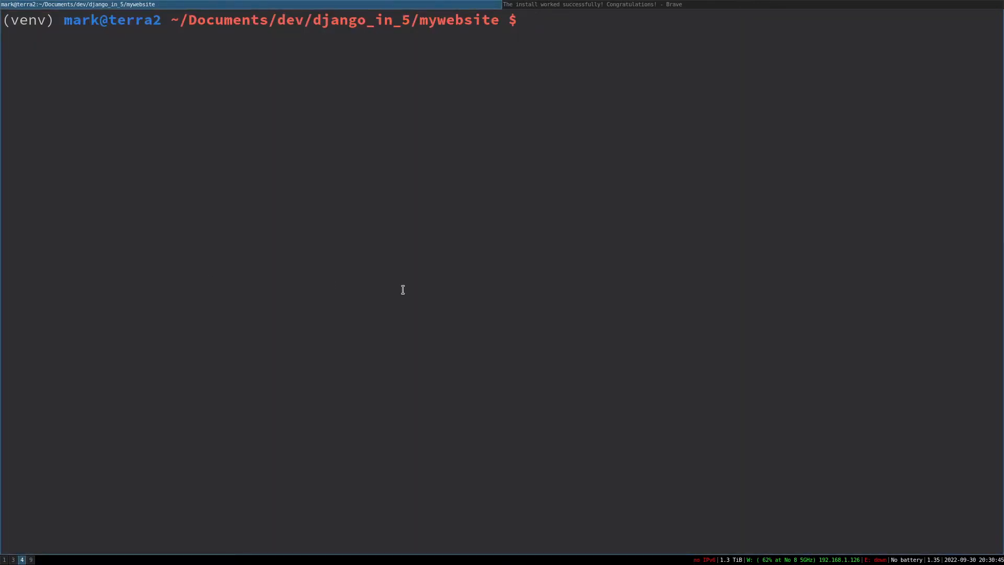
# Step: In mywebsite/urls.py import include and add a 'blog/' route to blog.urls
pyautogui.write('vim mywebsite/urls.py')
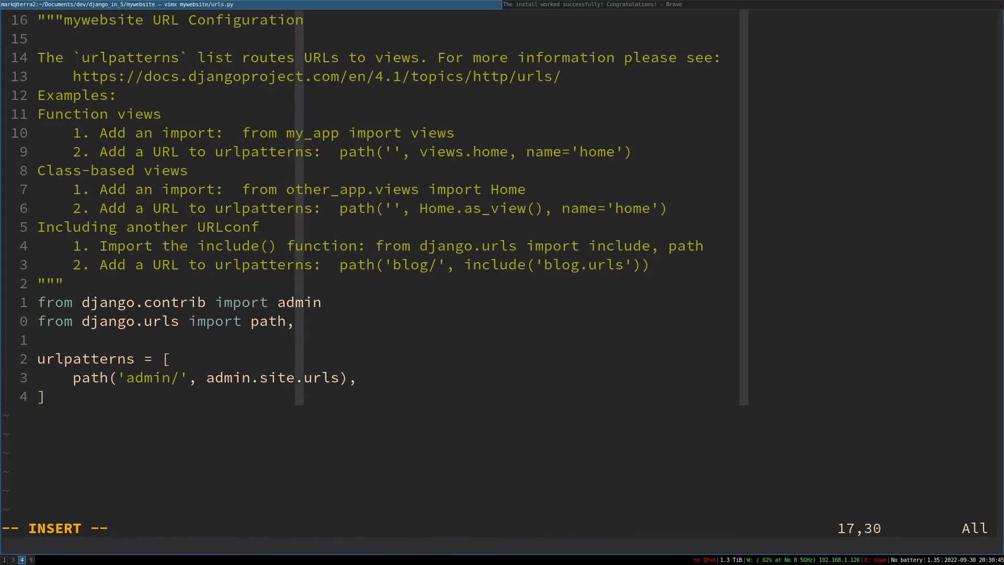
pyautogui.write('include')
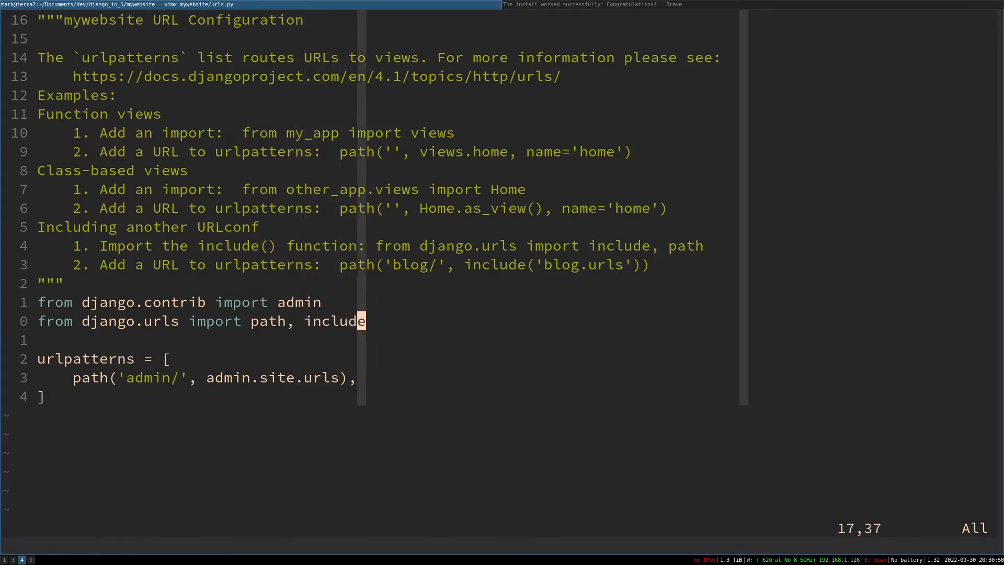
pyautogui.write('pa')
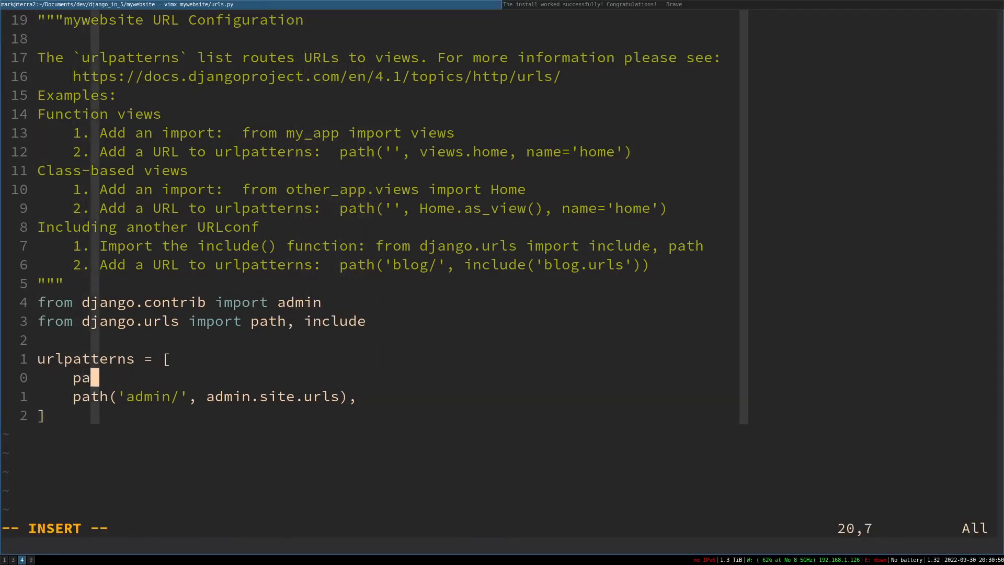
pyautogui.write("th('blog'/")
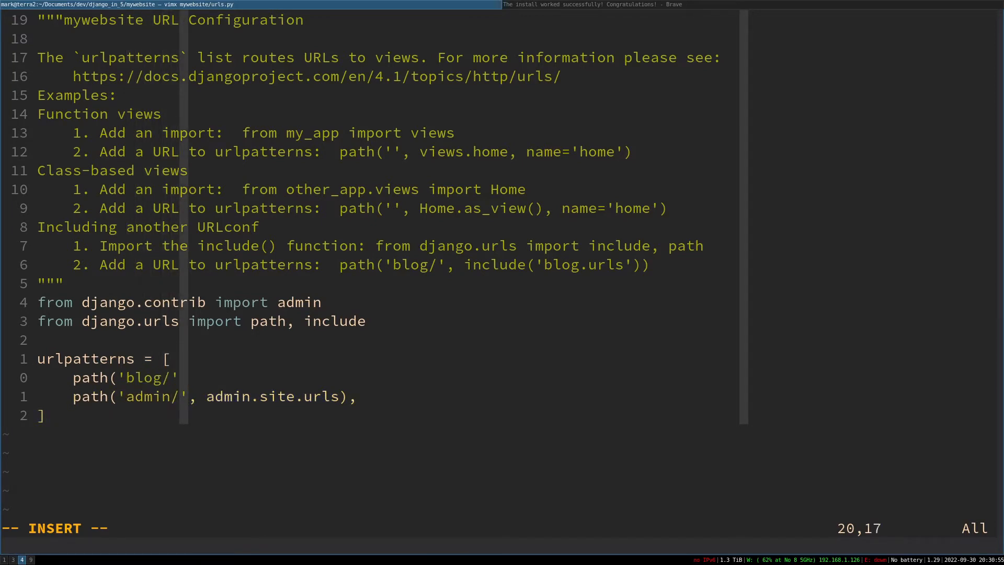
pyautogui.write(', include(')
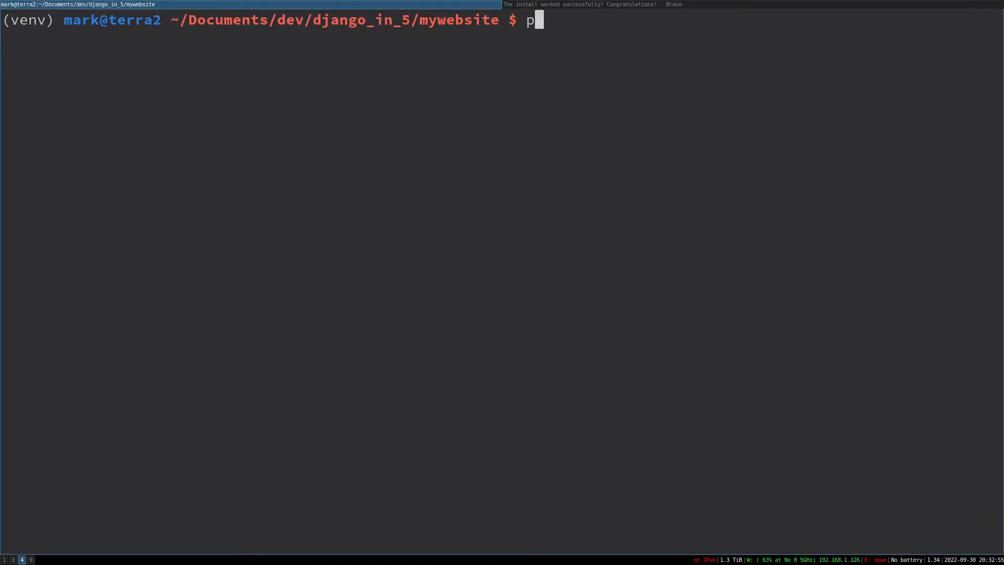
# Step: Run the server, apply all migrations with manage.py migrate and list db.sqlite3
pyautogui.write('ython manage.py runserver')
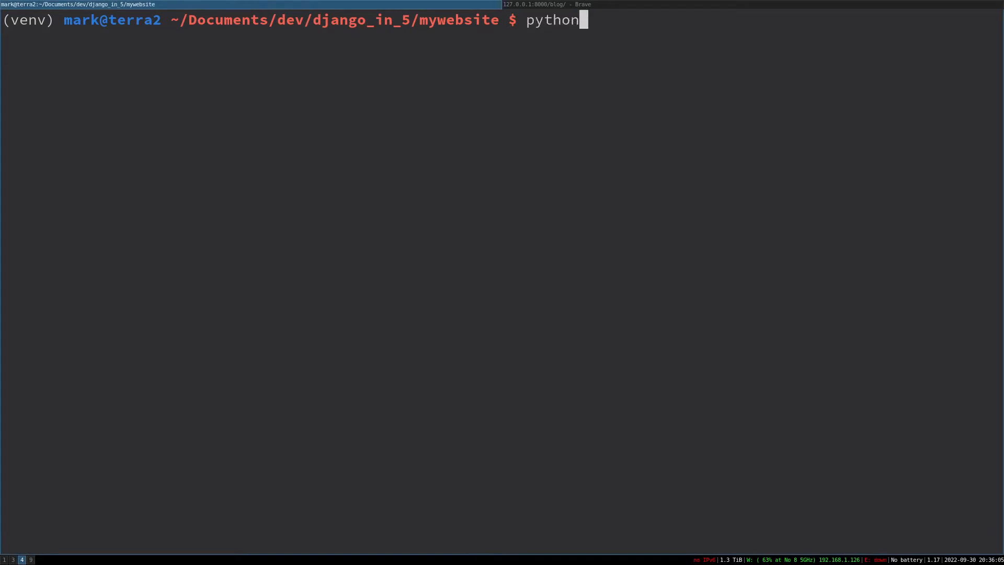
pyautogui.write('manage.py migrate')
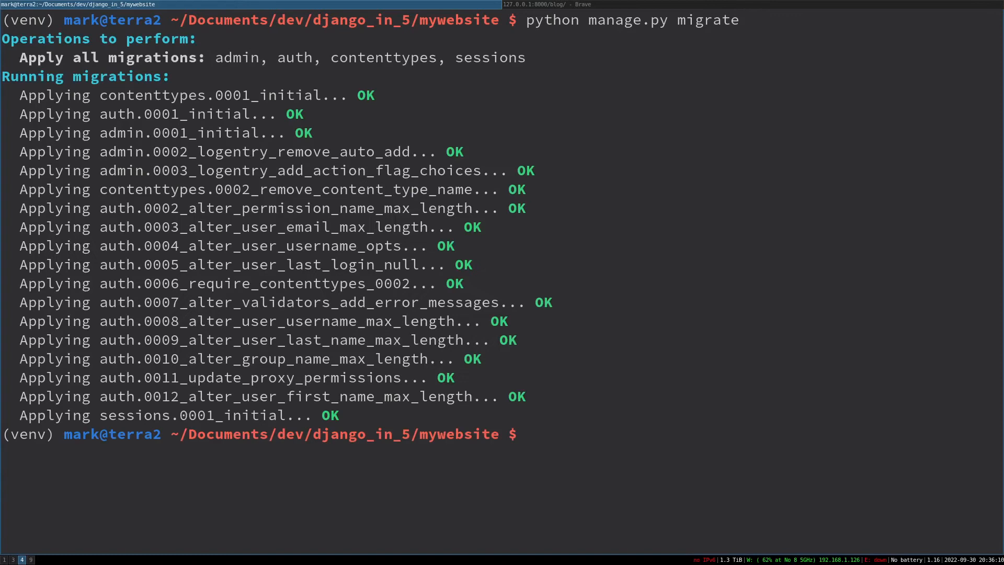
pyautogui.write('ls')
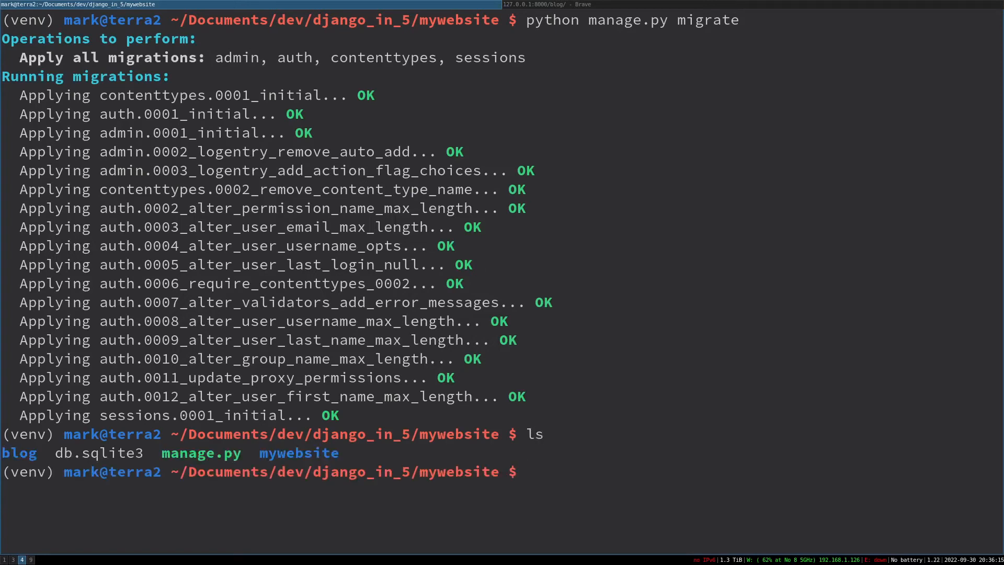
# Step: Open db.sqlite3 in sqlitebrowser to view its tables
pyautogui.write('sqlite')
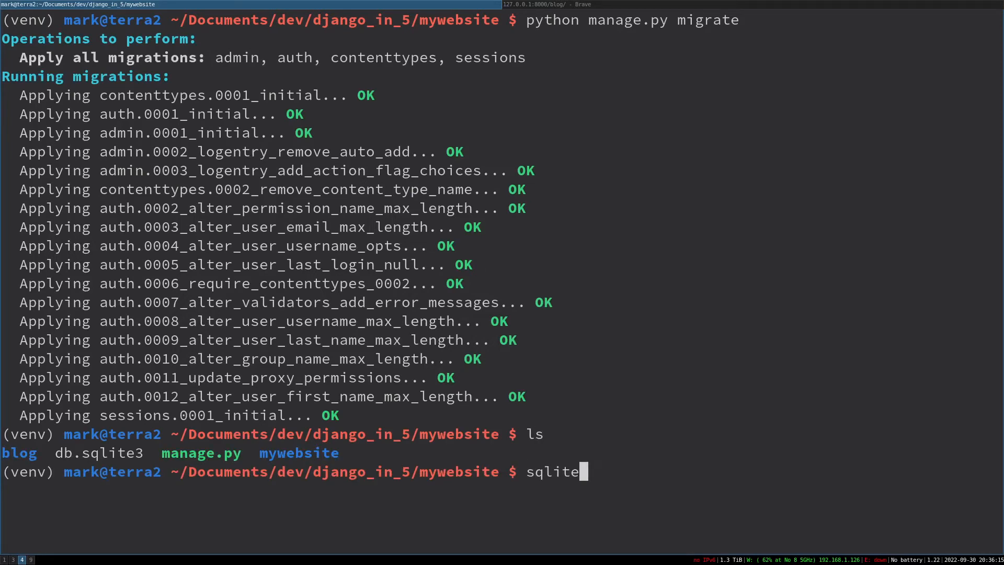
pyautogui.write('browser db.sqlite3')
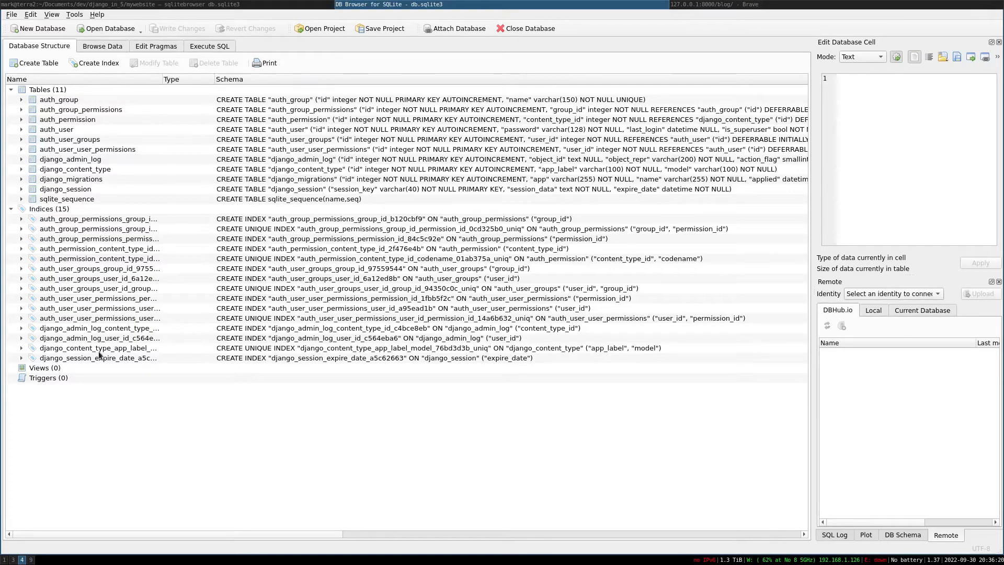
pyautogui.moveTo(90, 154)
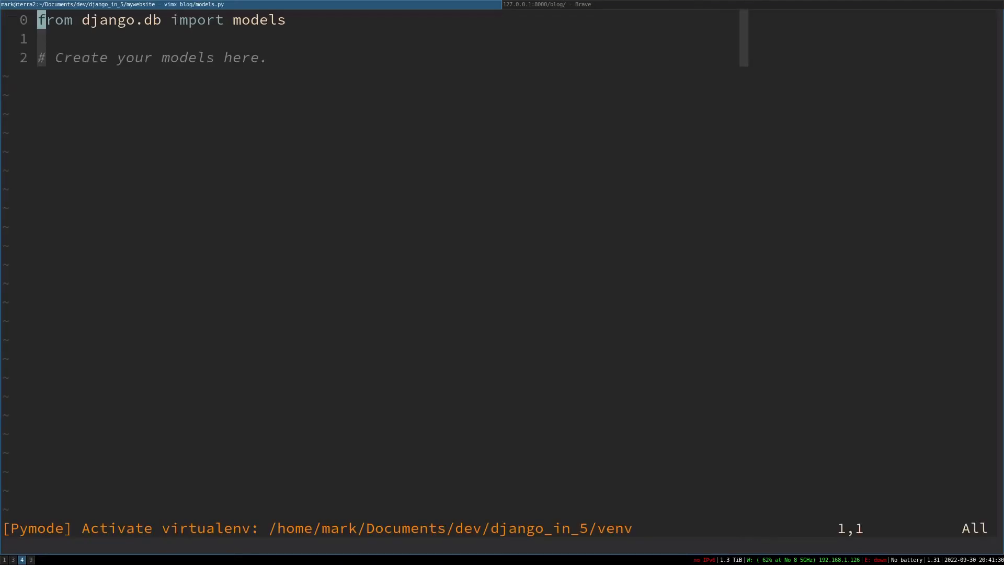
# Step: Import timezone from django.utils and declare class Post(models.Model)
pyautogui.write('from django.u')
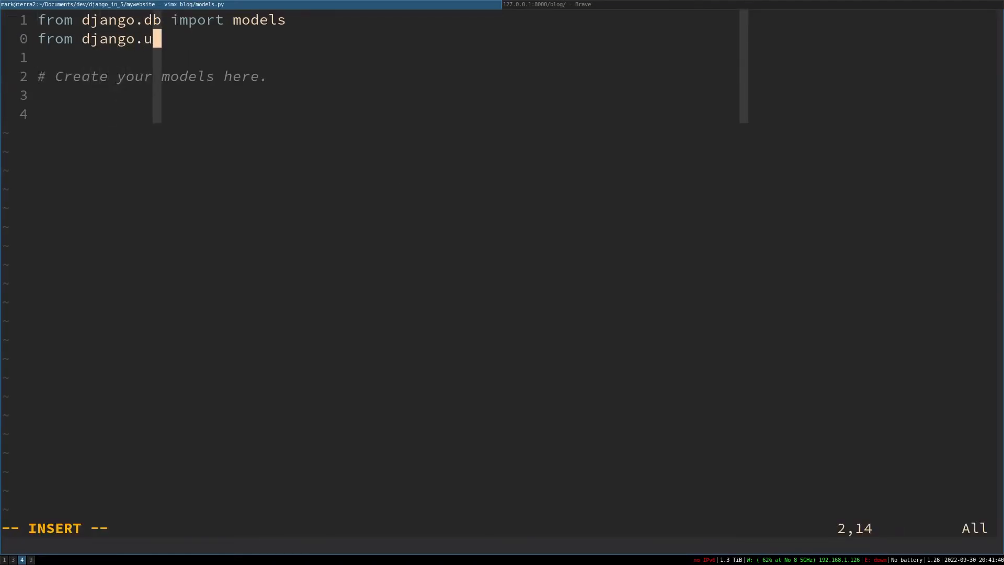
pyautogui.write('tils import ti')
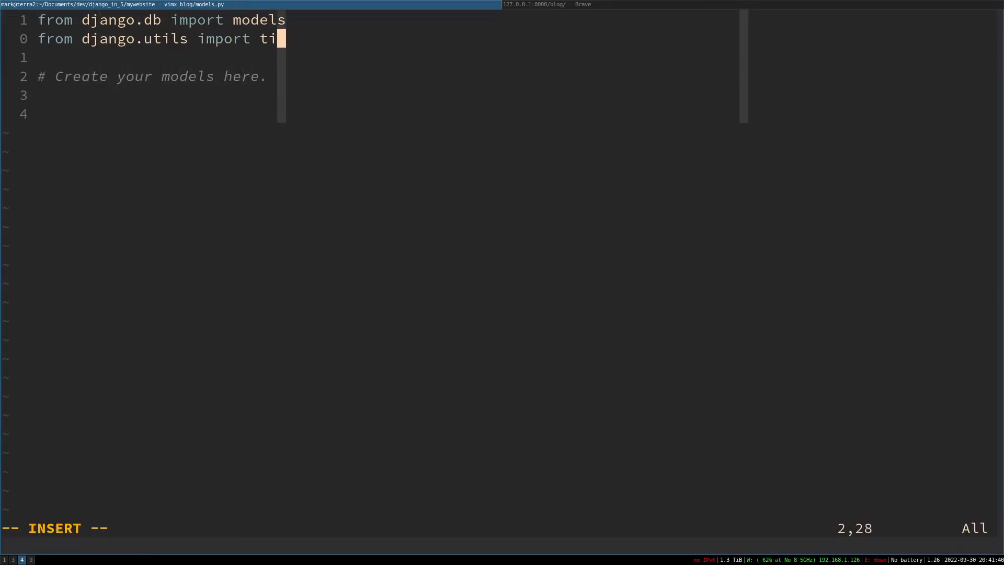
pyautogui.write('mezone')
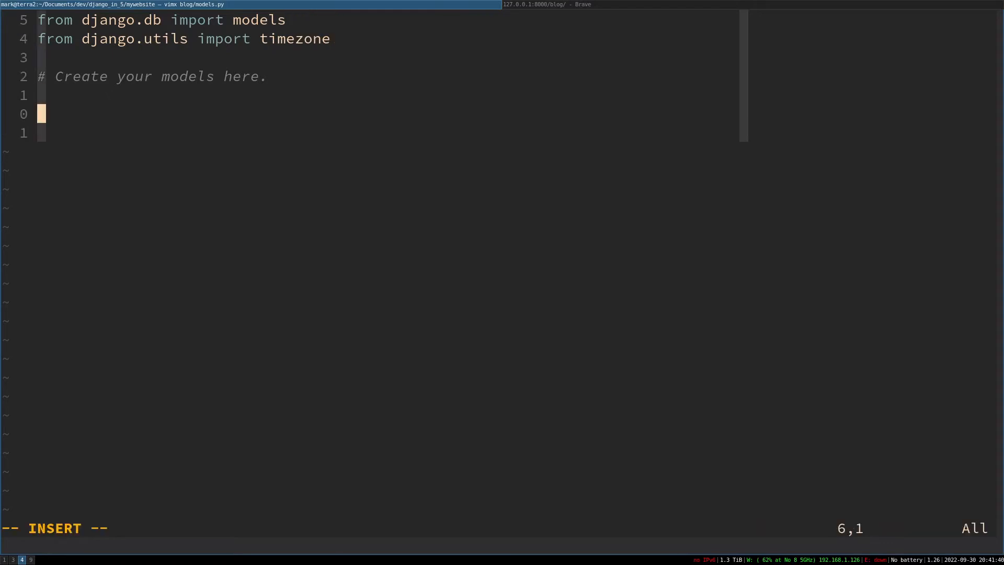
pyautogui.write('class')
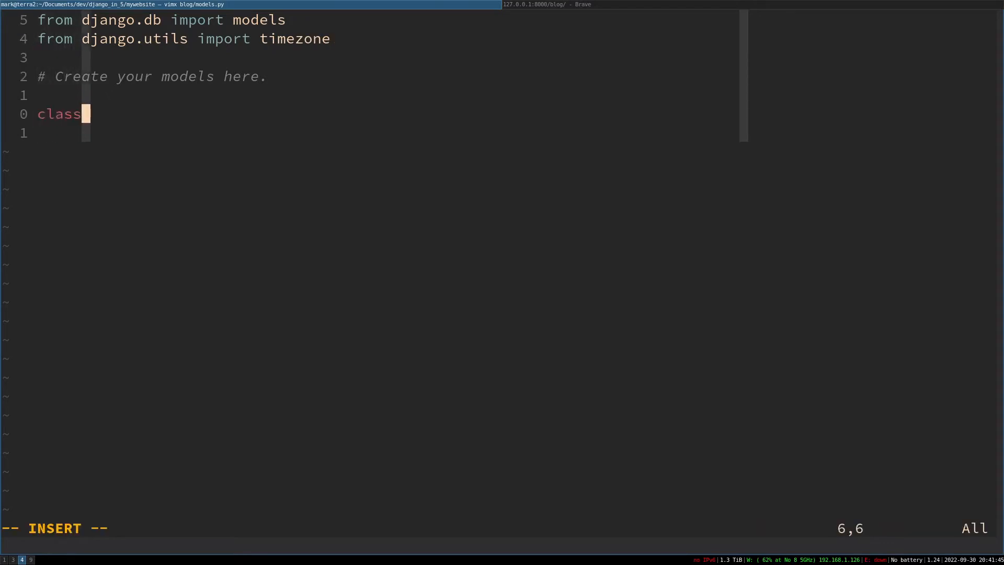
pyautogui.write('Post(model')
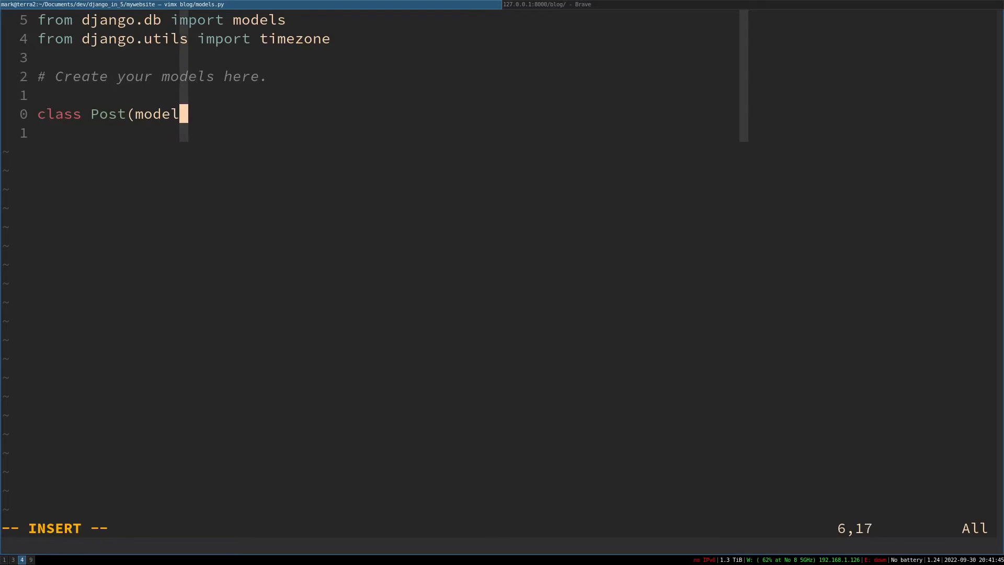
pyautogui.write('s.Model):')
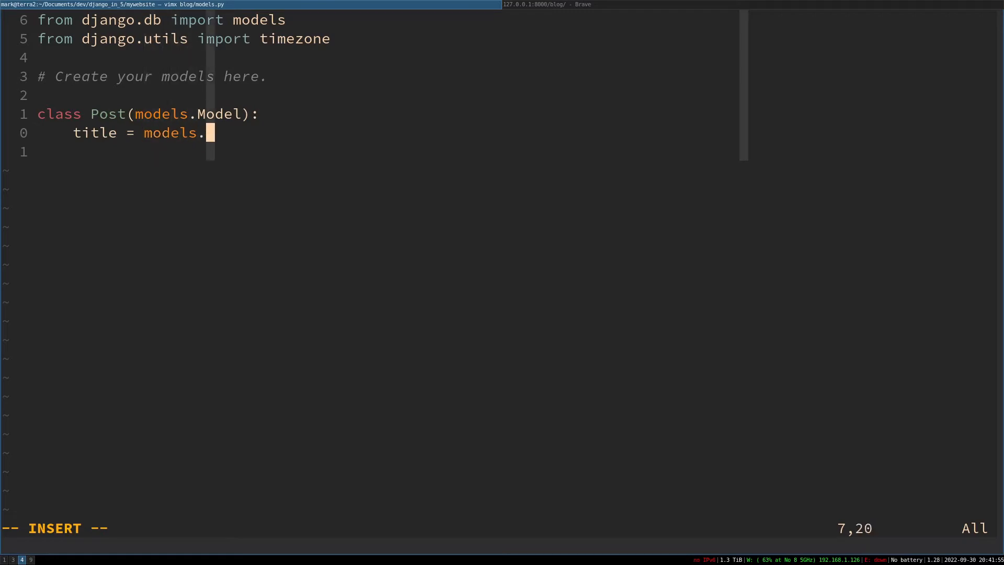
# Step: Add a unique CharField title max_length 150, a TextField text and DateTimeField published_date defaulting to timezone.now
pyautogui.write('CharField')
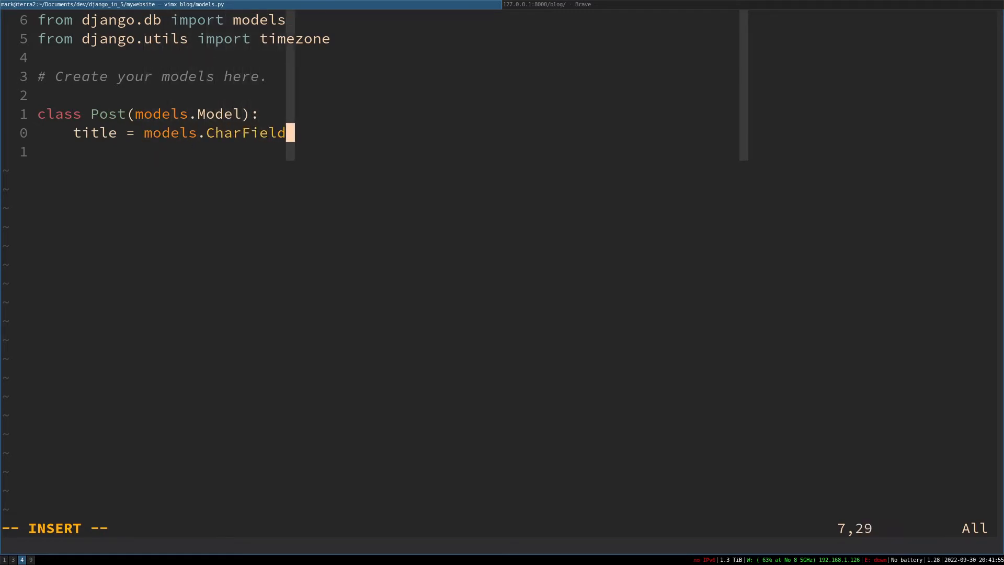
pyautogui.write('(max_length=')
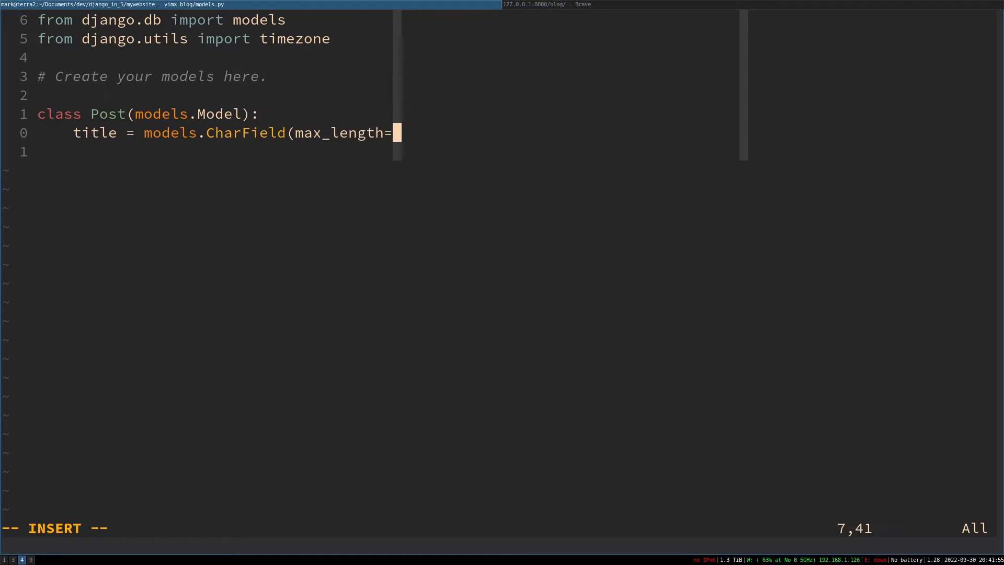
pyautogui.write('150, u')
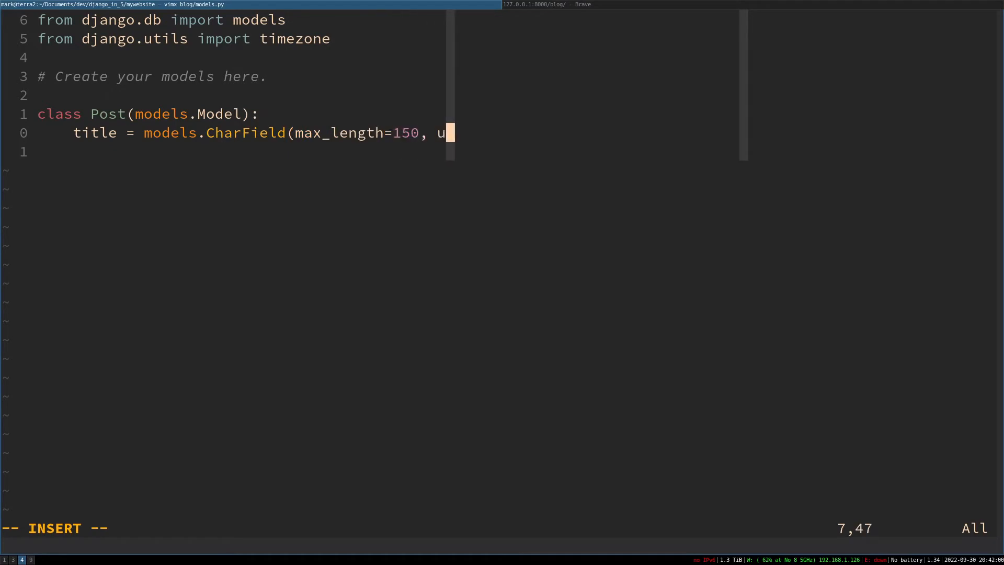
pyautogui.write('nique=True)')
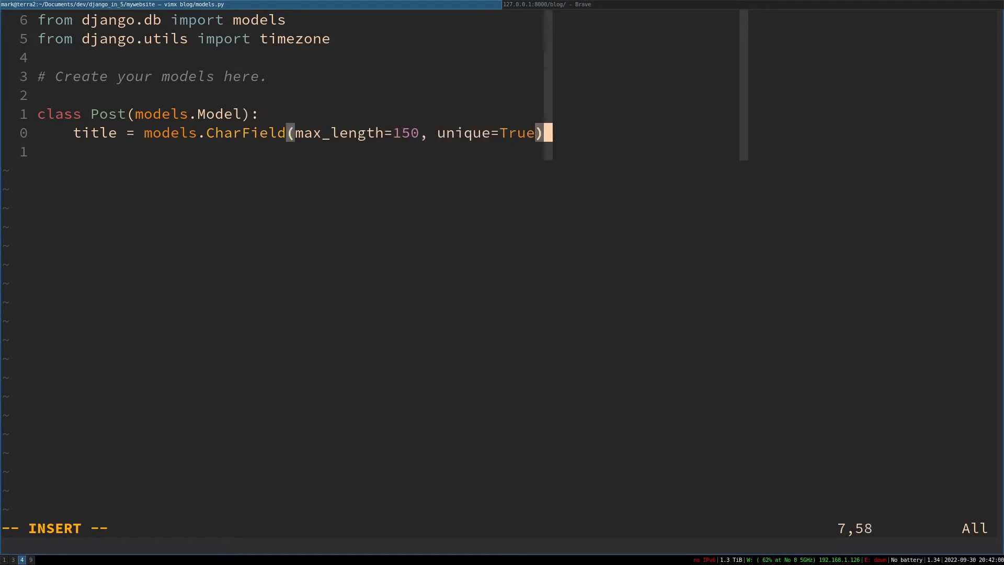
pyautogui.write('text = mod')
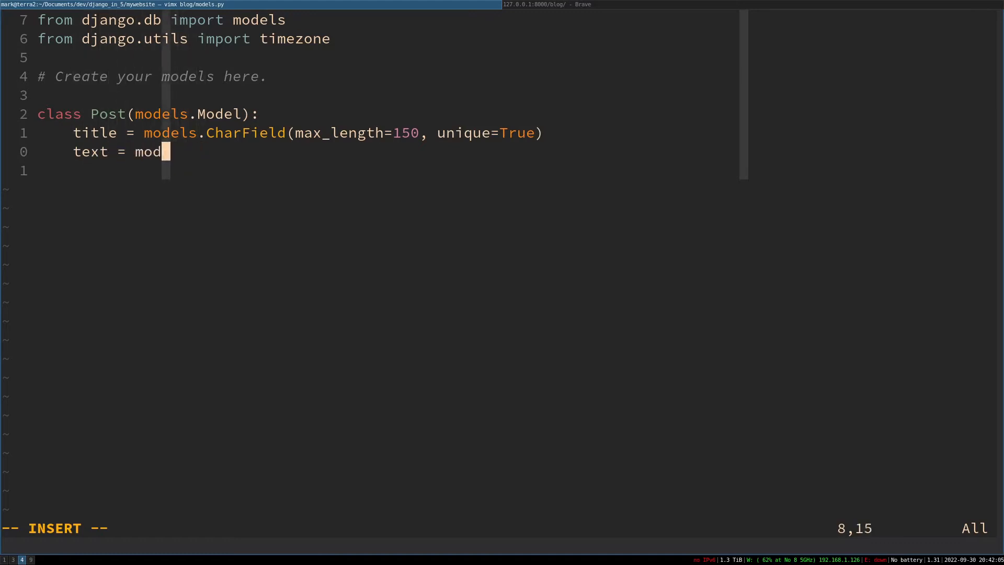
pyautogui.write('els.TextField(')
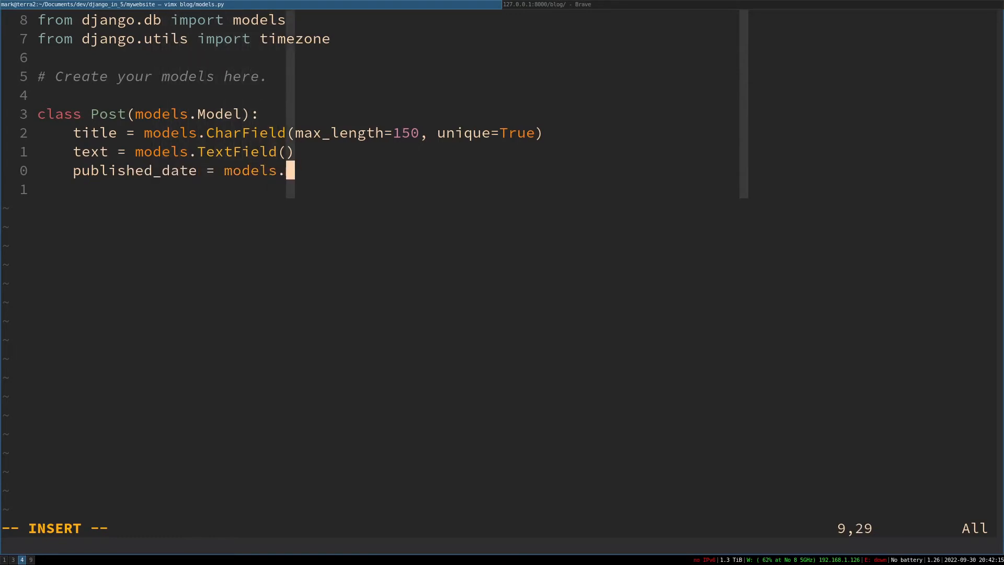
pyautogui.write('DateTimeField(def')
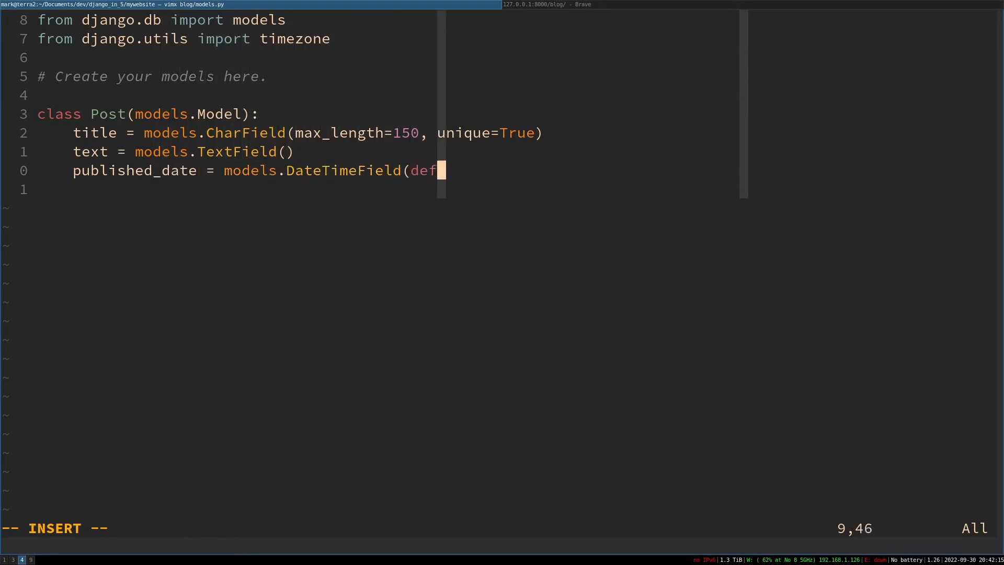
pyautogui.write('ault=timezone.now)')
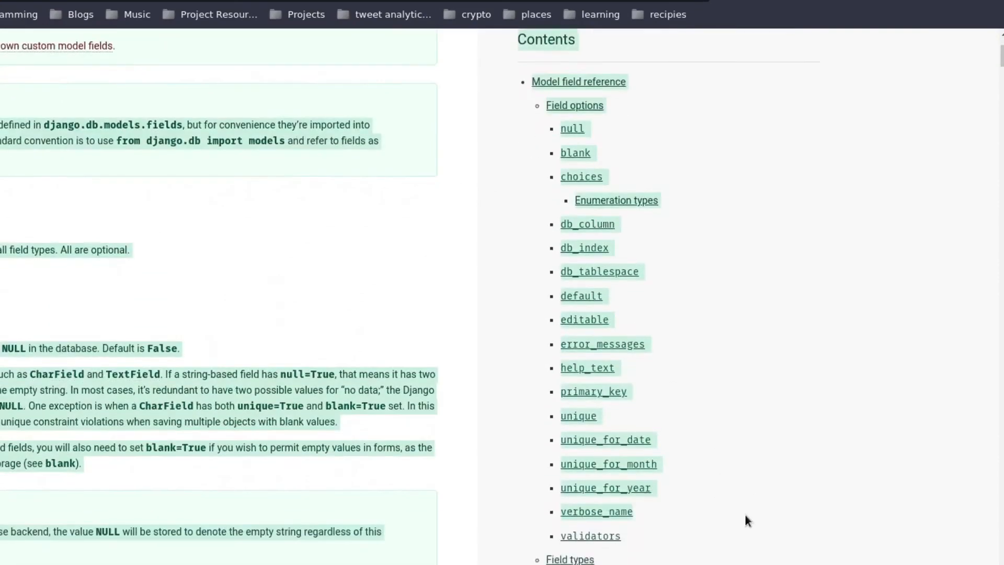
# Step: Scroll through the Django model field reference page in Brave
pyautogui.scroll(-3)
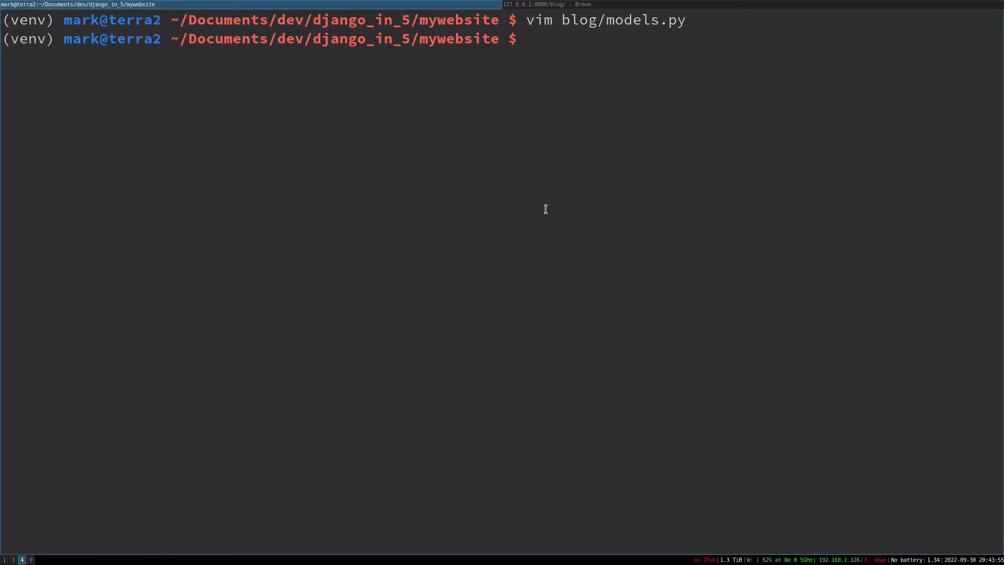
# Step: Run makemigrations and migrate, then confirm the blog_post table's id, title, text and published_date columns in DB Browser
pyautogui.write('vim mywebsite/settings.py')
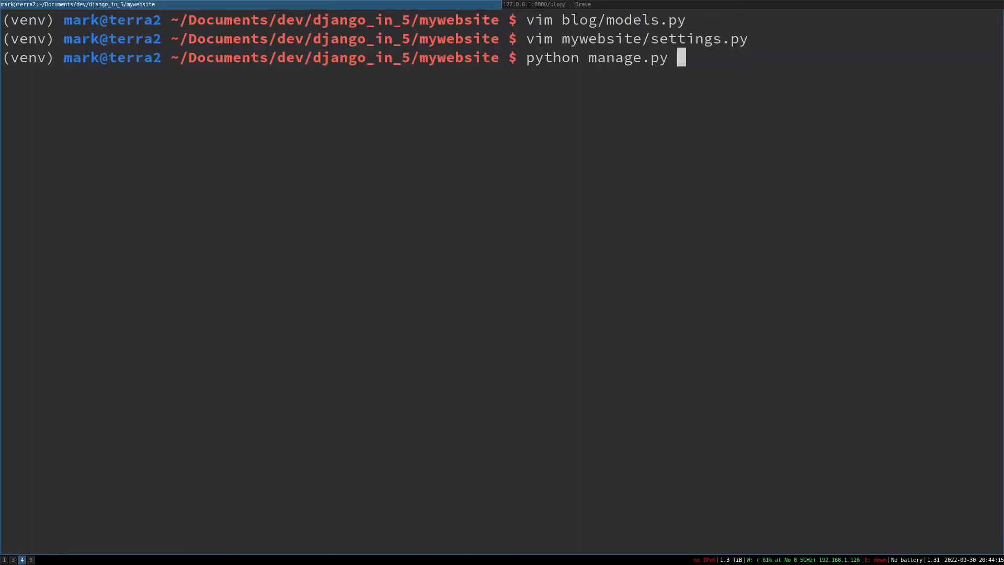
pyautogui.write('makemigrations')
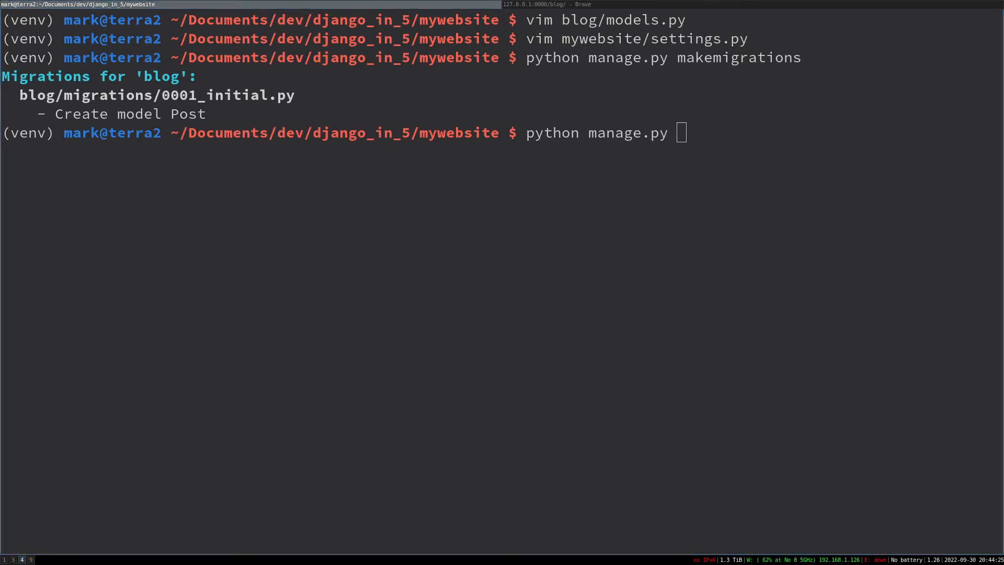
pyautogui.write('mig')
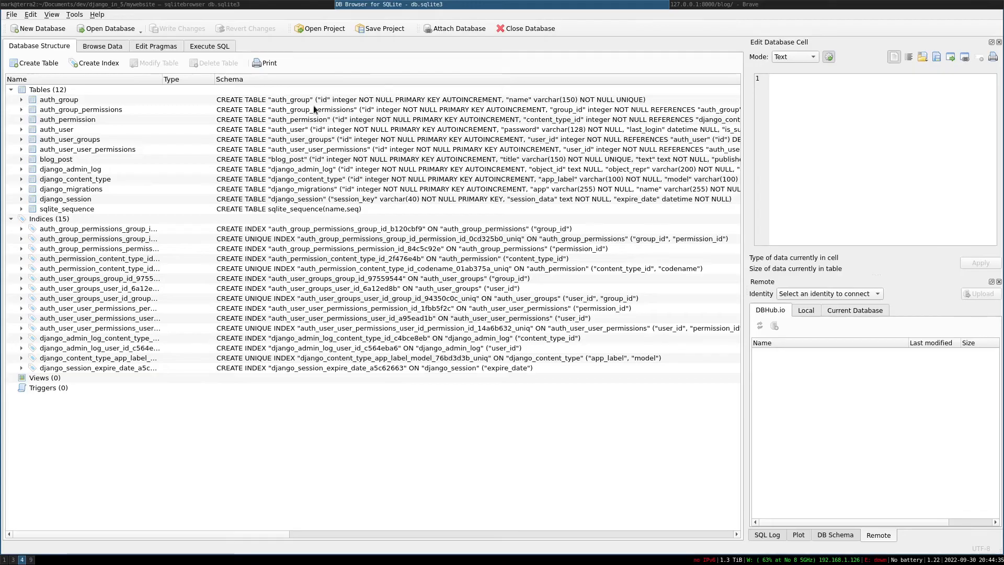
pyautogui.click(22, 159)
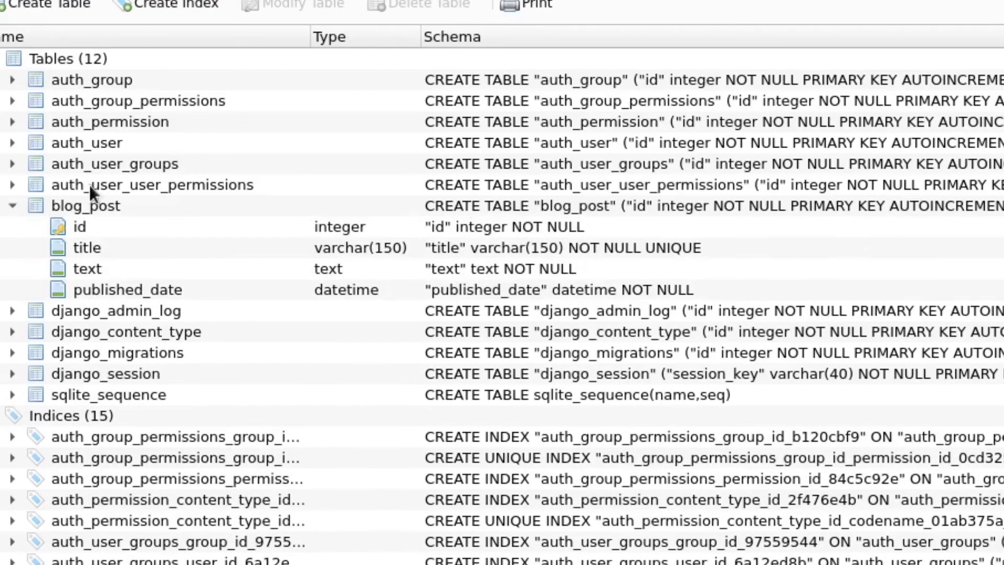
pyautogui.moveTo(352, 232)
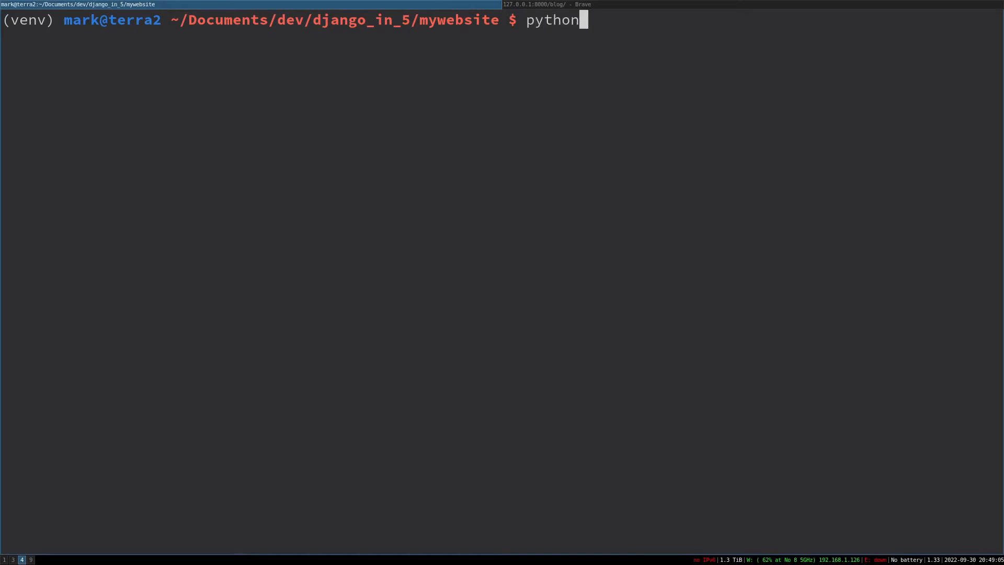
pyautogui.write('manage.py createsuperuser')
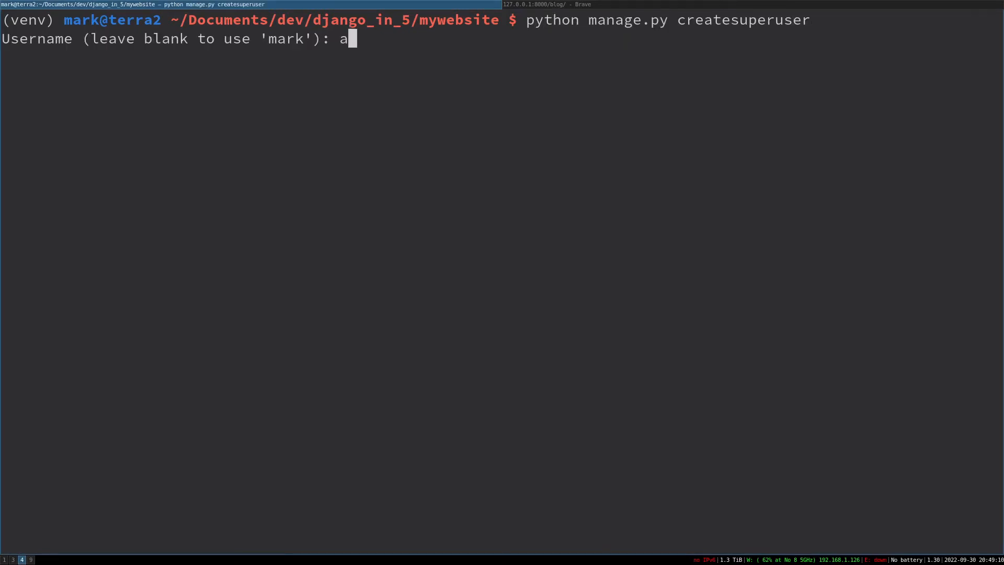
pyautogui.write('dmin')
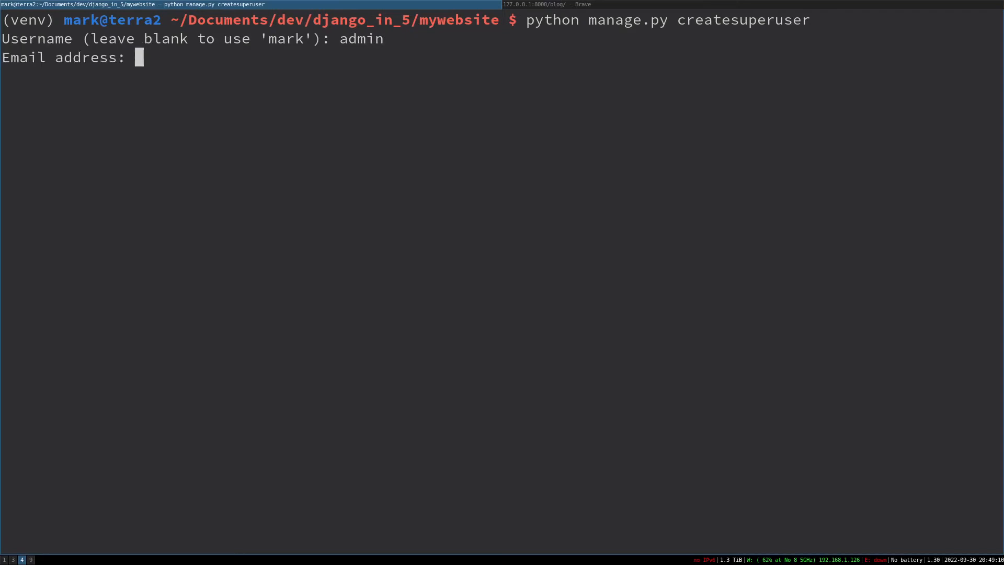
pyautogui.write('admin@example.com')
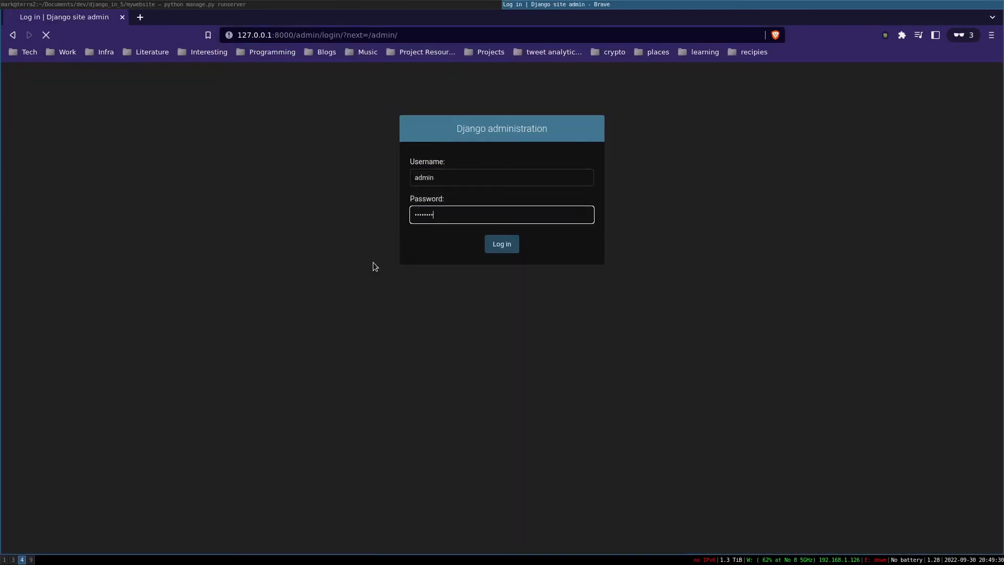
pyautogui.click(501, 244)
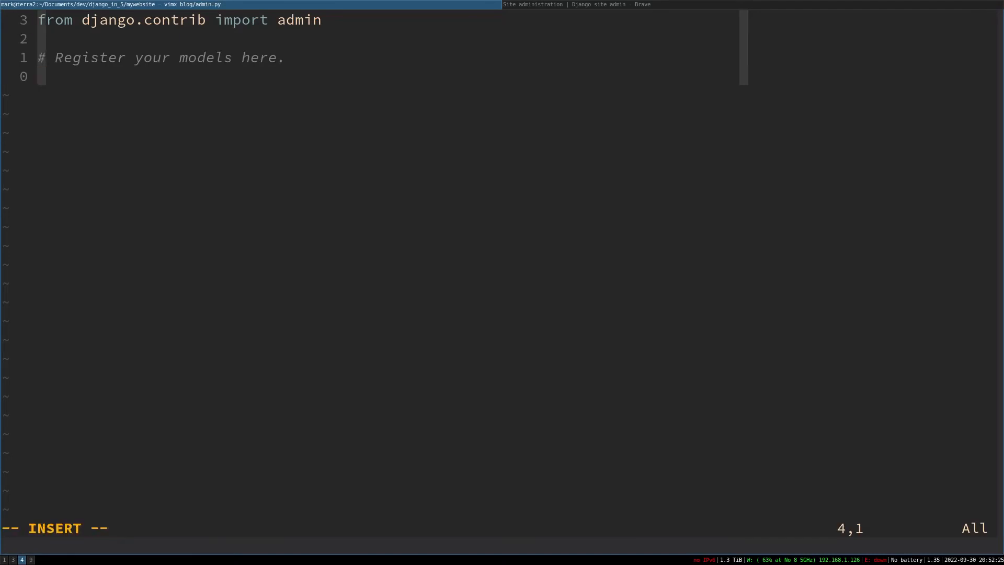
# Step: Add from .models import Post and admin.site.register(Post) to blog/admin.py
pyautogui.write('from .models import')
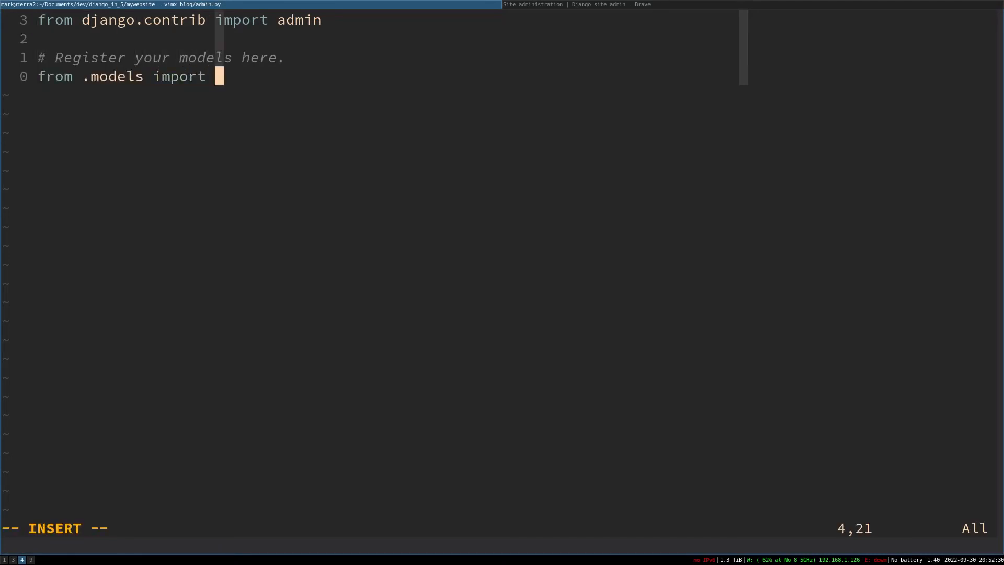
pyautogui.write('Post')
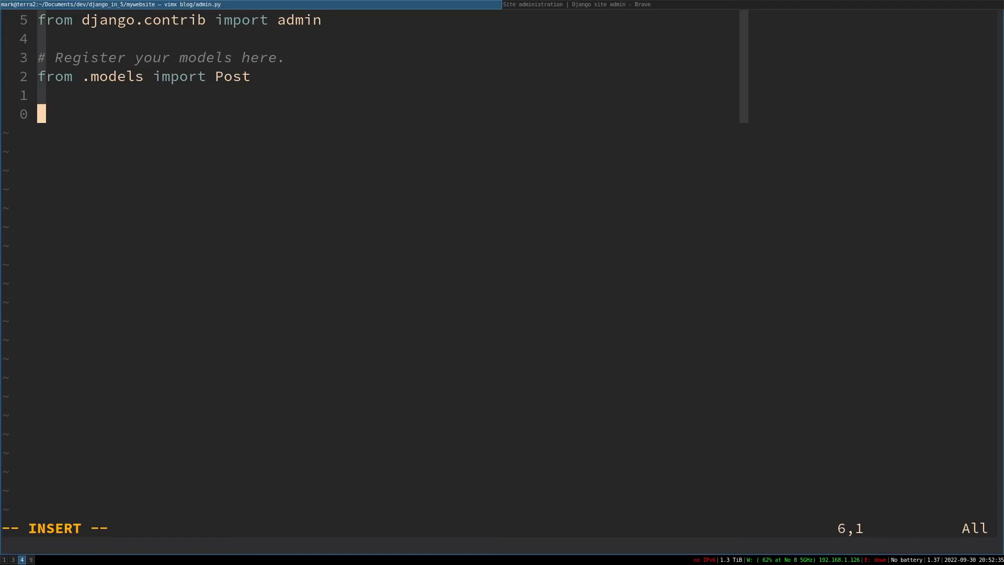
pyautogui.write('admin.site.')
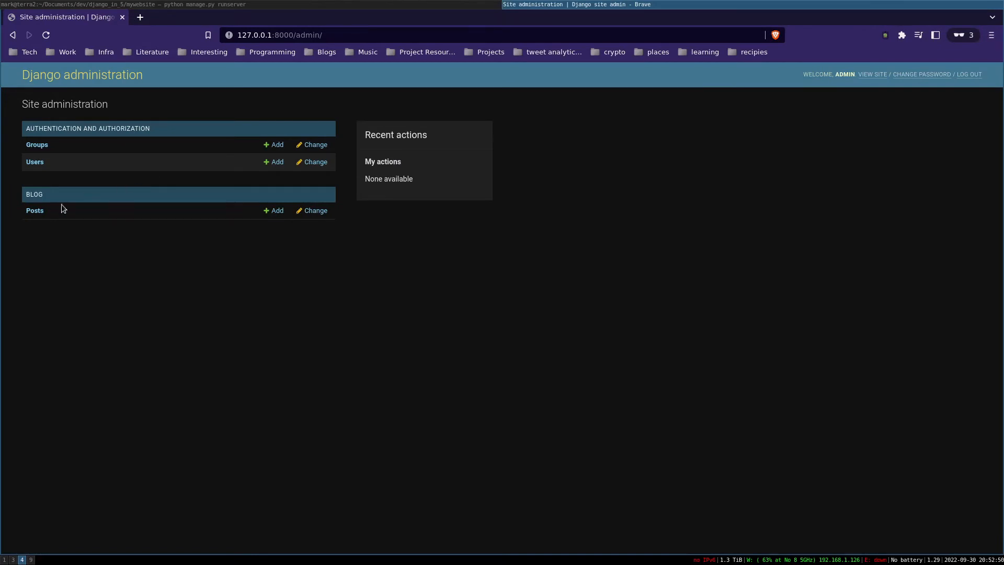
# Step: Add a new post from the admin Posts list, filling Title and Text, and save it as Post object (2)
pyautogui.click(35, 210)
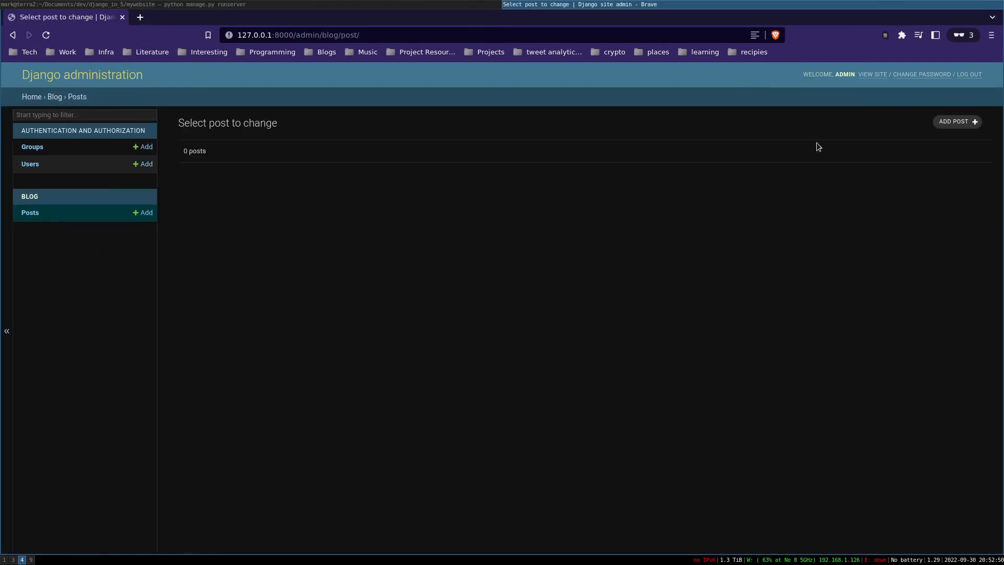
pyautogui.click(958, 122)
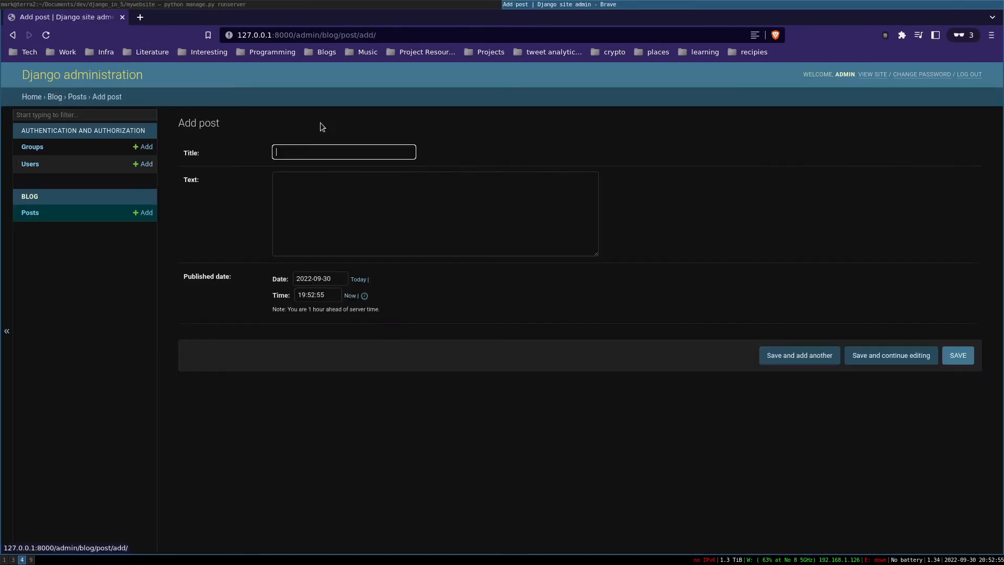
pyautogui.write('Firs')
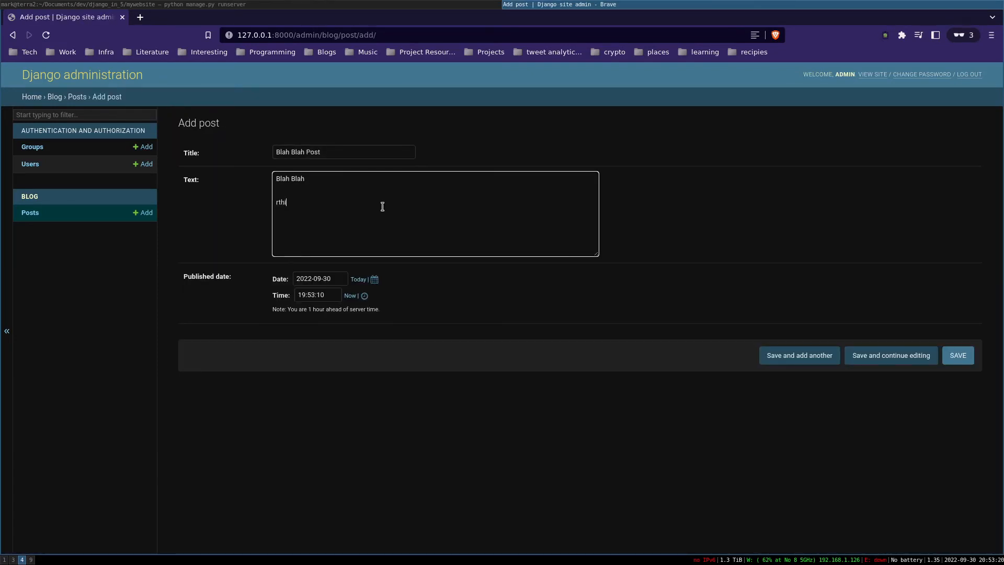
pyautogui.click(957, 355)
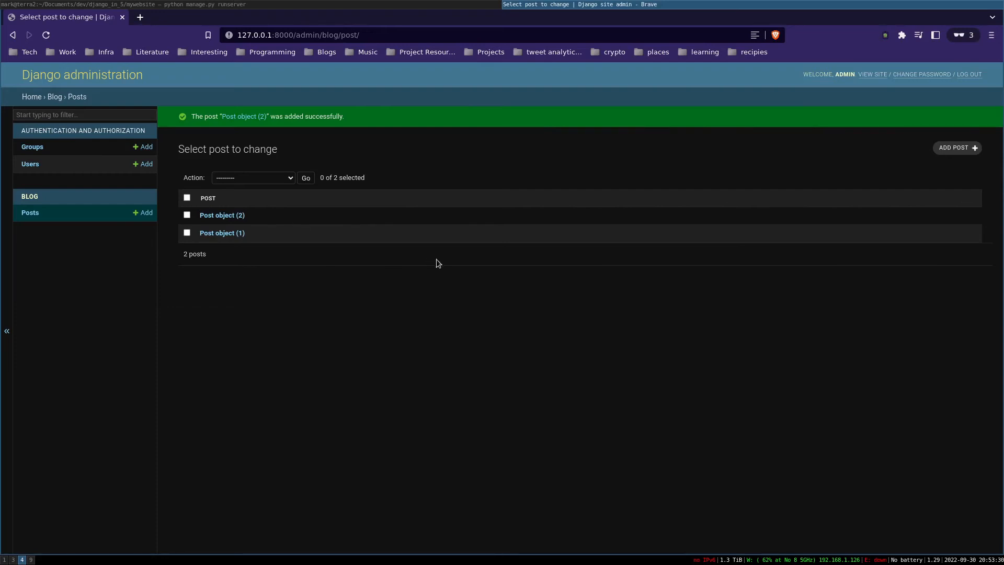
pyautogui.moveTo(439, 263)
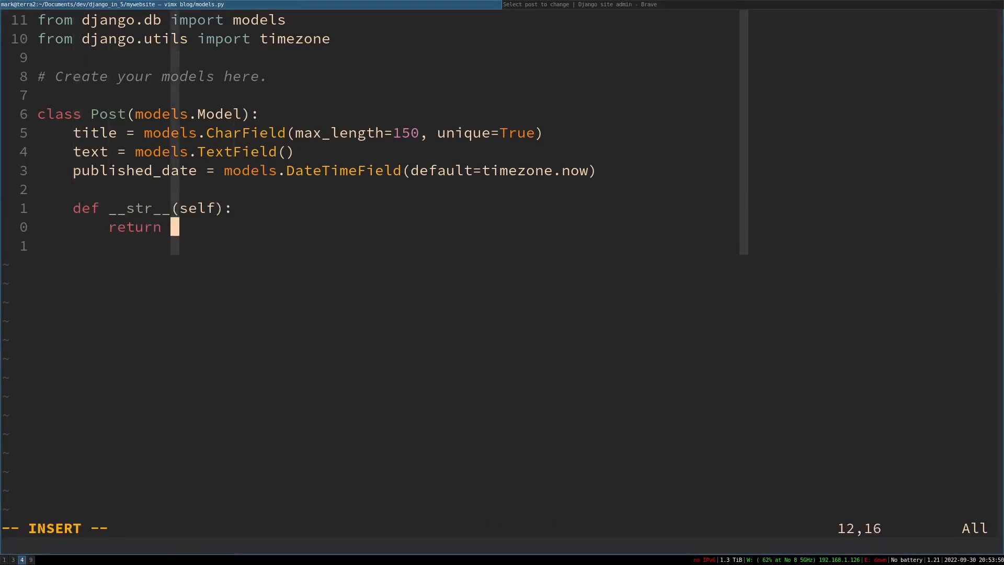
# Step: Make the Post model's __str__ method return self.title and save blog/models.py
pyautogui.write('self.title')
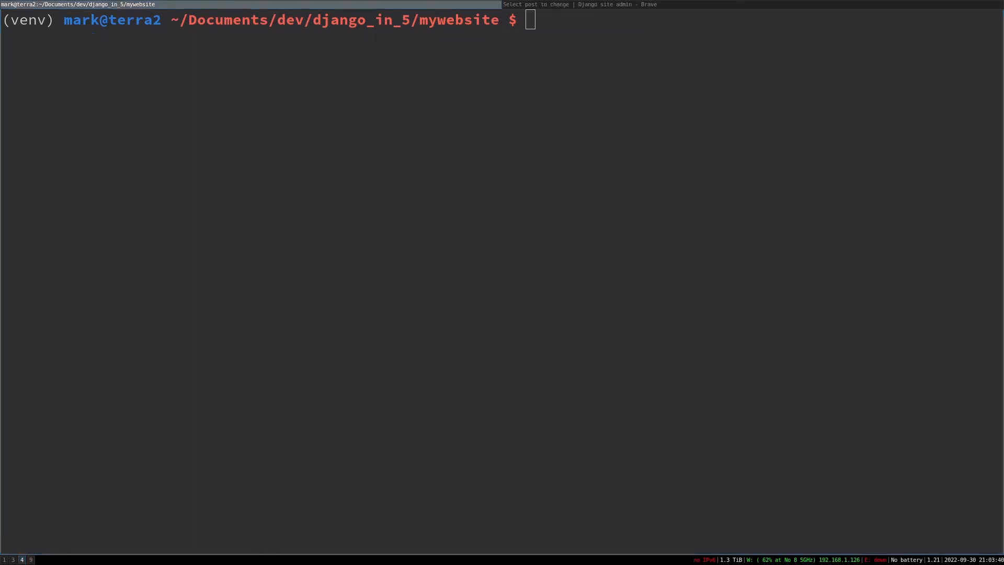
# Step: Start the Django shell, import Post from blog.models and list all posts with Post.objects.all()
pyautogui.write('python ma')
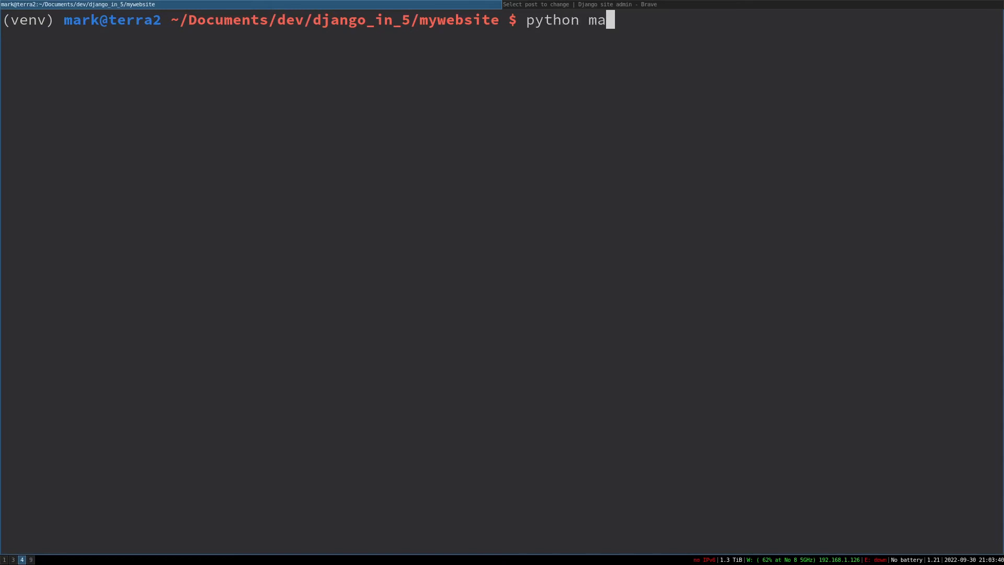
pyautogui.write('nage.py shell')
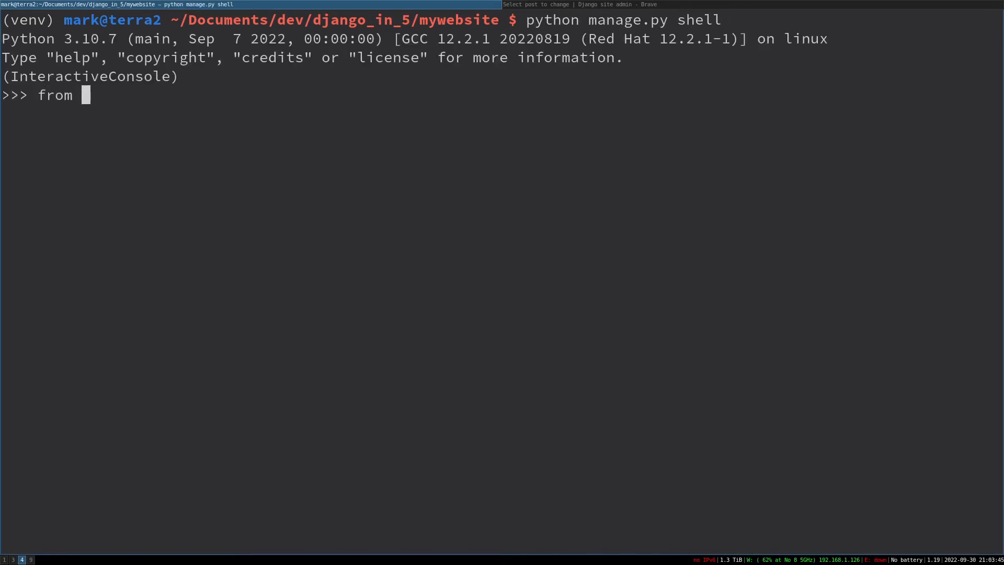
pyautogui.write('blog.models')
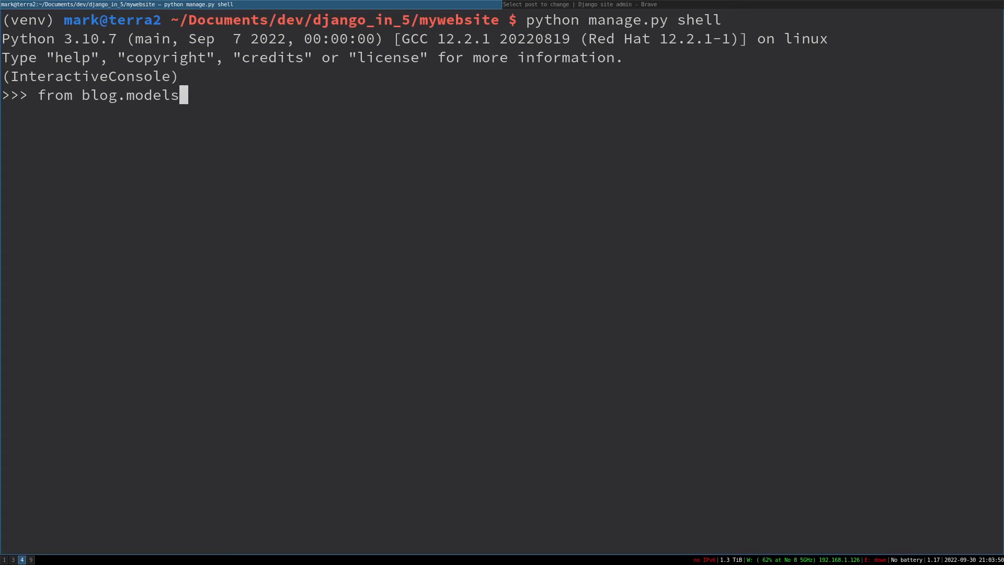
pyautogui.write('import Post')
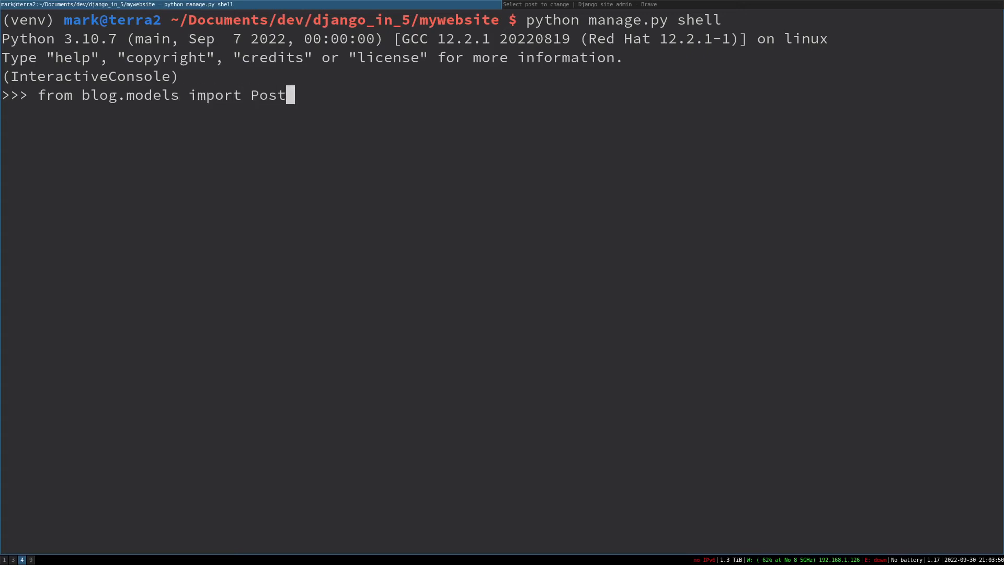
pyautogui.write('post.objects.')
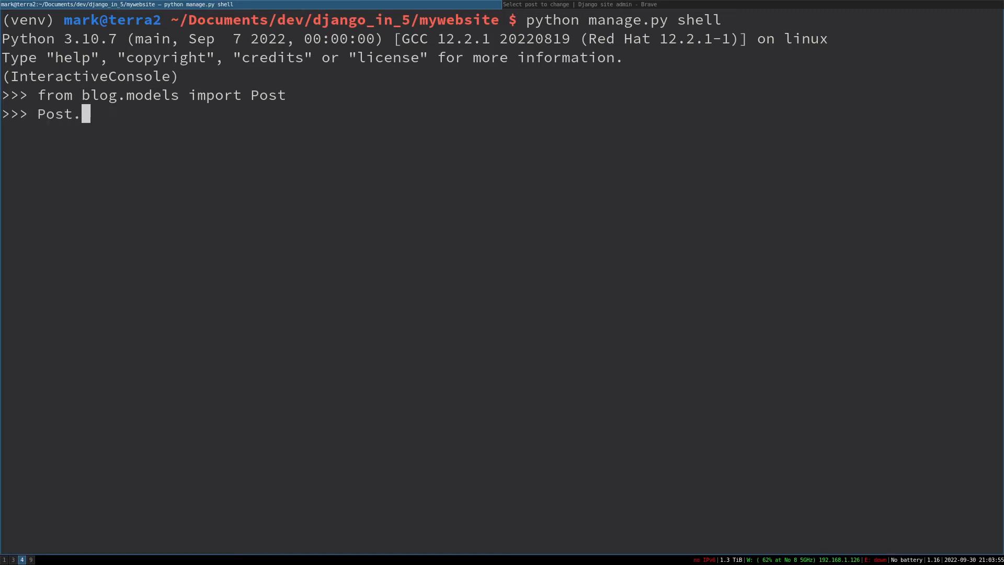
pyautogui.write('objects.all()')
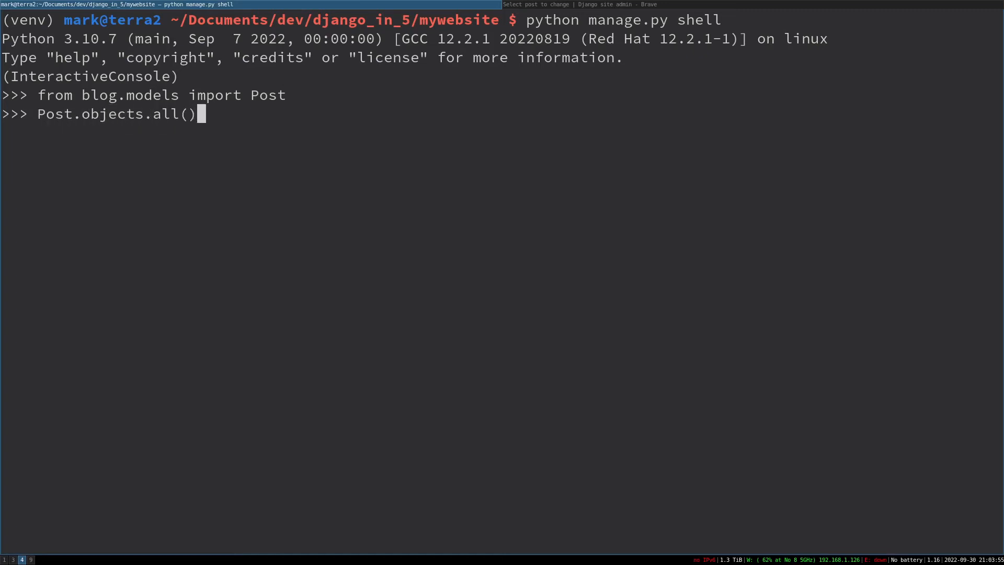
# Step: Fetch posts by id with Post.objects.get, assign post 1 to p and print p.text
pyautogui.write('Post.objects')
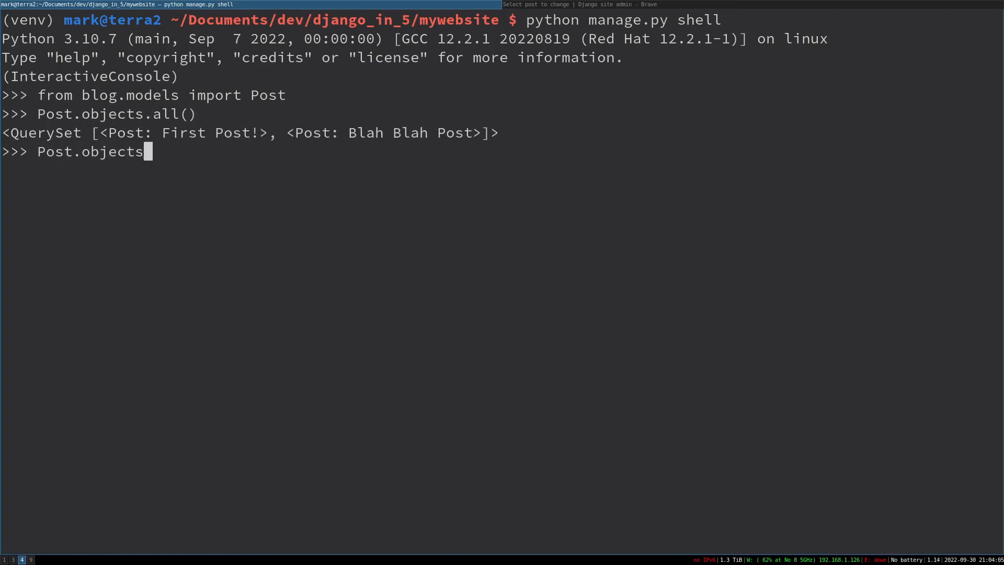
pyautogui.write('.get(id=1')
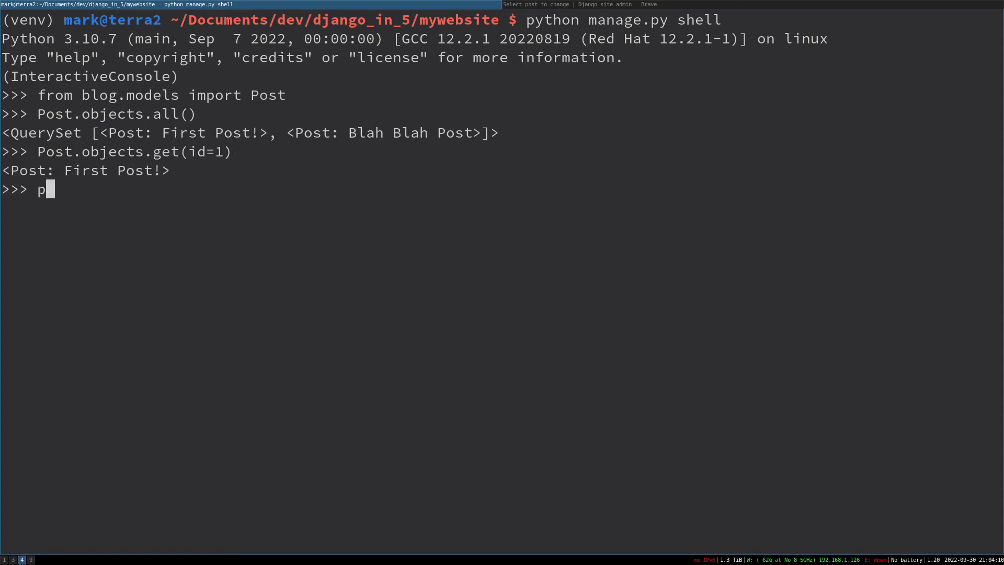
pyautogui.write('ost.objects.get(id=2)')
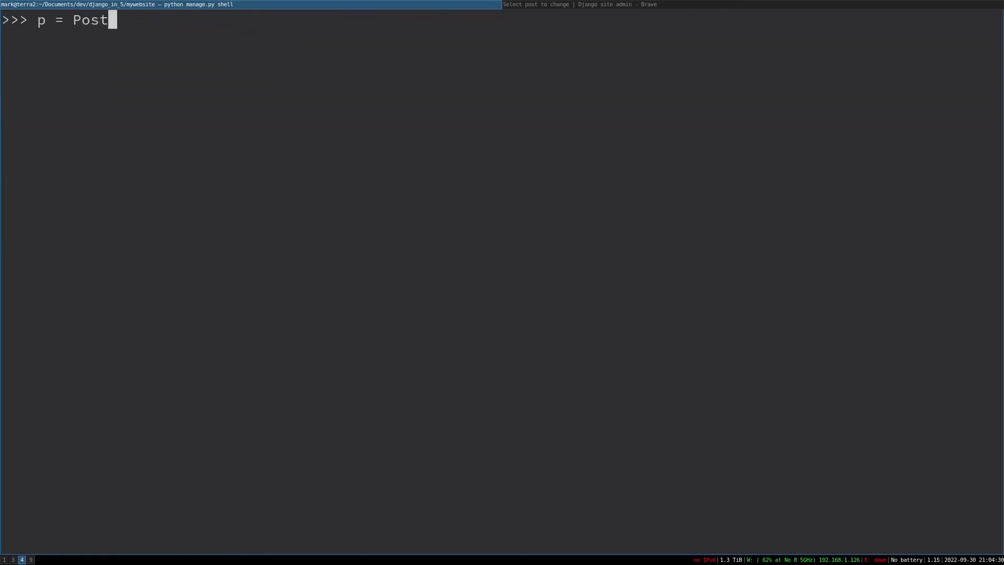
pyautogui.write('.objects.get(')
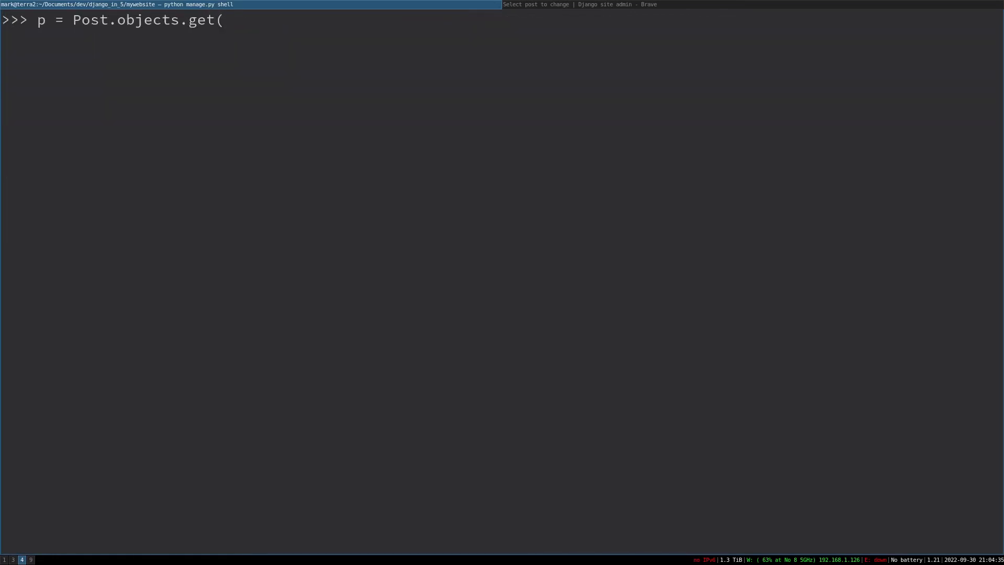
pyautogui.write('id=1)')
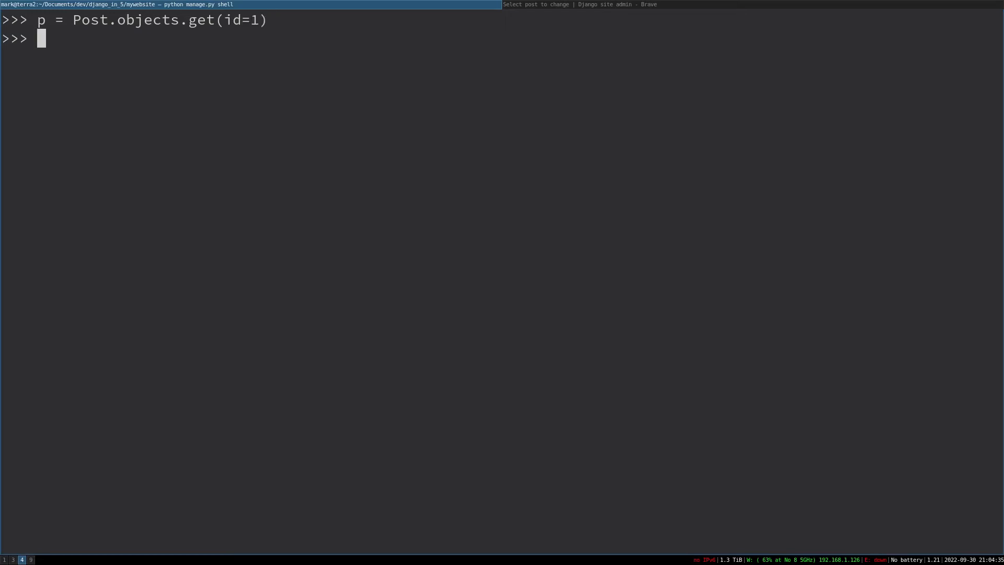
pyautogui.write('p.text')
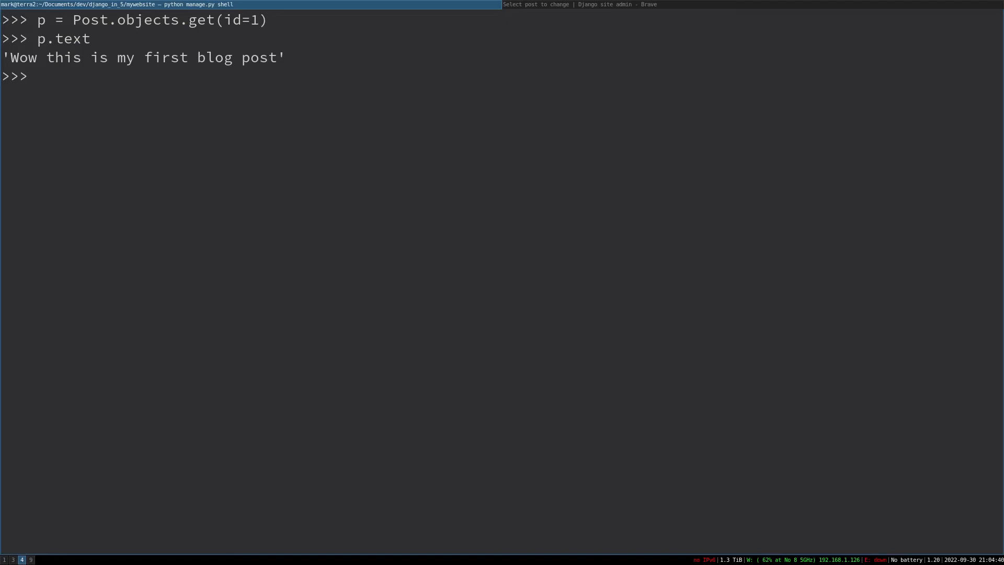
pyautogui.moveTo(310, 217)
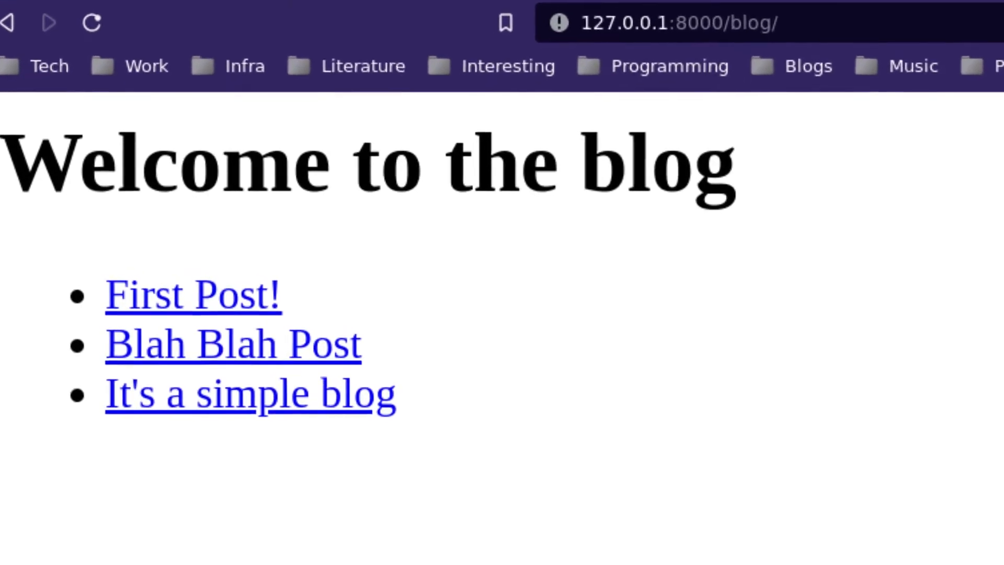
# Step: In blog/views.py import Post, set posts = Post.objects.all() and print the QuerySet in the index view
pyautogui.click(250, 393)
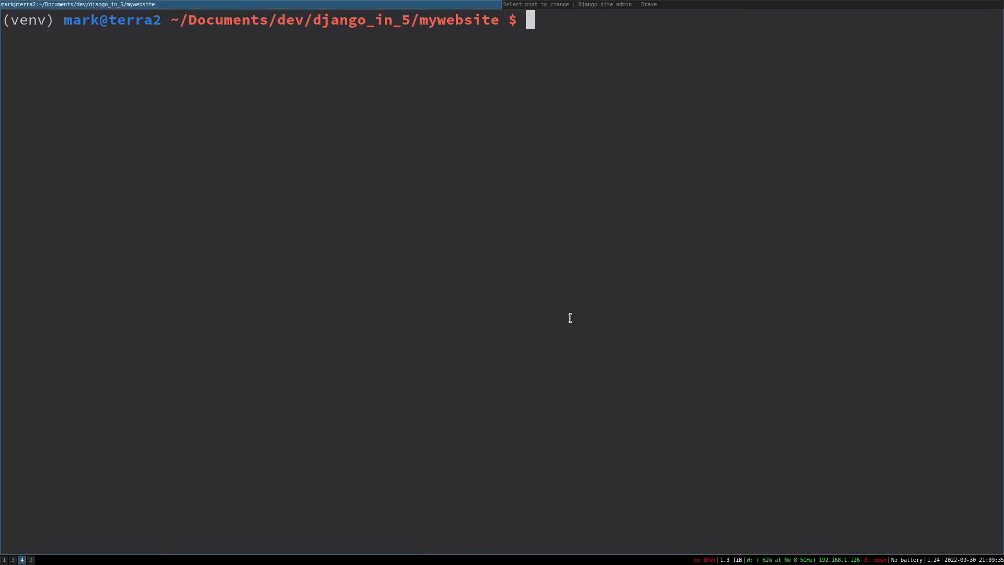
pyautogui.write('vim blog/views.py')
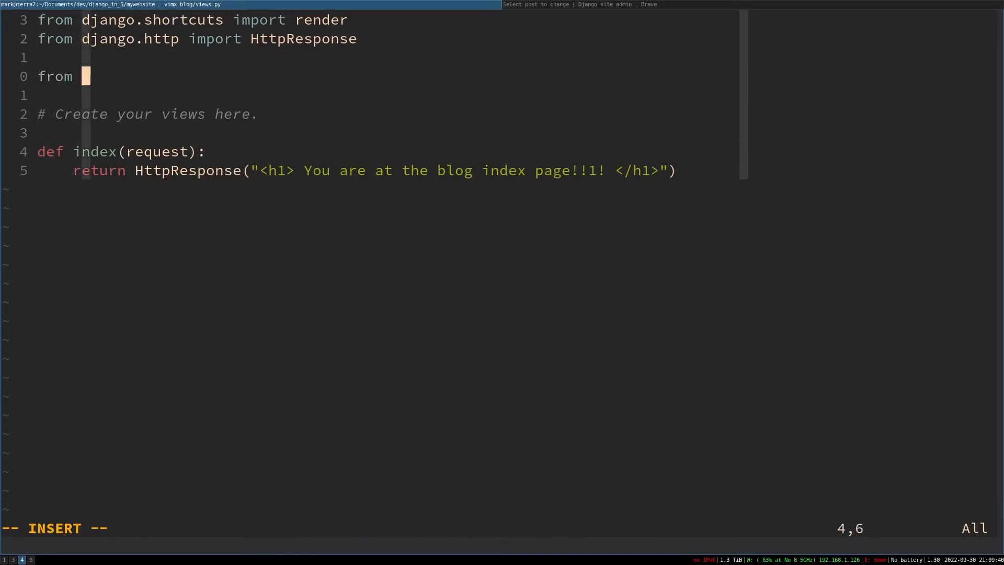
pyautogui.write('.models import Post')
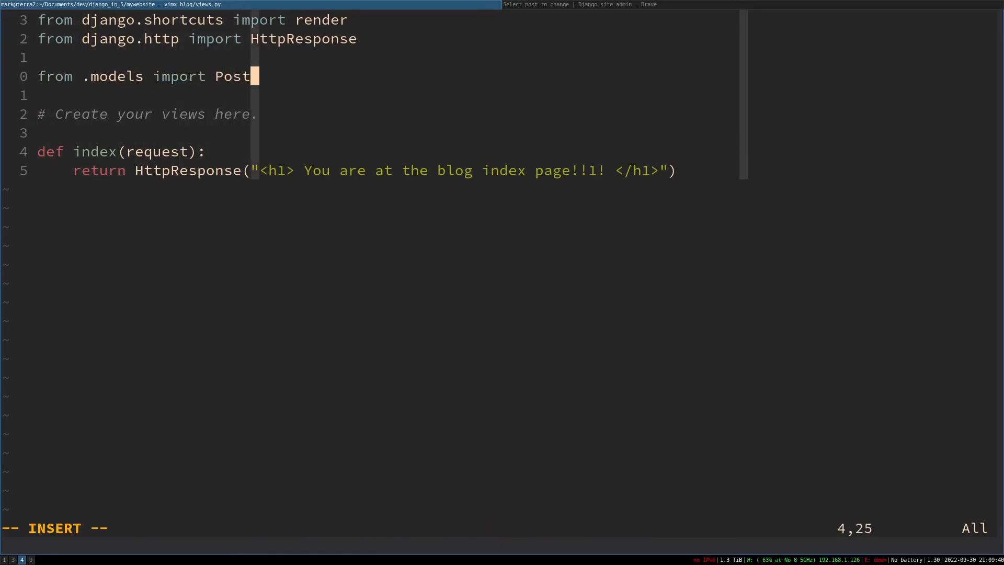
pyautogui.write('posts =')
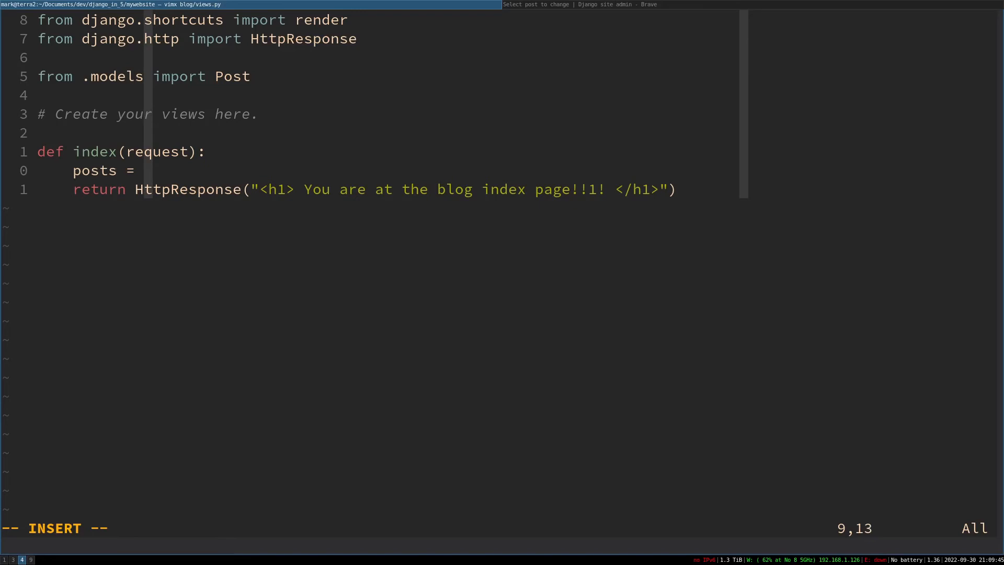
pyautogui.write('Post.o')
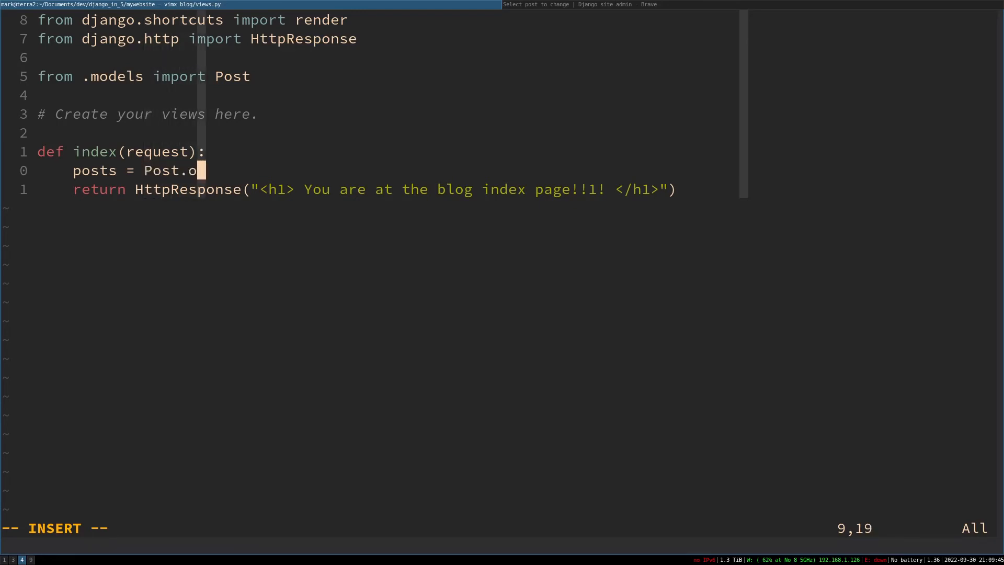
pyautogui.write('bjects.all()')
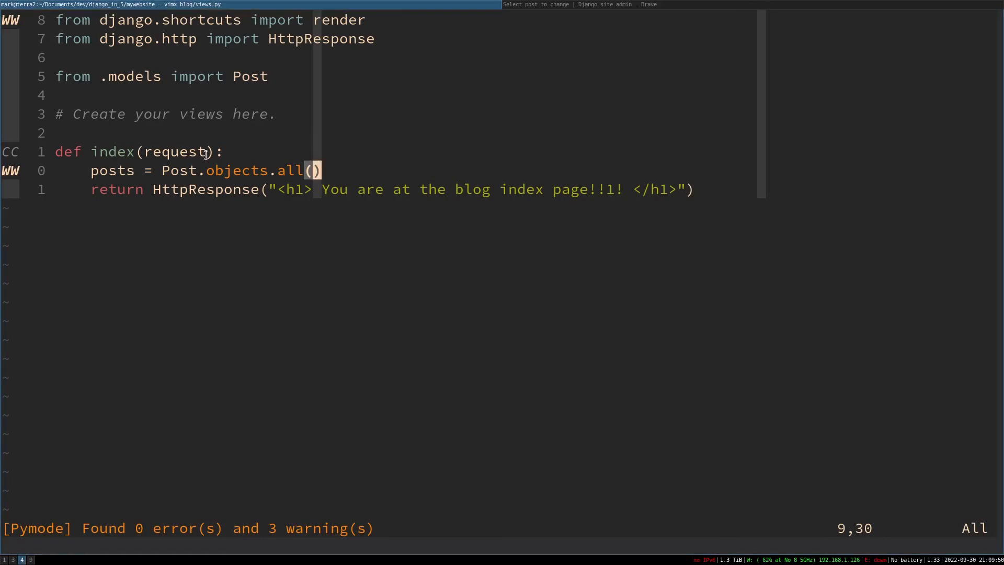
pyautogui.write('pritn')
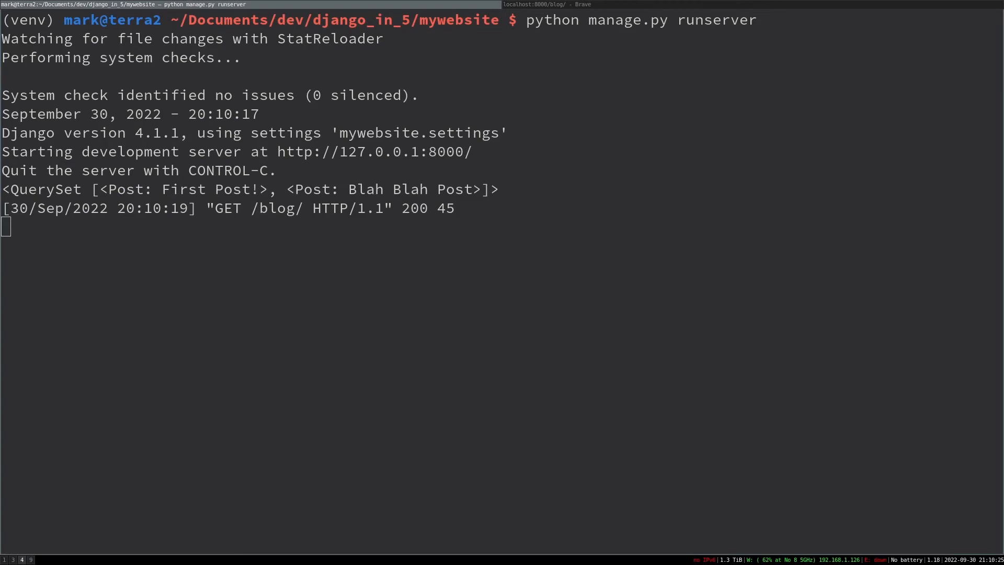
# Step: Create blog/templates/blog with an empty index.html and open that file in vim
pyautogui.write('mkdir -p')
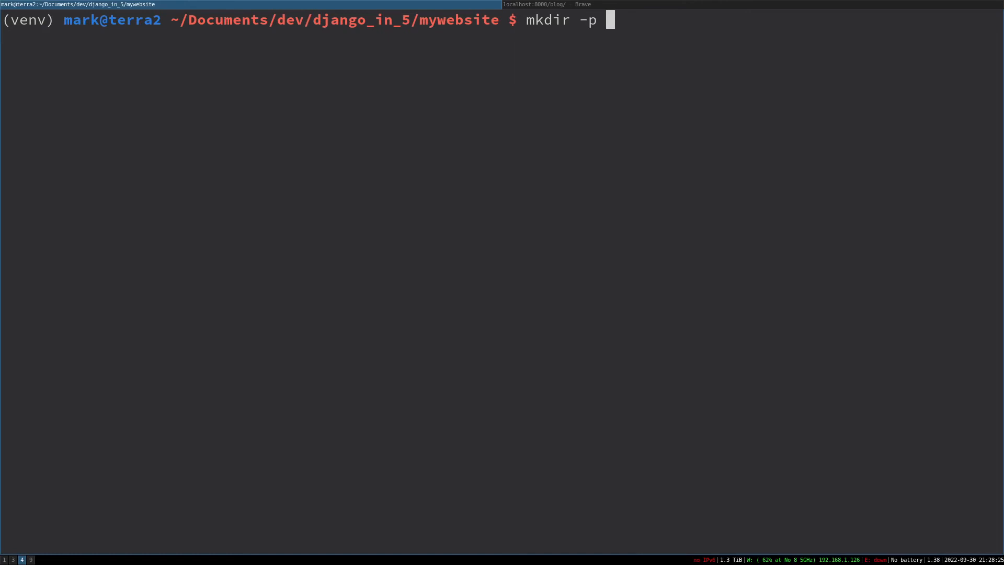
pyautogui.write('blog/templates/blog')
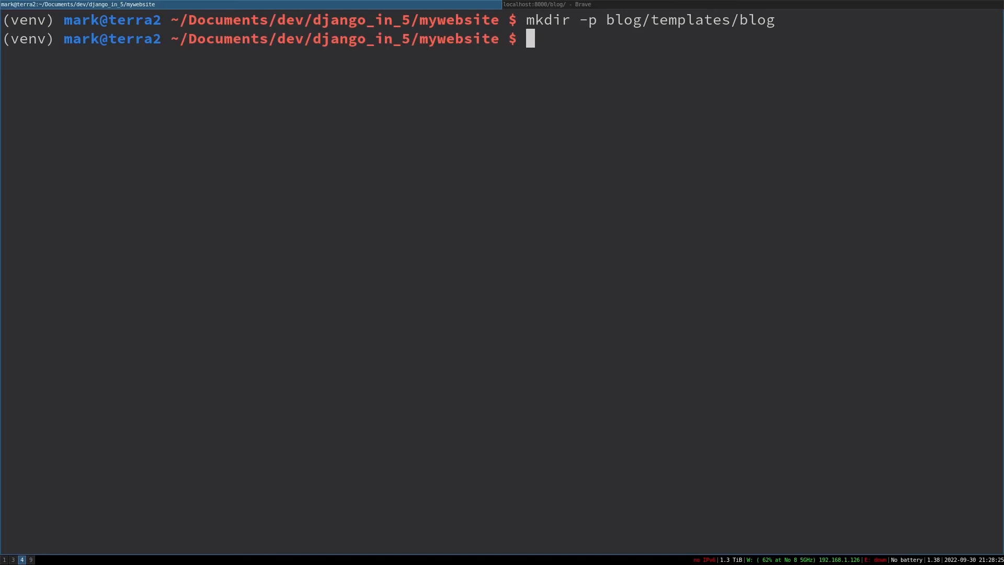
pyautogui.write('touch')
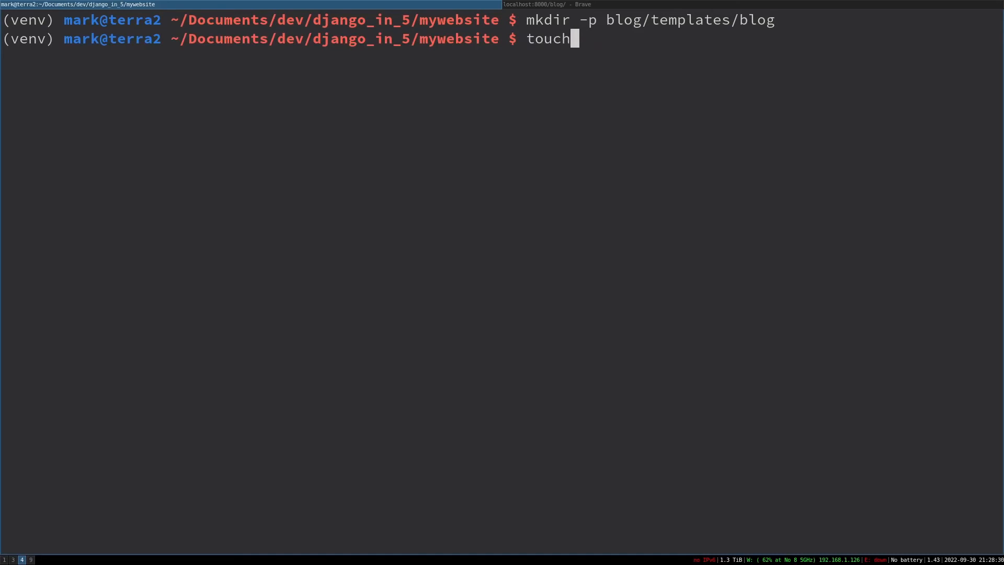
pyautogui.write('blog/templates/blog/index.h')
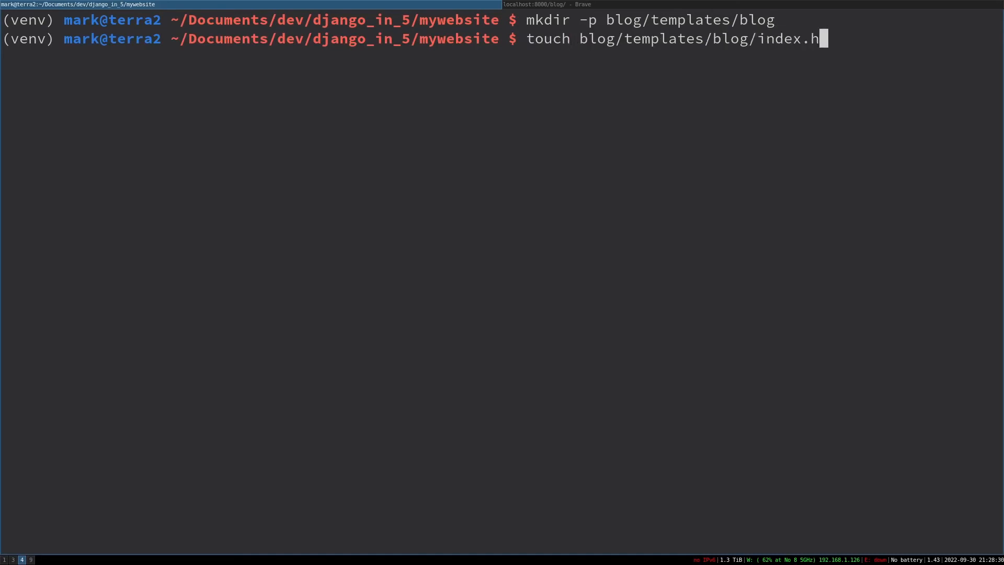
pyautogui.write('vim blog/templates/blog/index.html')
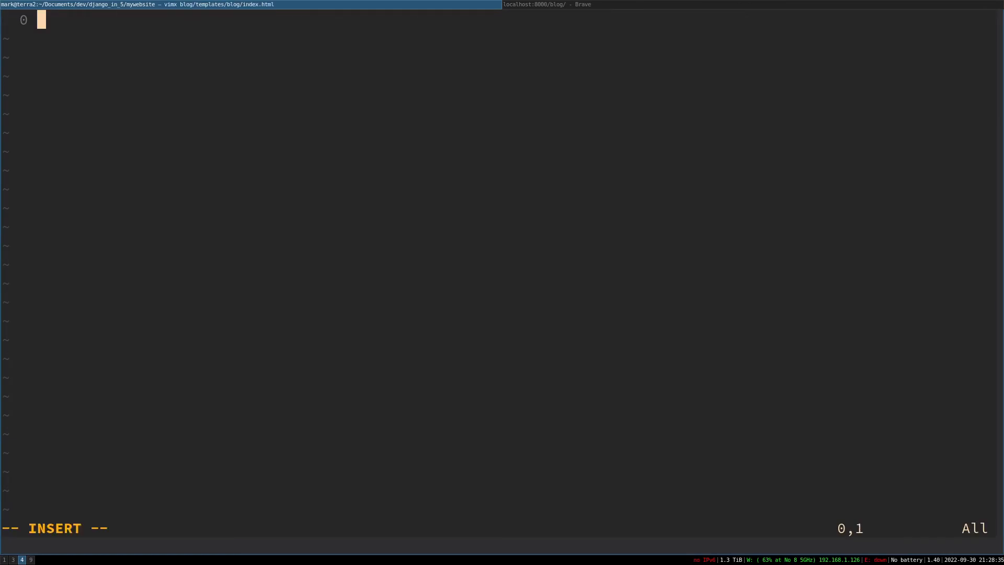
# Step: Write the welcome h1 heading and begin a ul with {% for post in posts %} in index.html
pyautogui.write('<h1> Welcome to the blog </h1>')
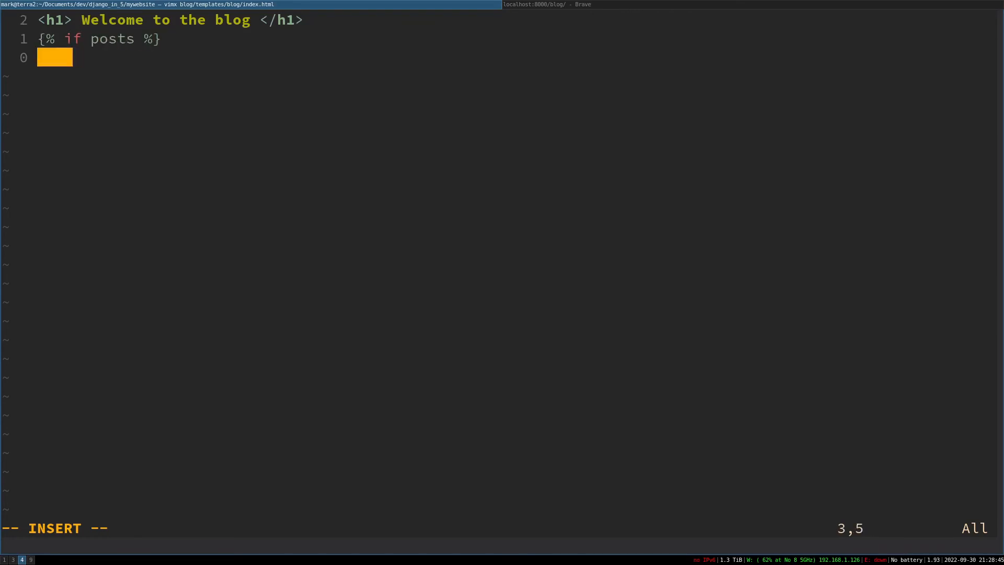
pyautogui.write('<ul>')
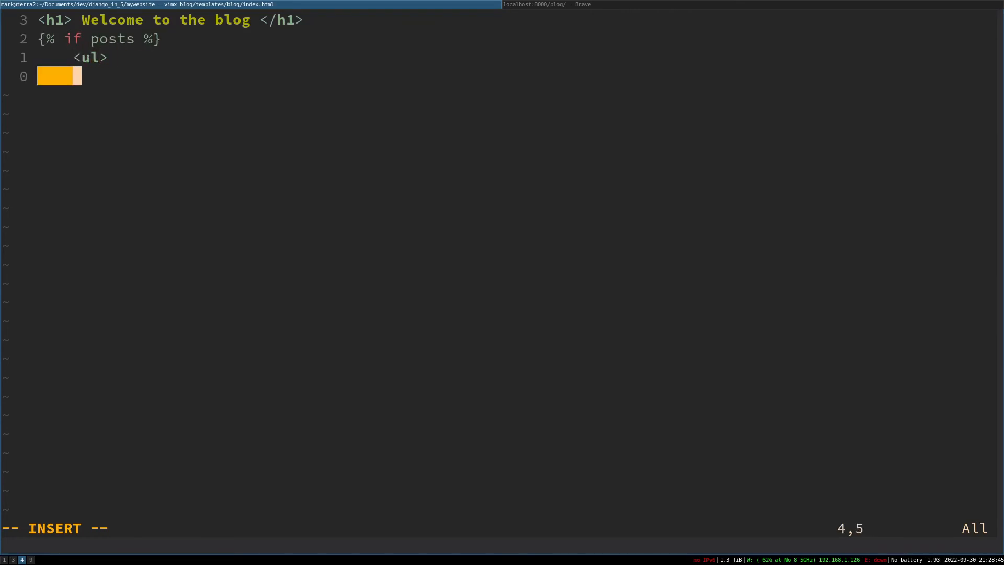
pyautogui.write('{% for post')
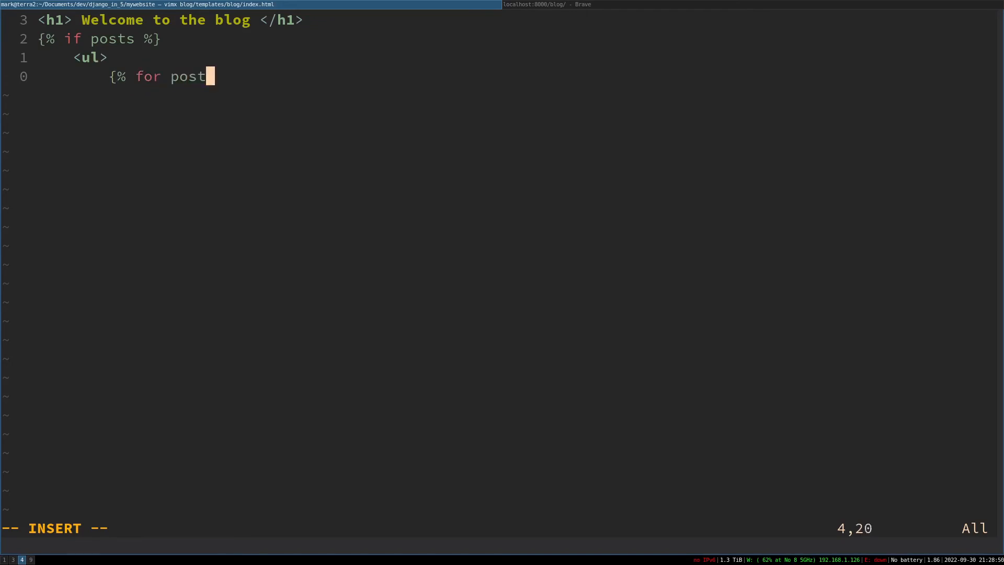
pyautogui.write('in posts %}')
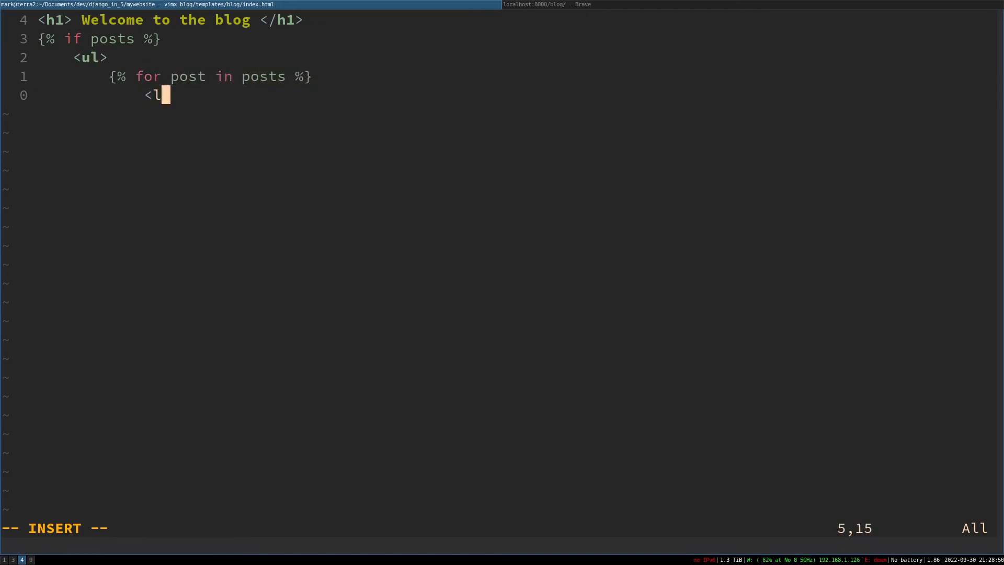
# Step: List each post as <a href="/post/{{ post.id }}/">{{ post.title }}</a>, add the else message and {% endif %}, then save
pyautogui.write('i>')
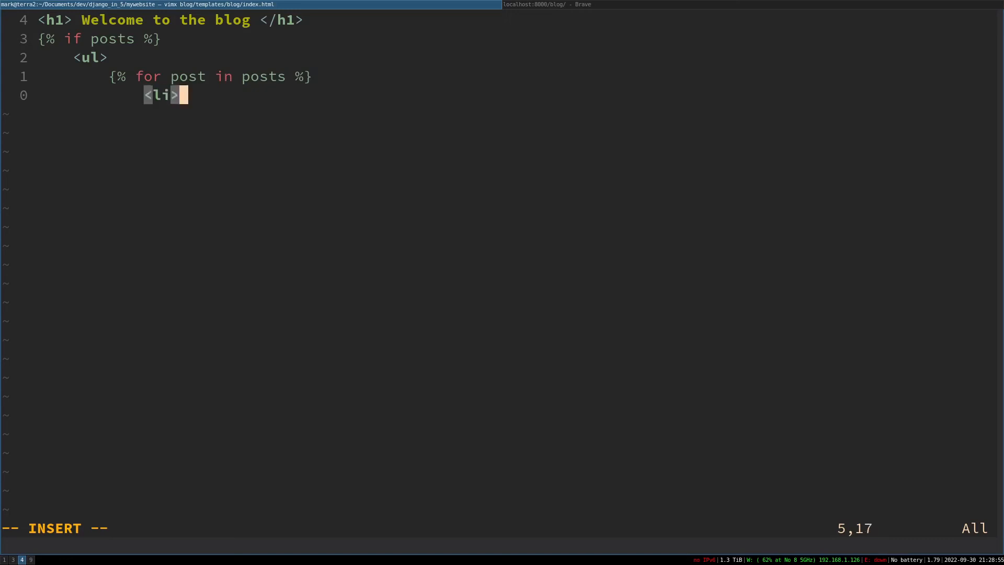
pyautogui.write('<a href="/post/{{ post.id }}/">{{p')
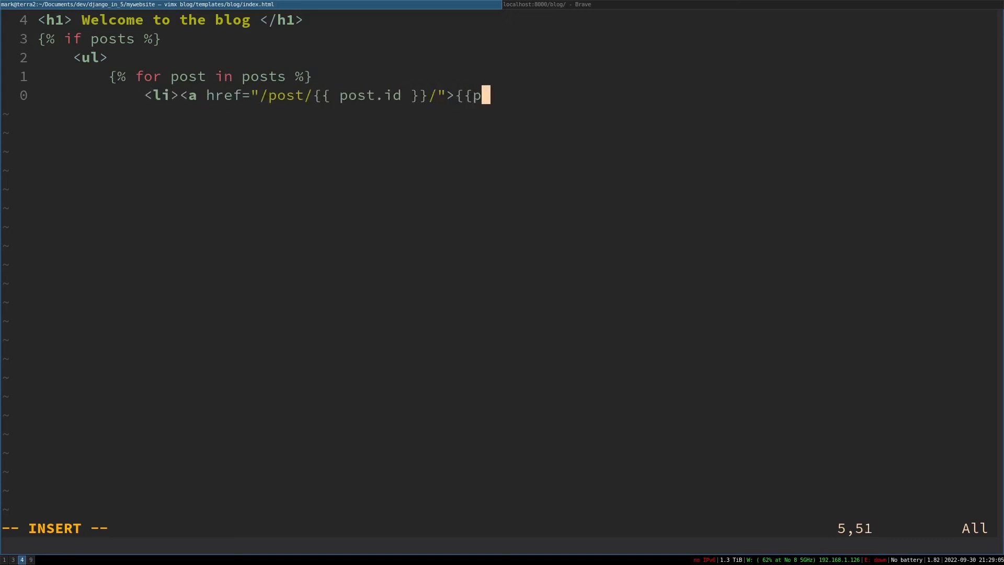
pyautogui.write('ost.title }}</a></li>')
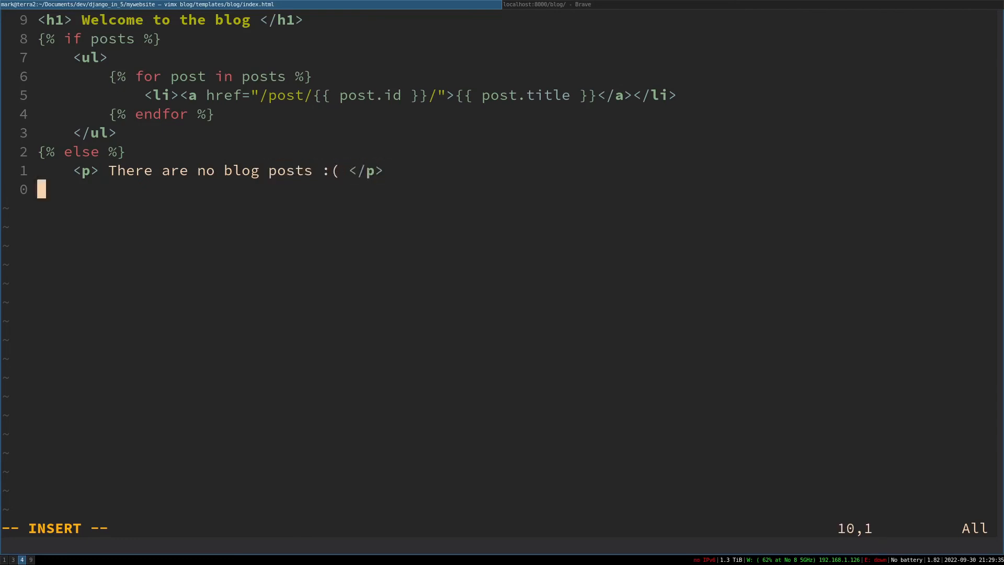
pyautogui.write('{% endif %}')
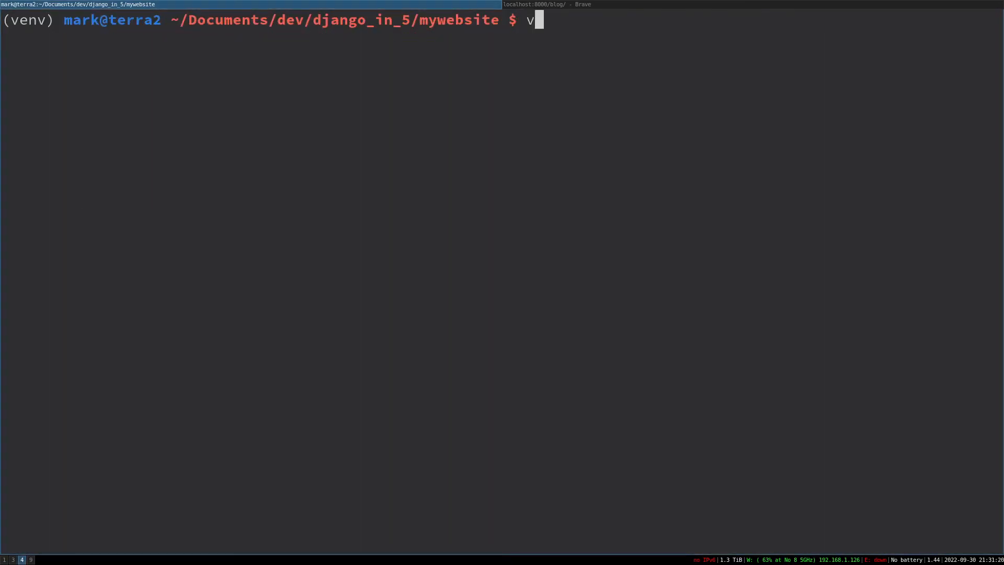
# Step: In blog/views.py, build a context dict {'posts': posts} inside the index view
pyautogui.write('im blog/views.py')
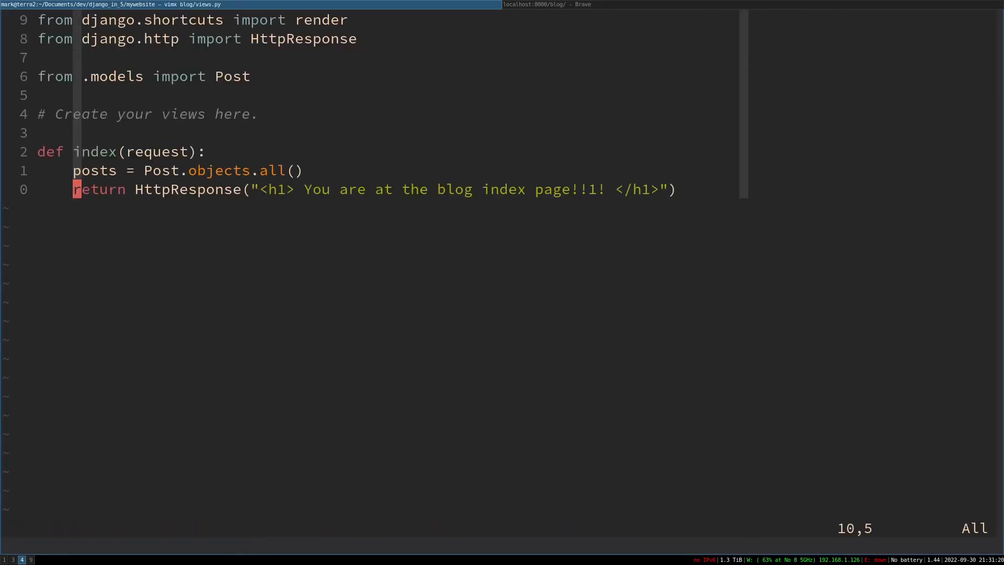
pyautogui.press('o')
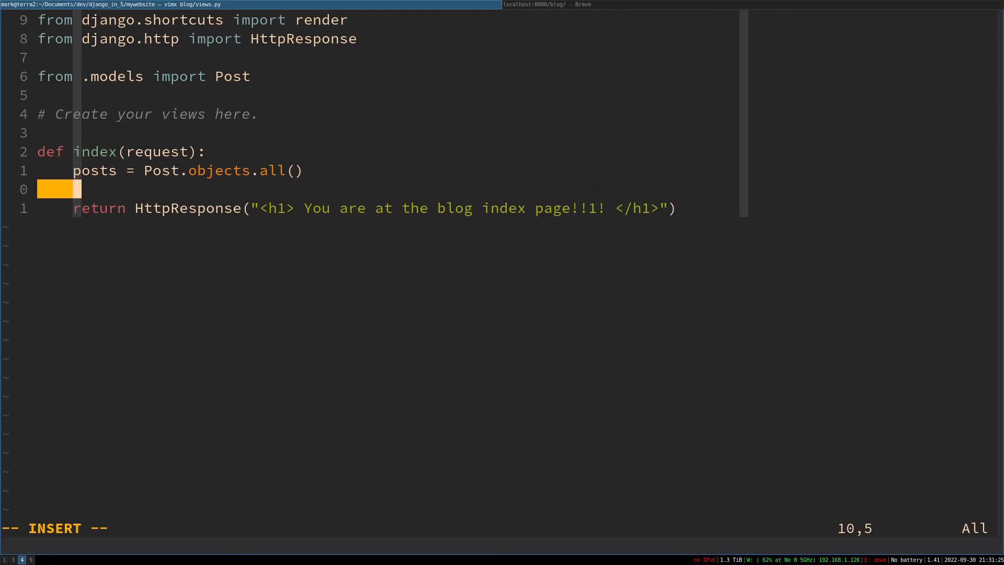
pyautogui.write('context {')
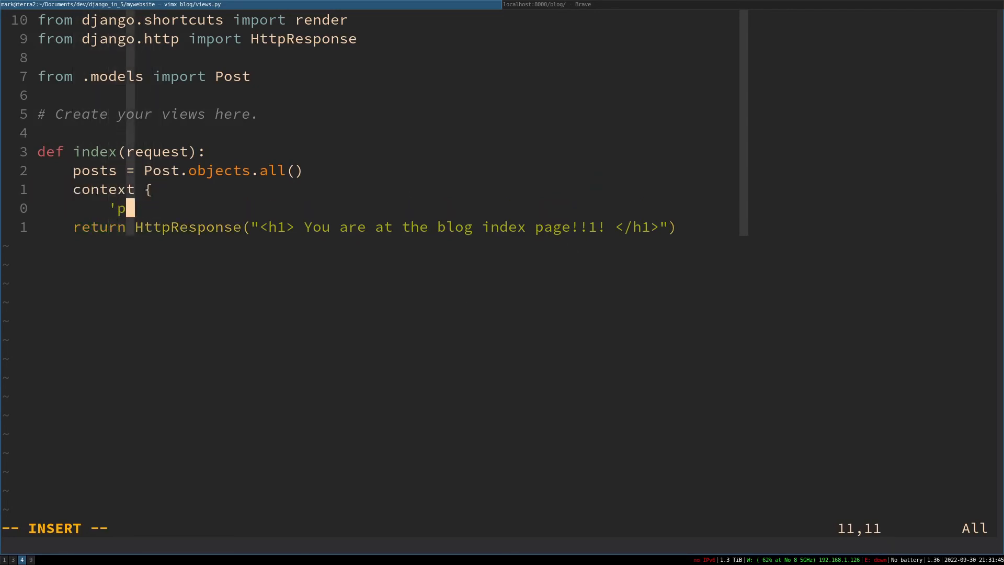
pyautogui.write("osts': posts")
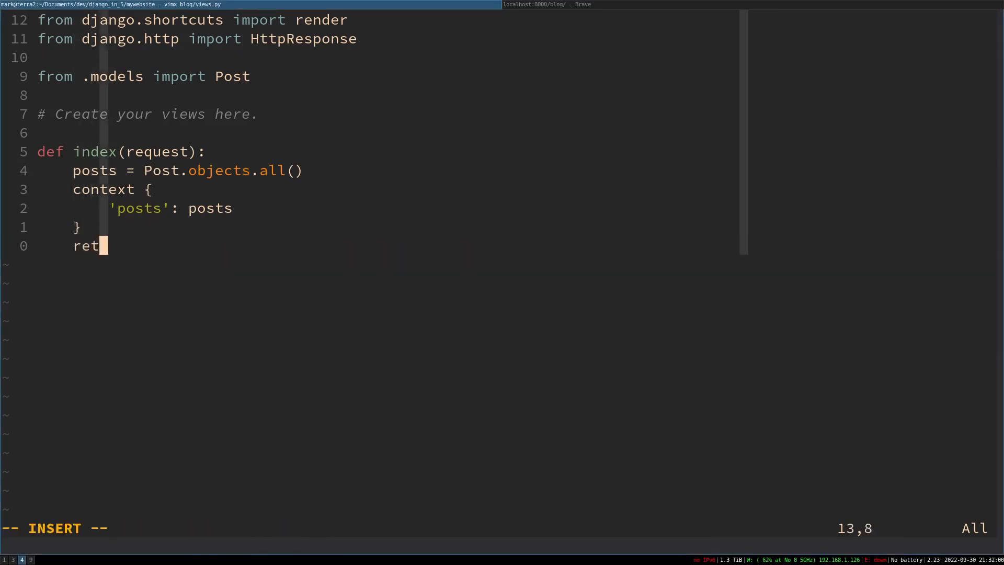
# Step: Return render(request, 'blog/index.html', context) instead of the HttpResponse
pyautogui.write('urn render(request,')
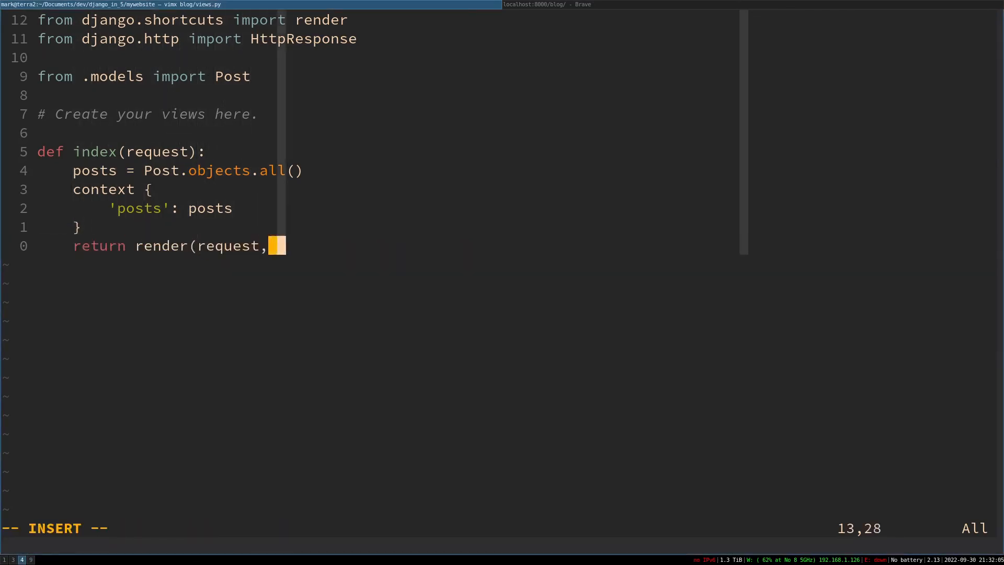
pyautogui.write("'blog/index.html")
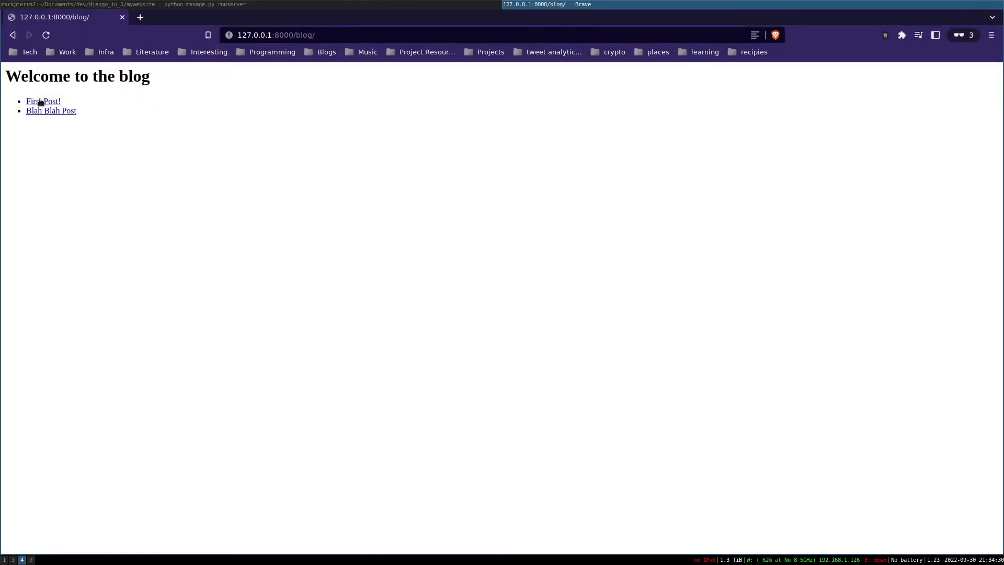
# Step: Follow the First Post! link, see the 404 for post/1, and return to the index
pyautogui.click(43, 102)
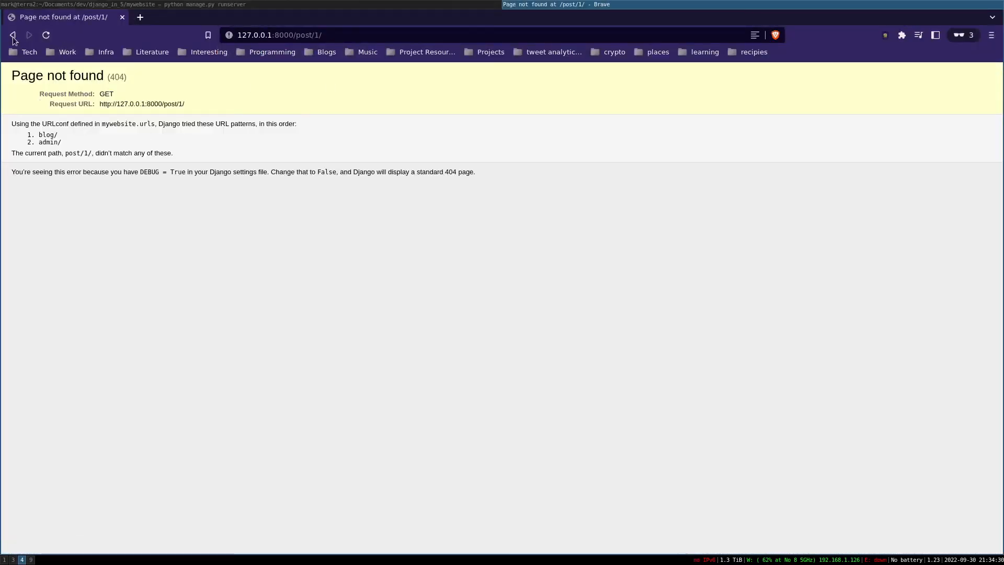
pyautogui.click(13, 36)
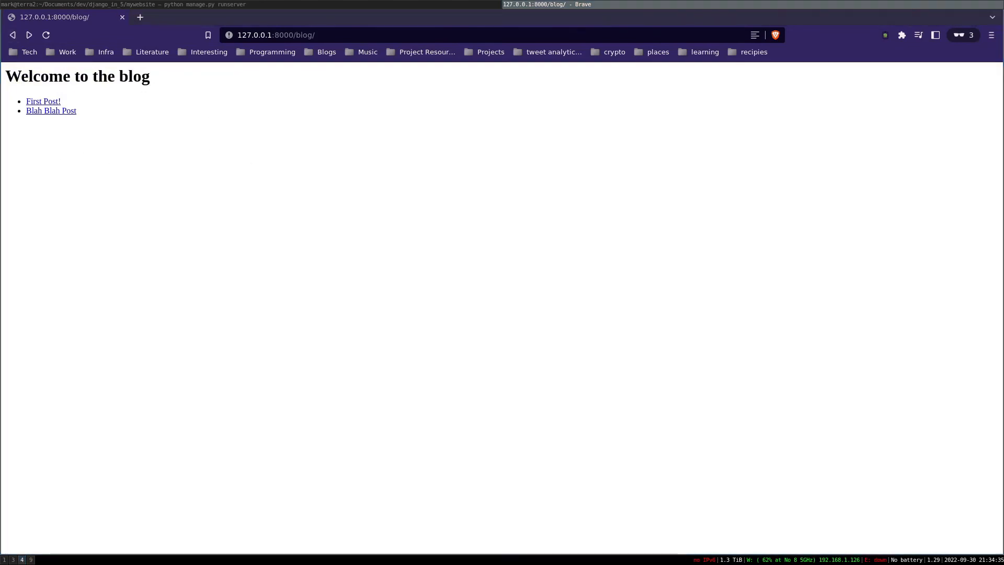
pyautogui.click(42, 101)
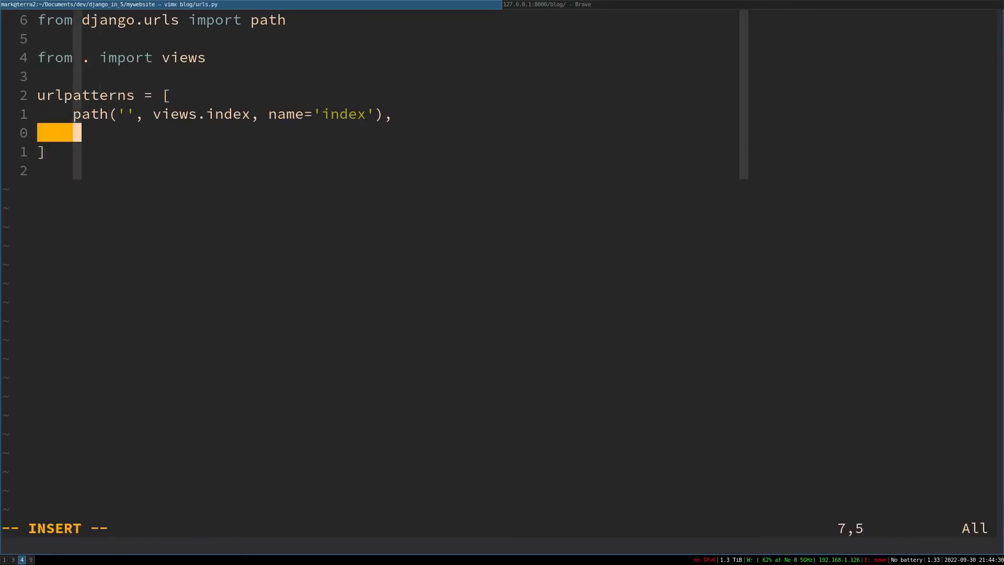
# Step: Add path('post/<int:post_id>', views.post, name='post') to the blog urlpatterns
pyautogui.write("path('post/<int:post_id>', views.post, name='post')")
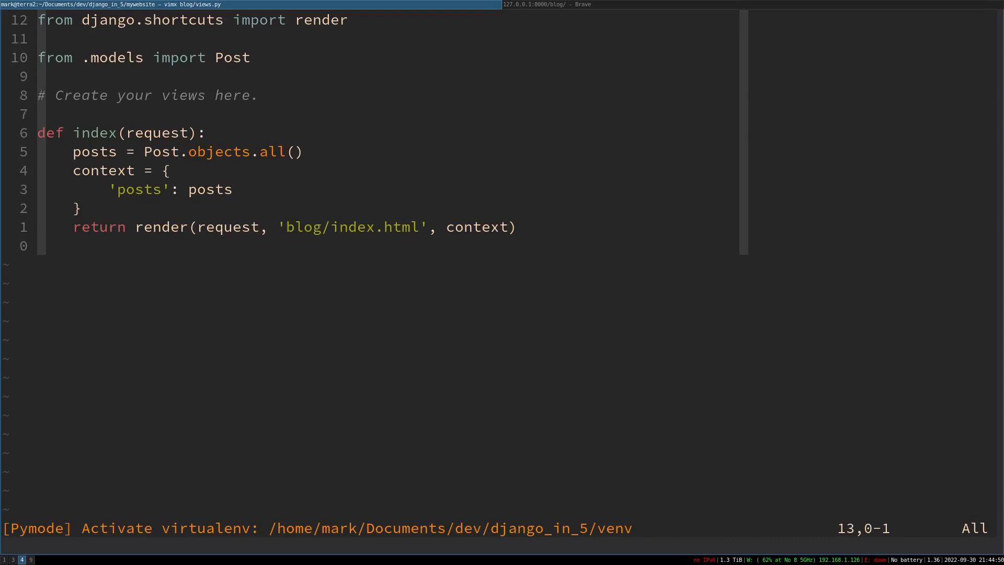
# Step: Import get_object_or_404 alongside render in views.py
pyautogui.write(',')
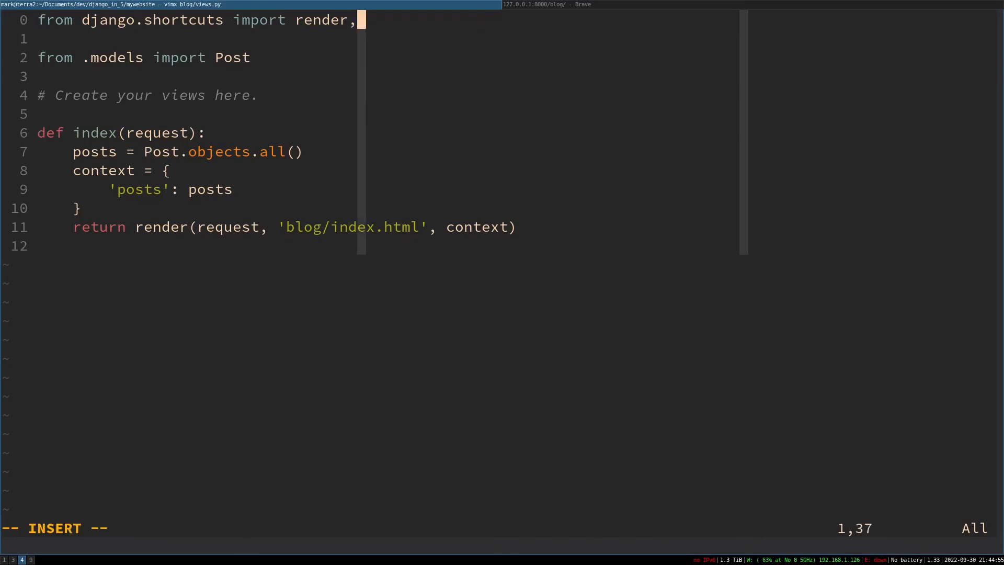
pyautogui.write('ge')
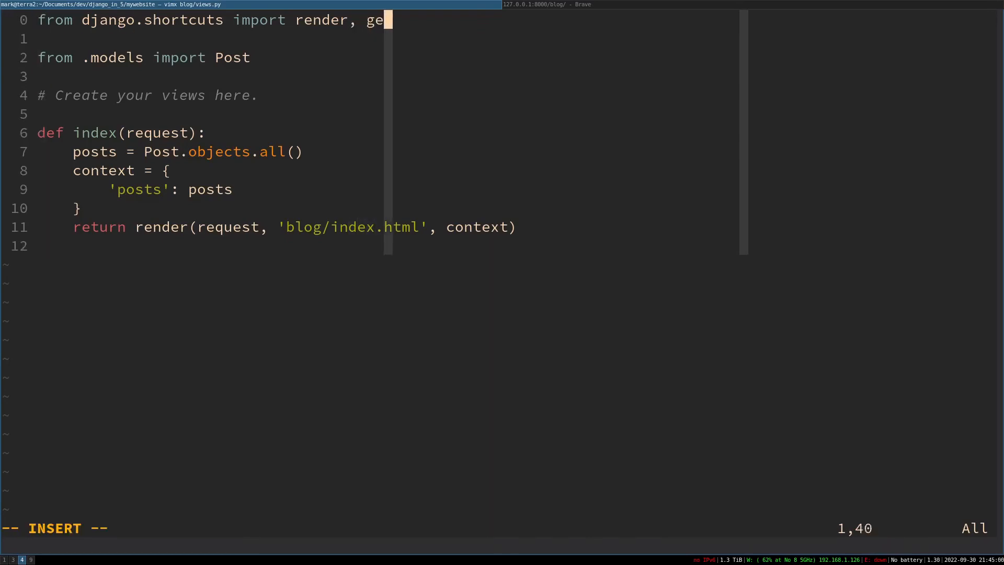
pyautogui.write('t_object_or_404')
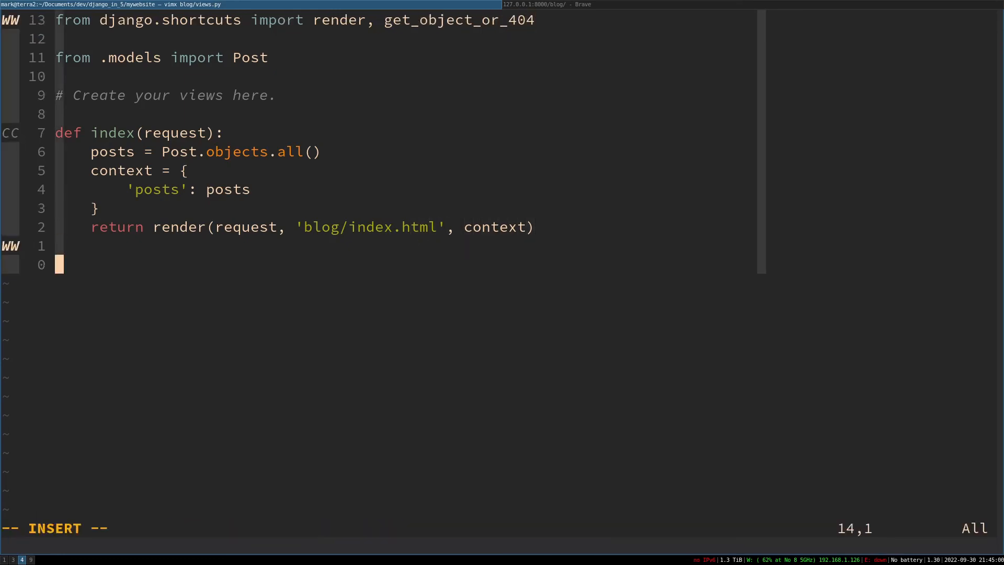
# Step: Write def post(request, post_id) fetching Post by id or 404 and rendering blog/post.html
pyautogui.write('def post(request, post_id):')
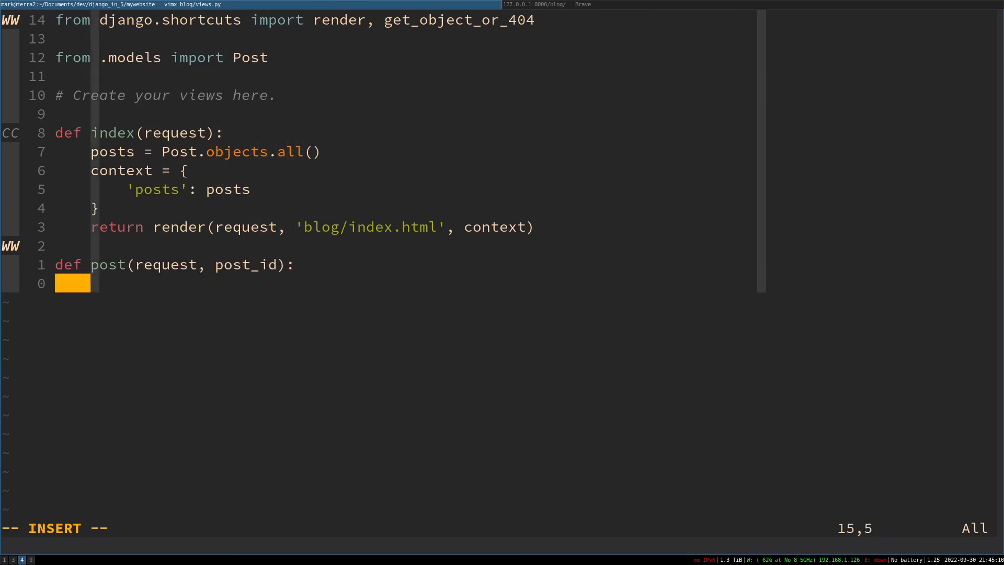
pyautogui.write('post_to_display = get_object_or_40')
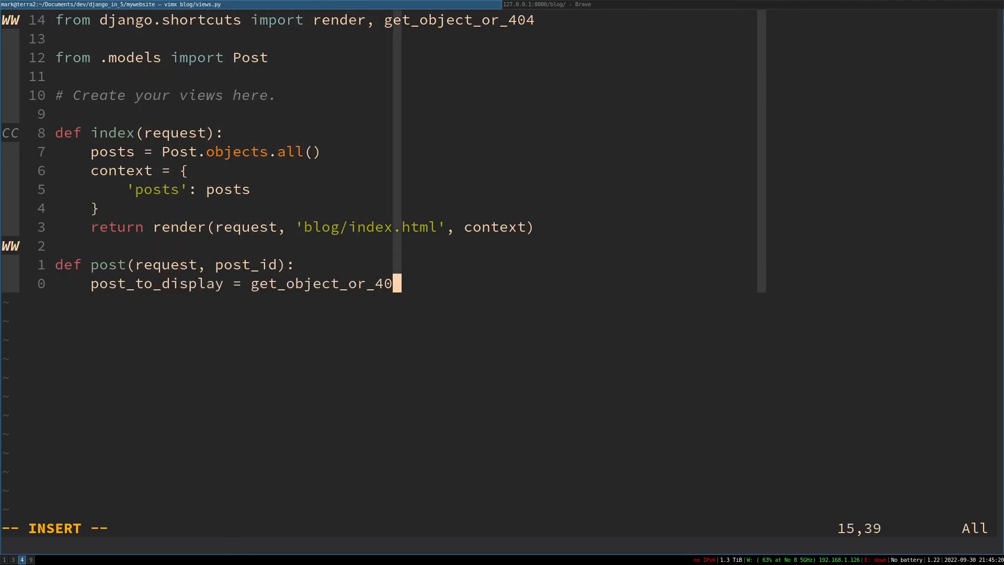
pyautogui.write('4(Post, id=post_id)')
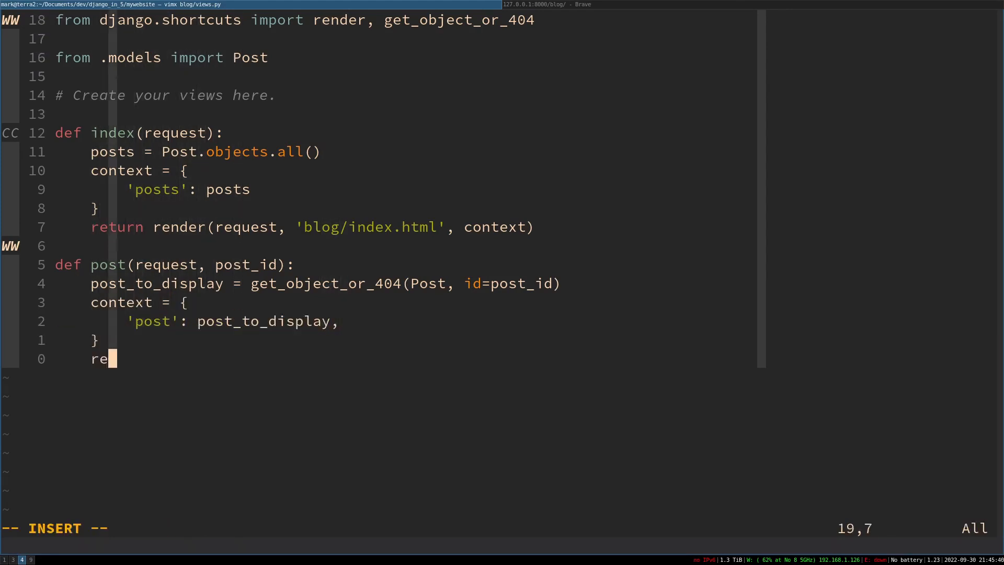
pyautogui.write("turn render(request, 'blog/post.html")
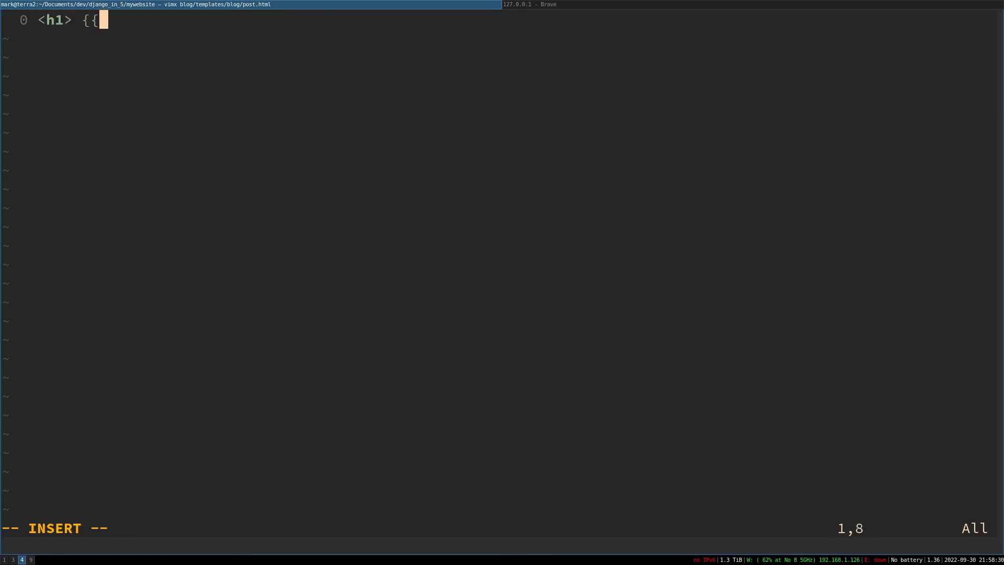
# Step: In post.html show {{ post.title }} in an h1, the text in a div, and a Published on date line
pyautogui.write('post.title }} </h1>')
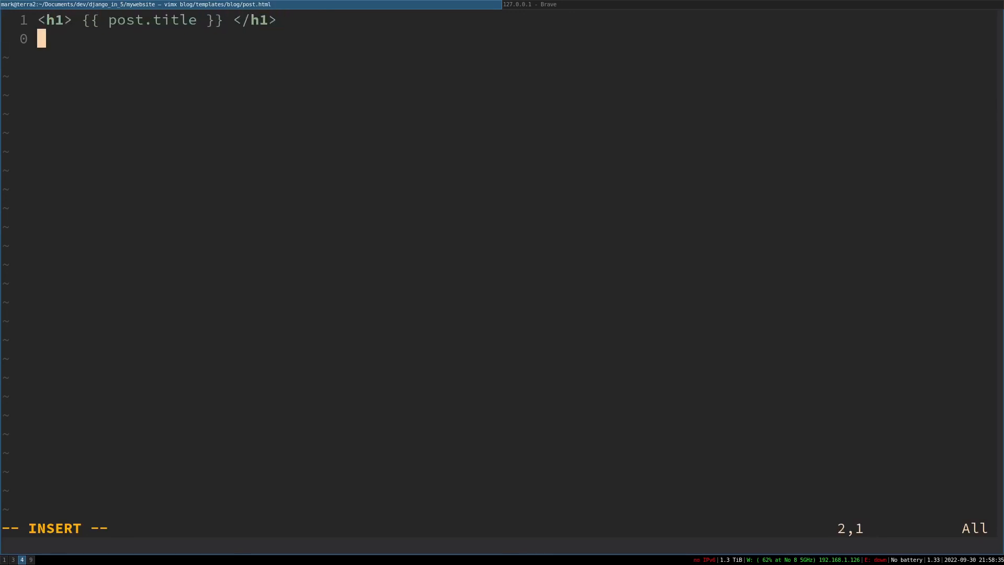
pyautogui.write('<div class="post">')
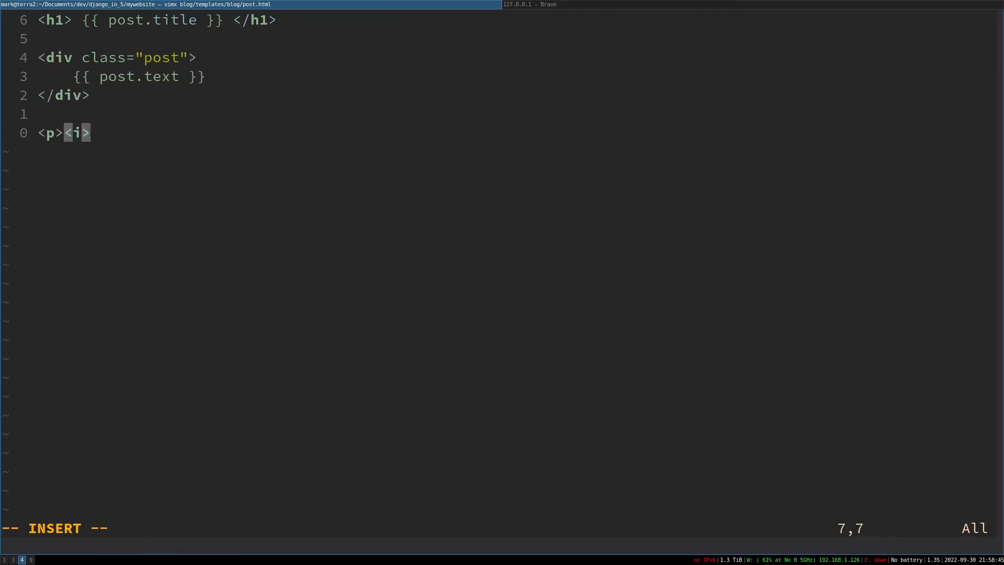
pyautogui.write('Published on {{ post.publis')
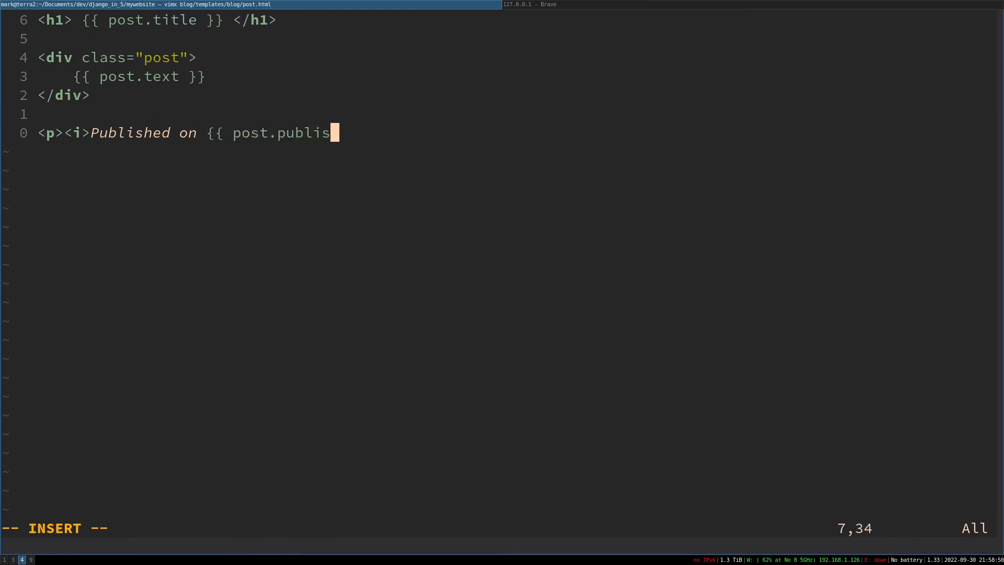
pyautogui.write('hed_date }}')
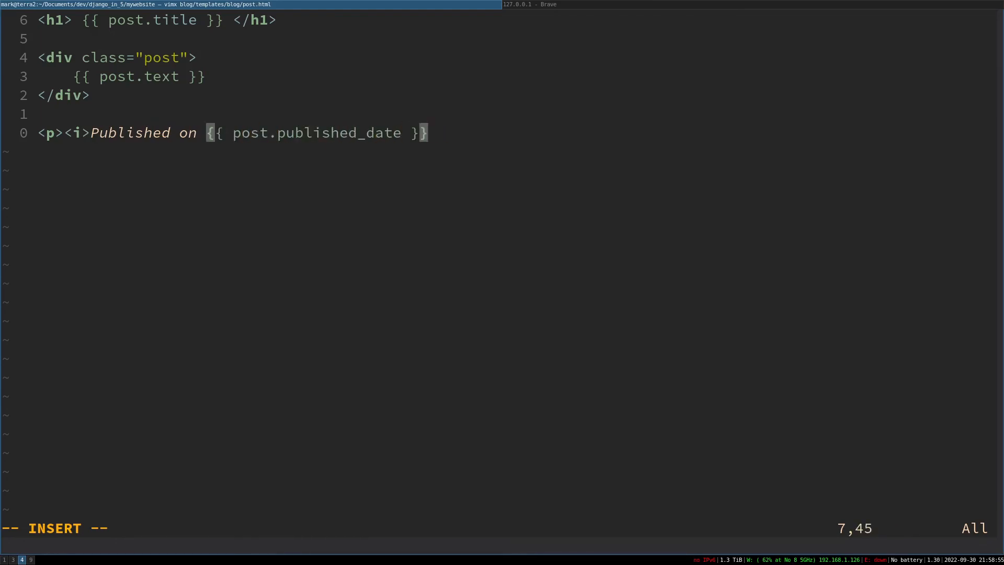
pyautogui.write('</i></p>')
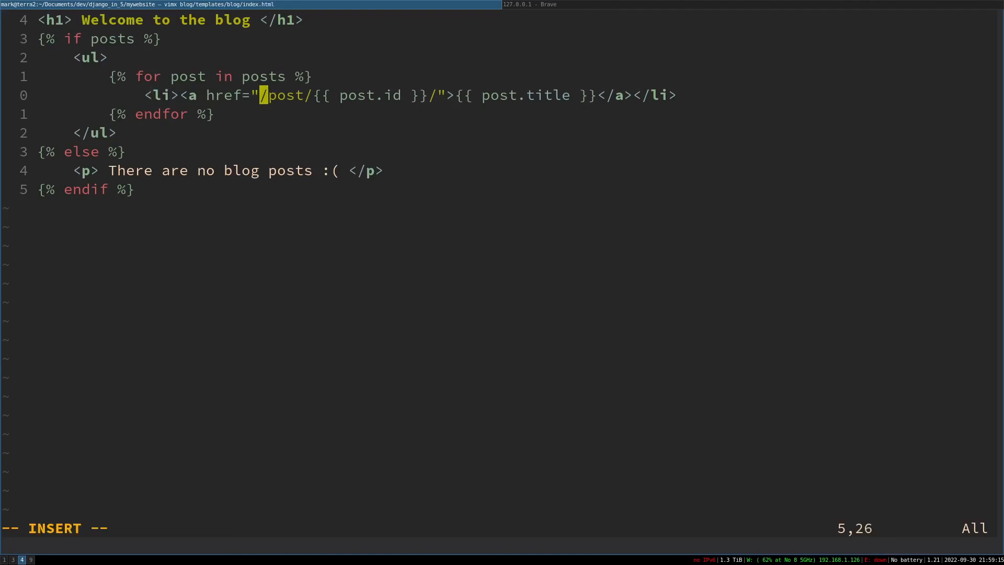
# Step: Prefix the index.html post href with /blog so links point to /blog/post/<id>/
pyautogui.write('blog')
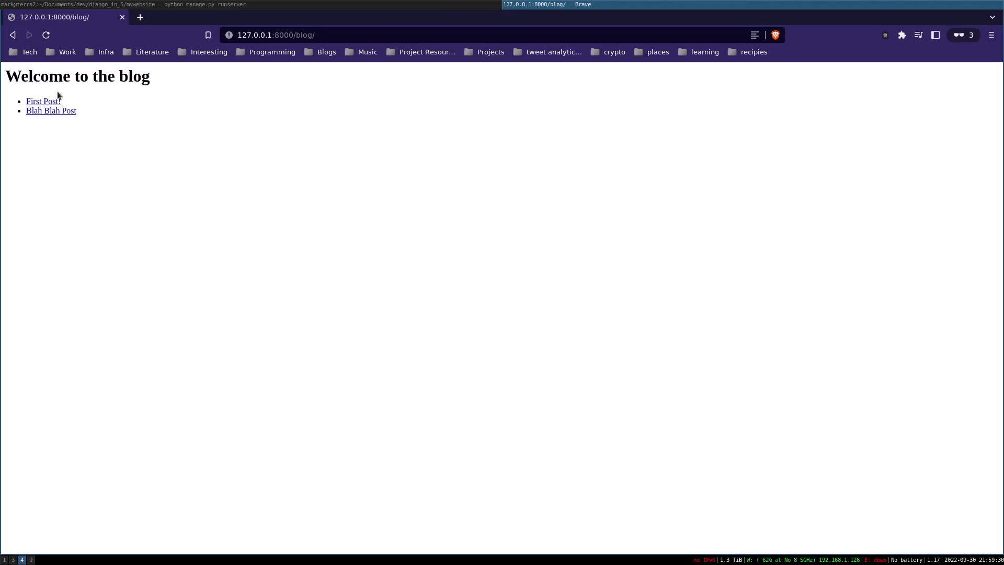
# Step: Visit the First Post! page from the blog index
pyautogui.click(43, 101)
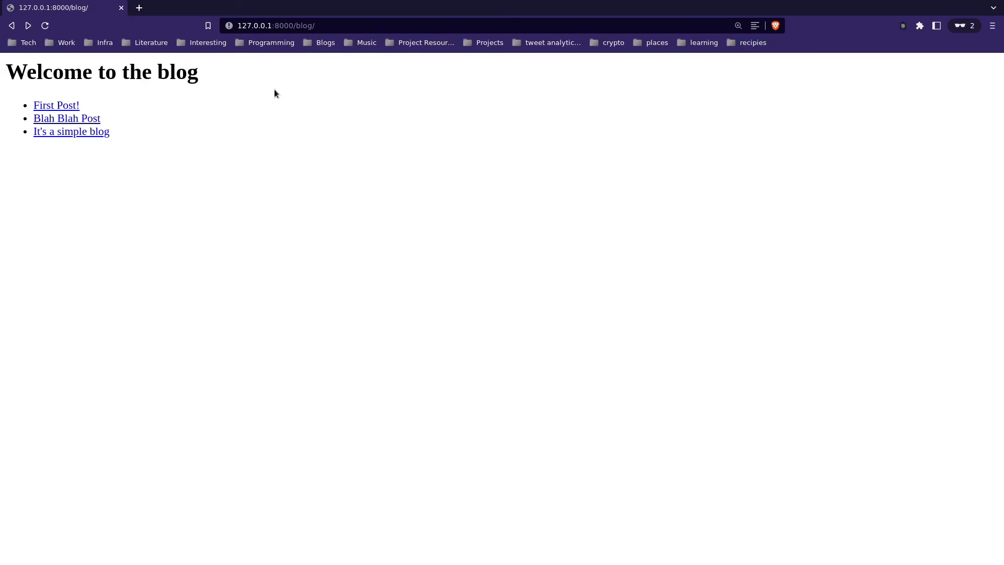
pyautogui.moveTo(335, 41)
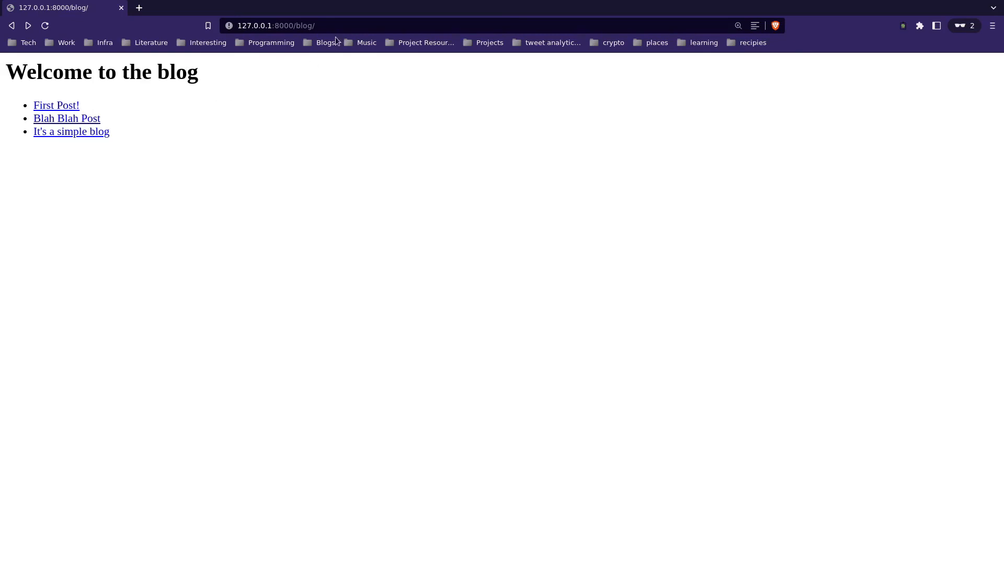